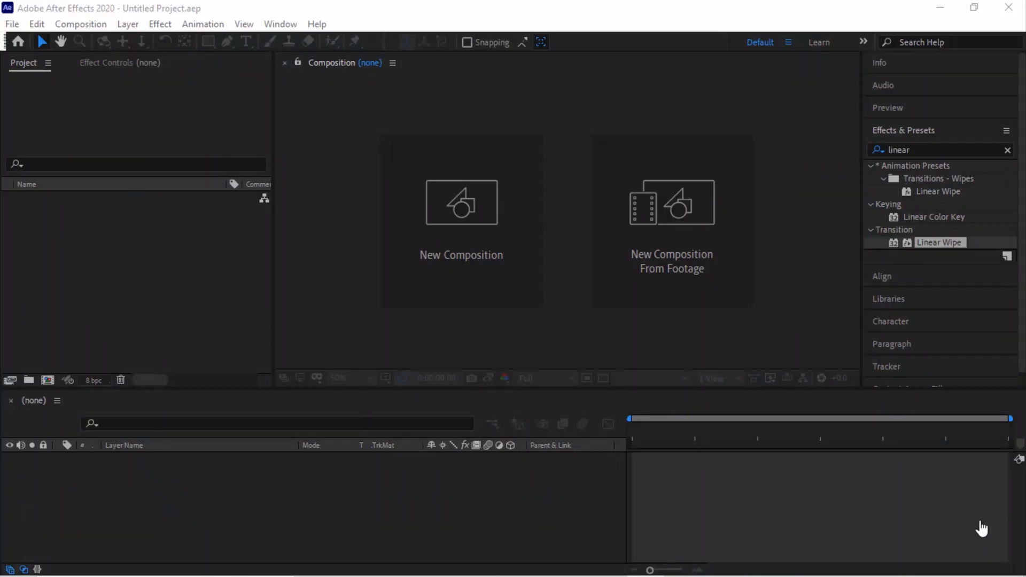
pyautogui.moveTo(457, 236)
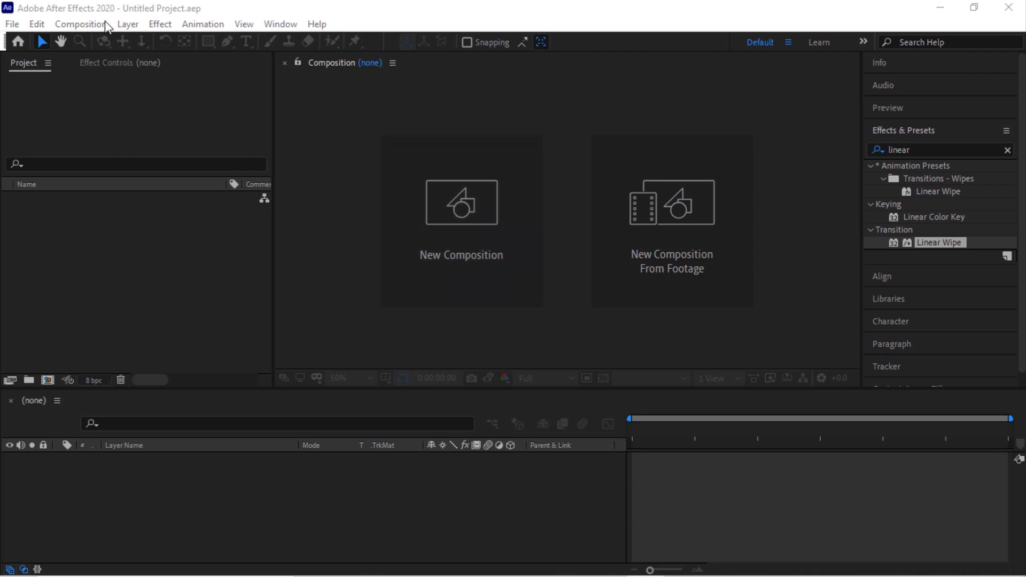
# - Start a new composition named Text with the Film (2K) 2048×1556 preset
pyautogui.click(460, 203)
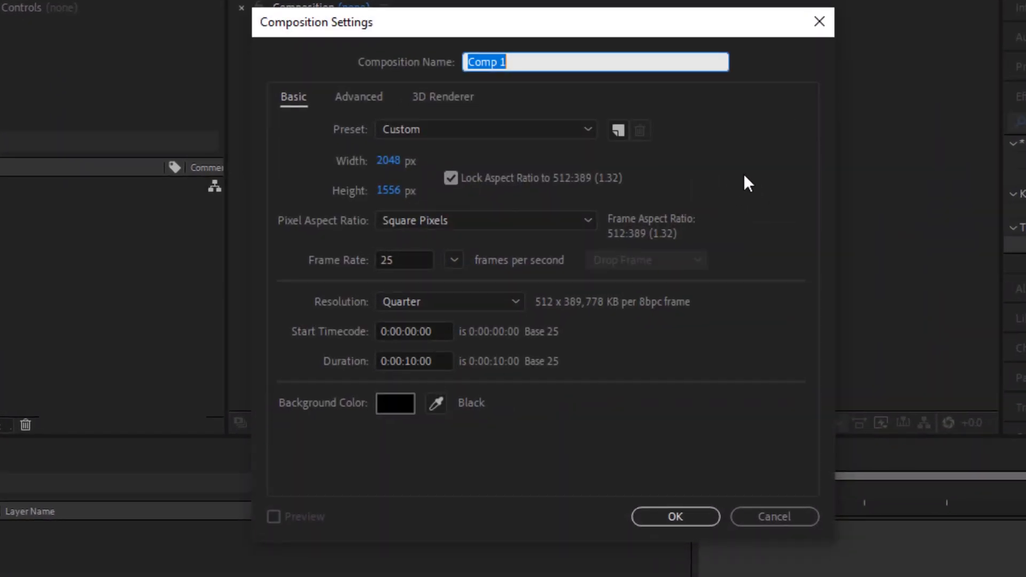
pyautogui.moveTo(777, 130)
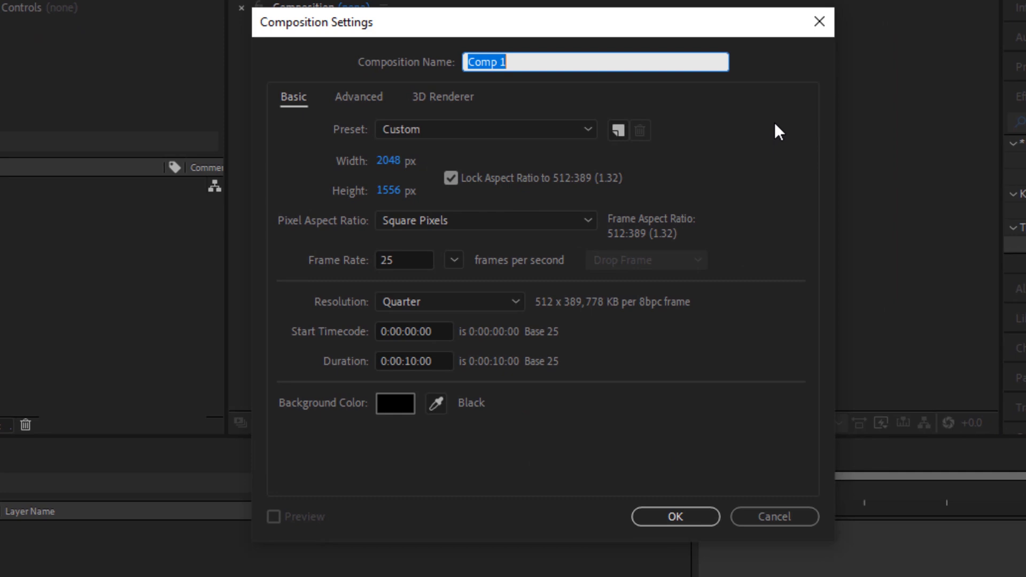
pyautogui.write('Text')
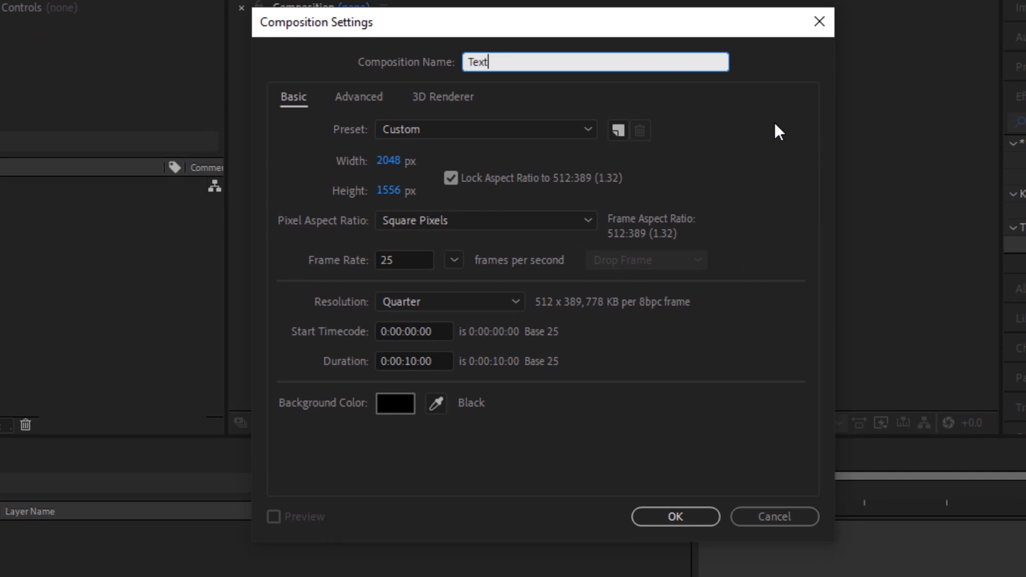
pyautogui.click(485, 129)
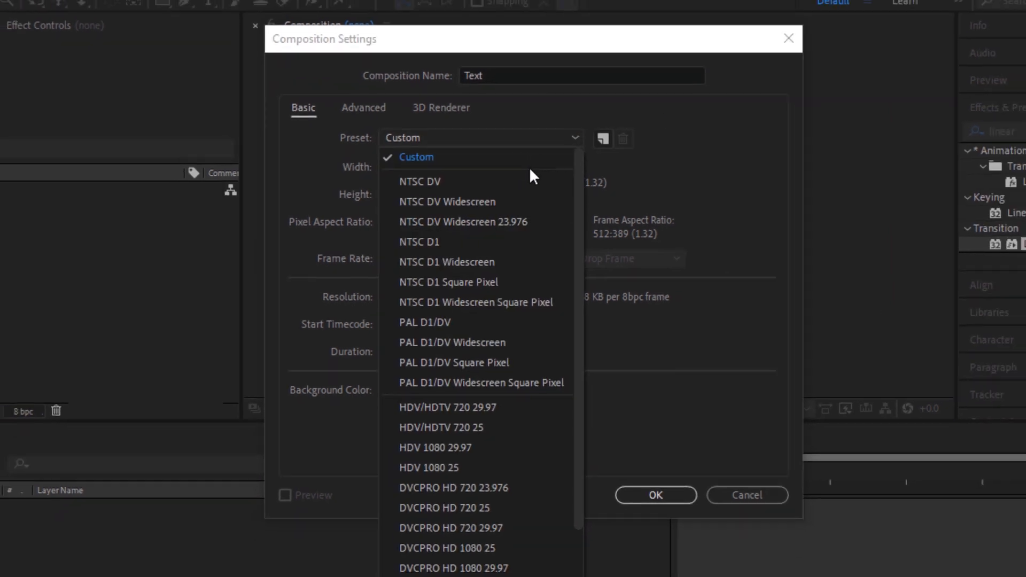
pyautogui.scroll(-3)
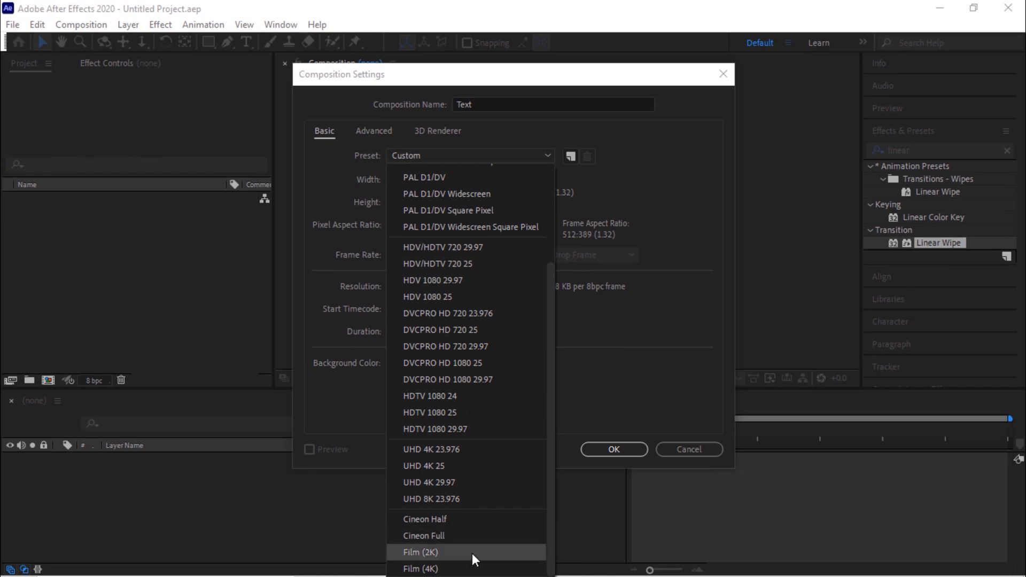
pyautogui.click(420, 553)
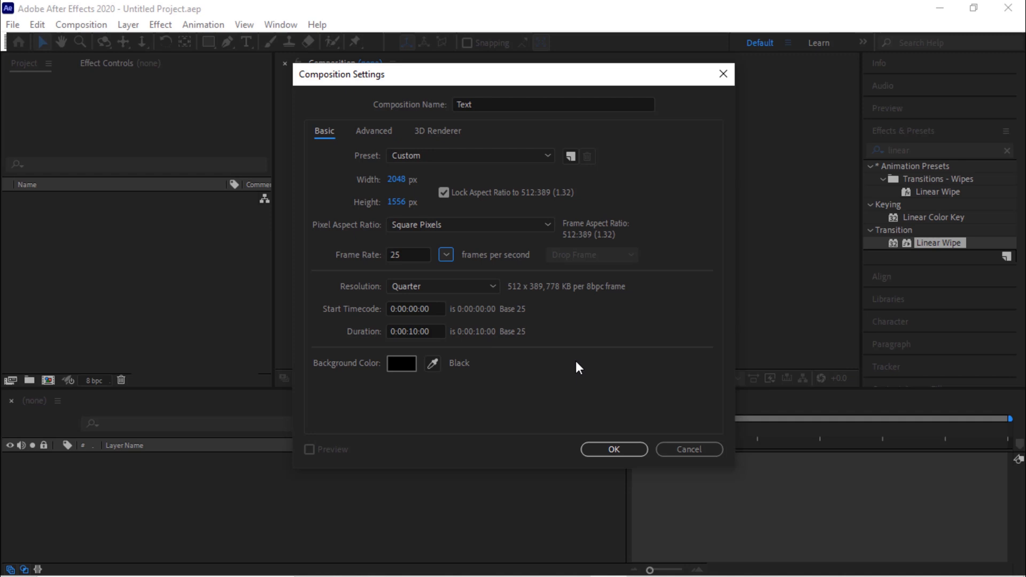
# - Confirm frame rate 25 and 10-second duration and create the Text composition
pyautogui.click(408, 254)
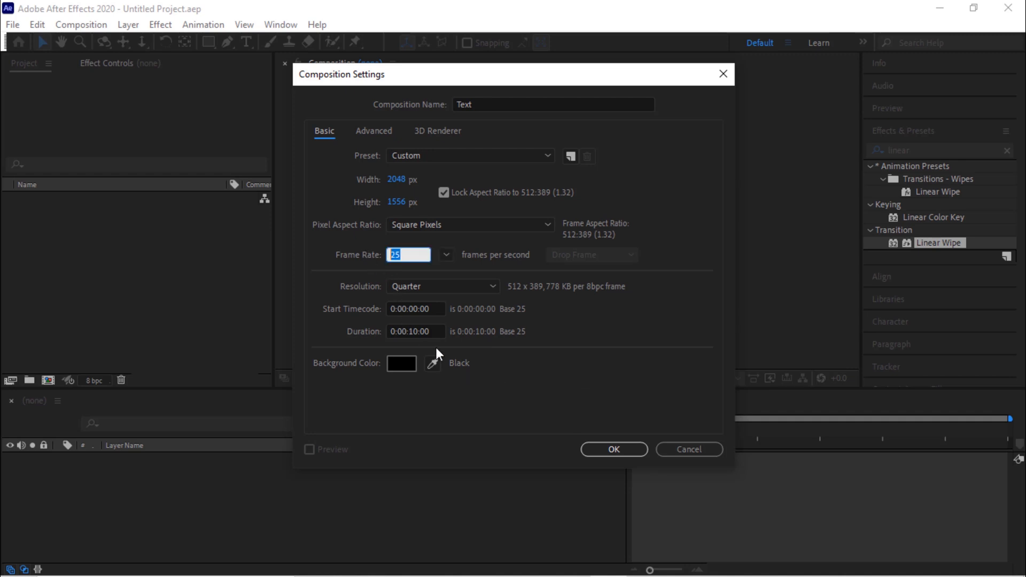
pyautogui.click(415, 331)
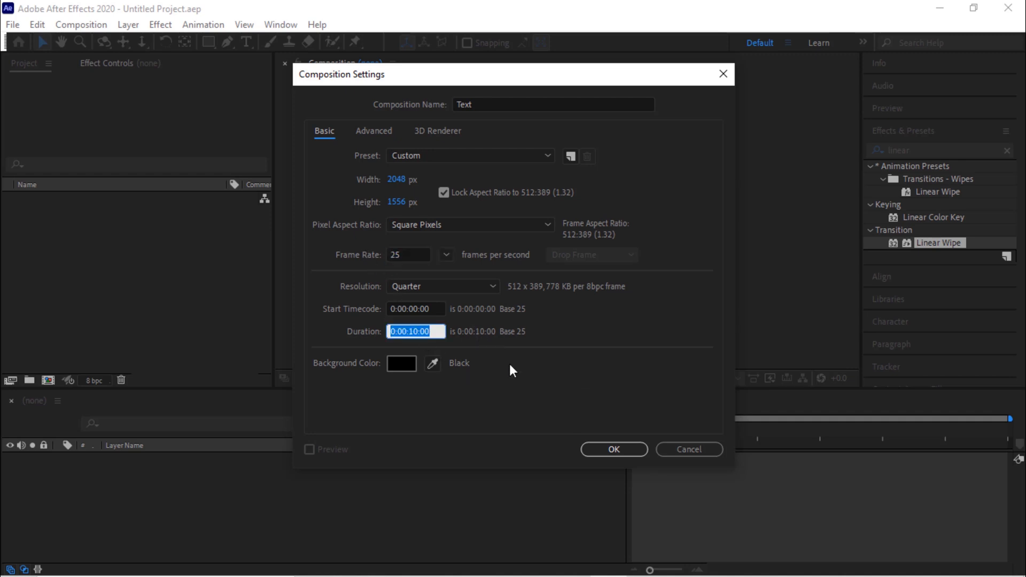
pyautogui.click(615, 449)
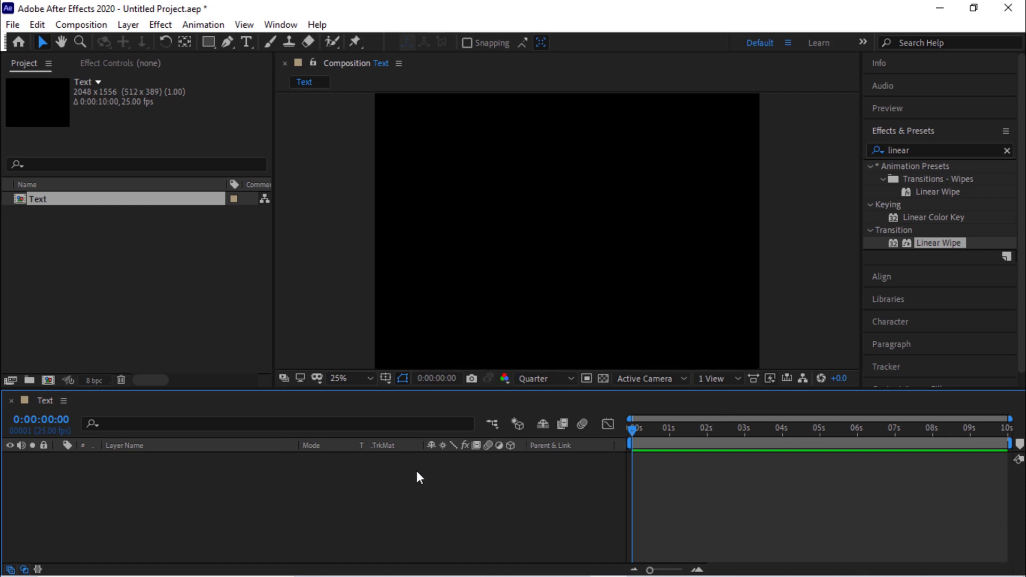
pyautogui.moveTo(440, 473)
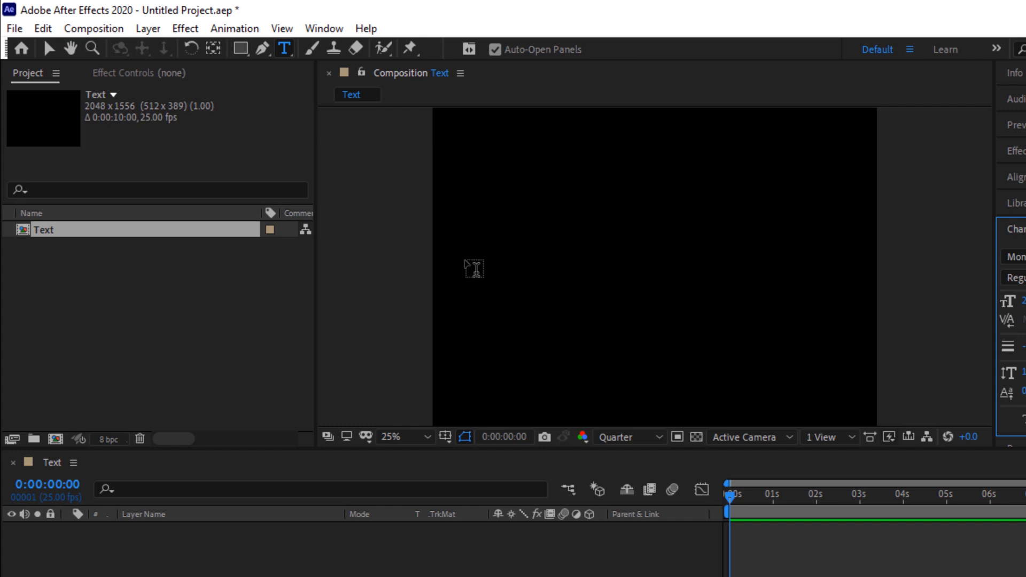
# - Add a white serif text layer reading Kreativ Tuts in the frame
pyautogui.click(473, 270)
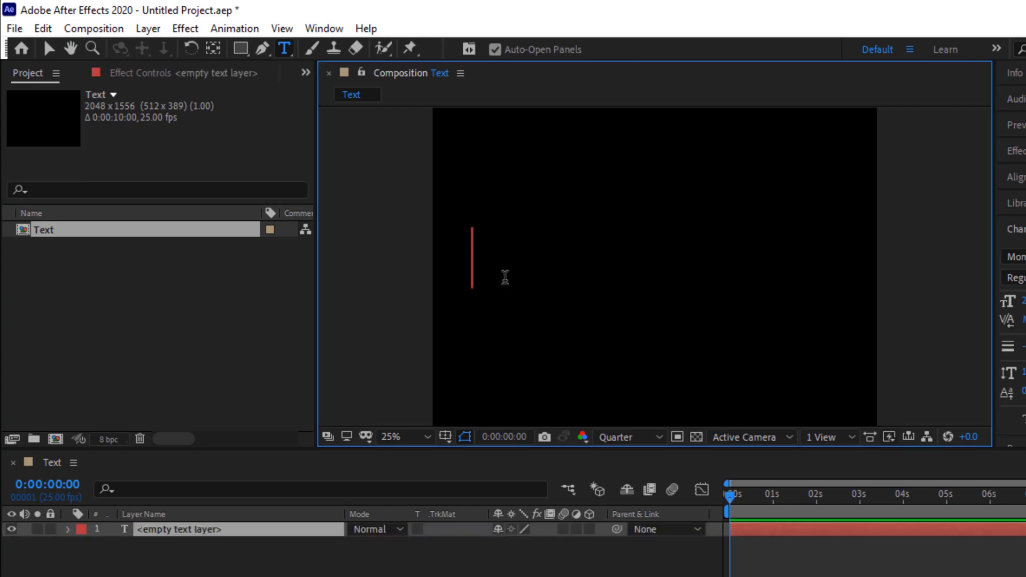
pyautogui.write('Krea')
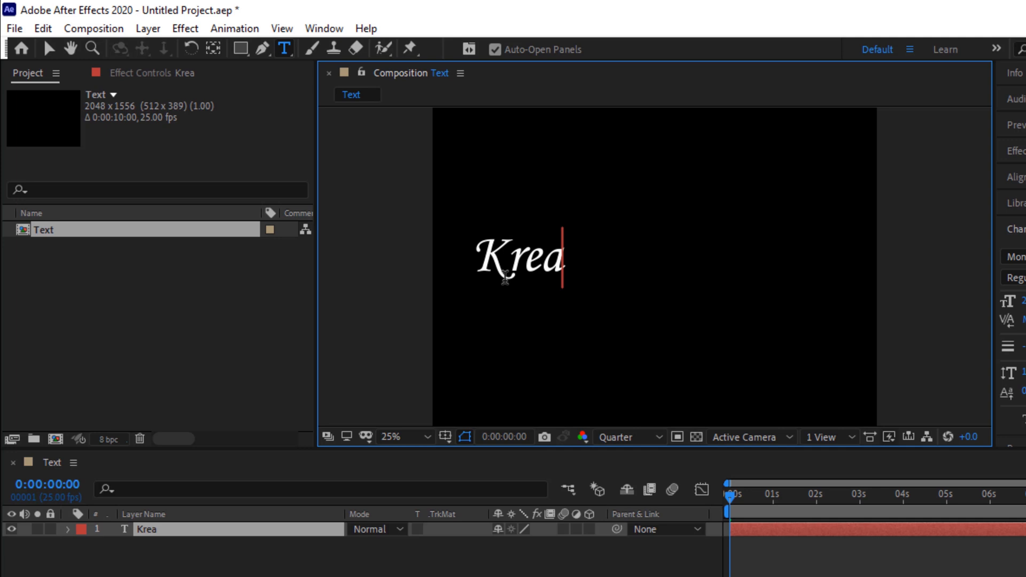
pyautogui.write('tiv Tuts')
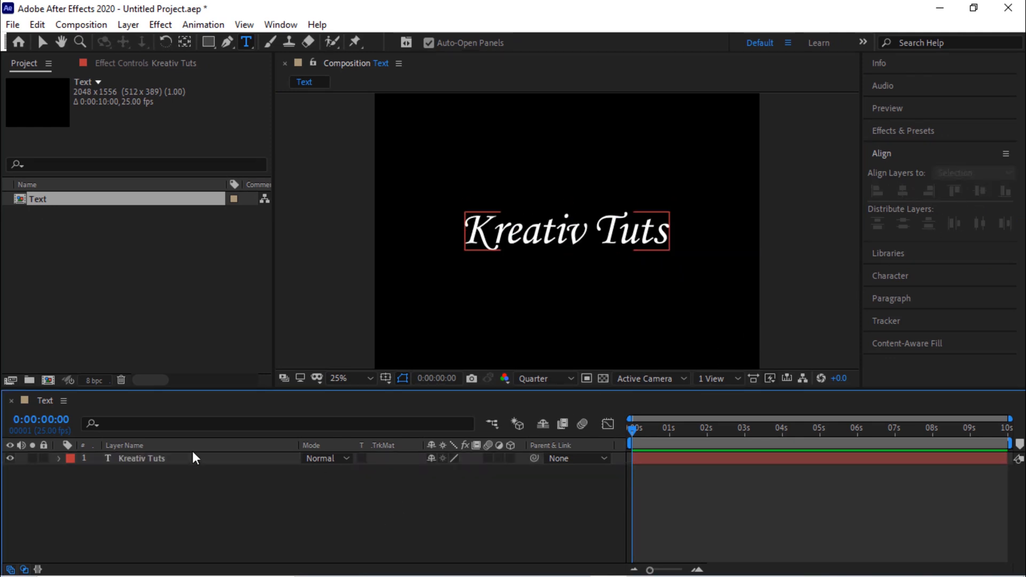
pyautogui.moveTo(181, 463)
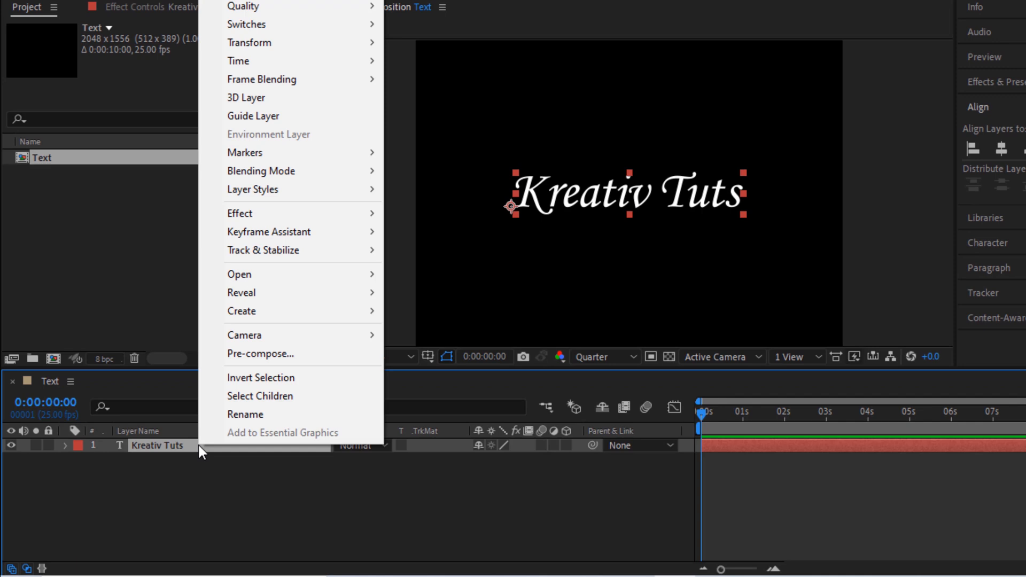
pyautogui.moveTo(269, 401)
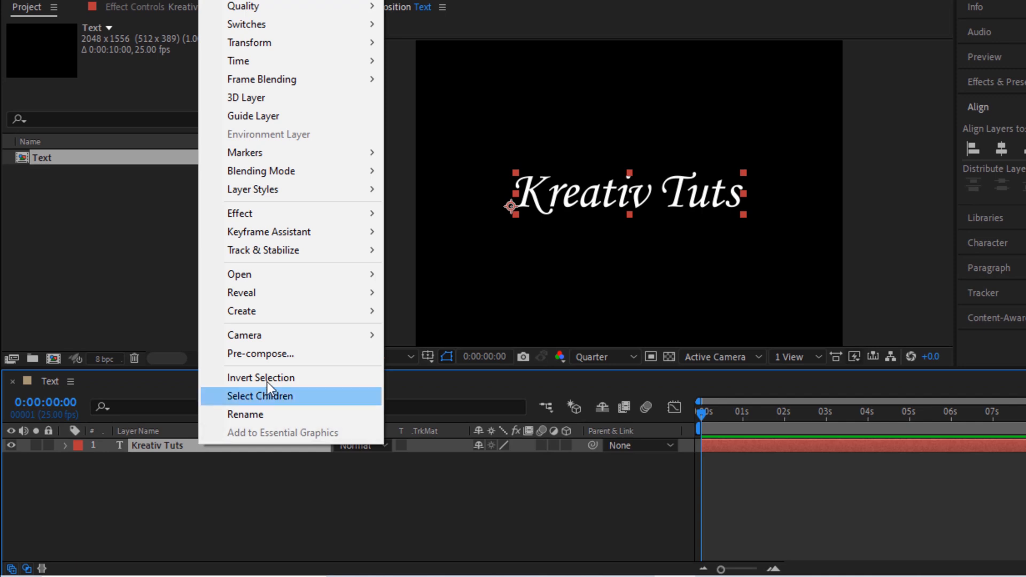
# - Pre-compose the Kreativ Tuts text layer into a new composition named Text_Comp
pyautogui.click(260, 353)
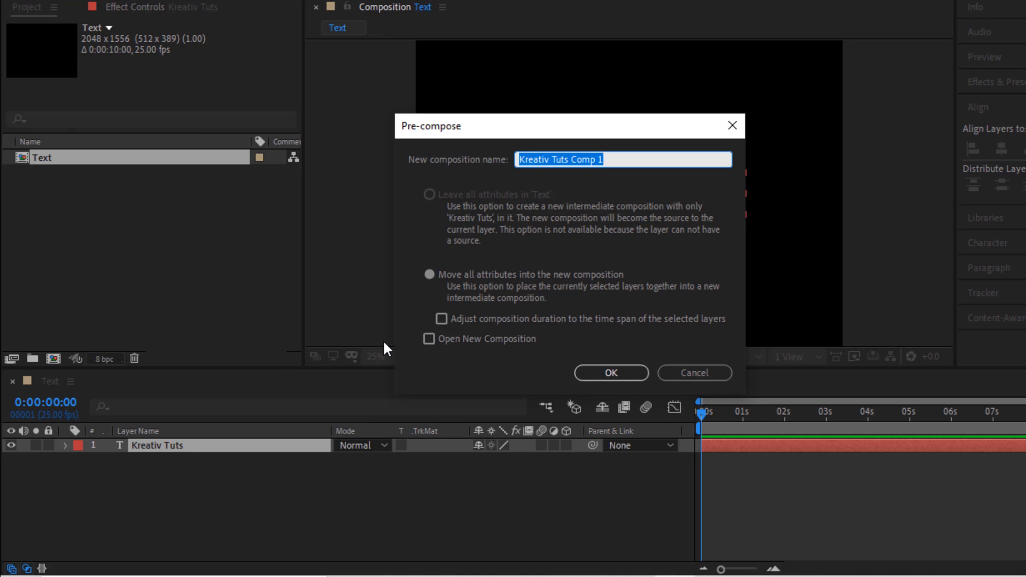
pyautogui.write('Text_Comp')
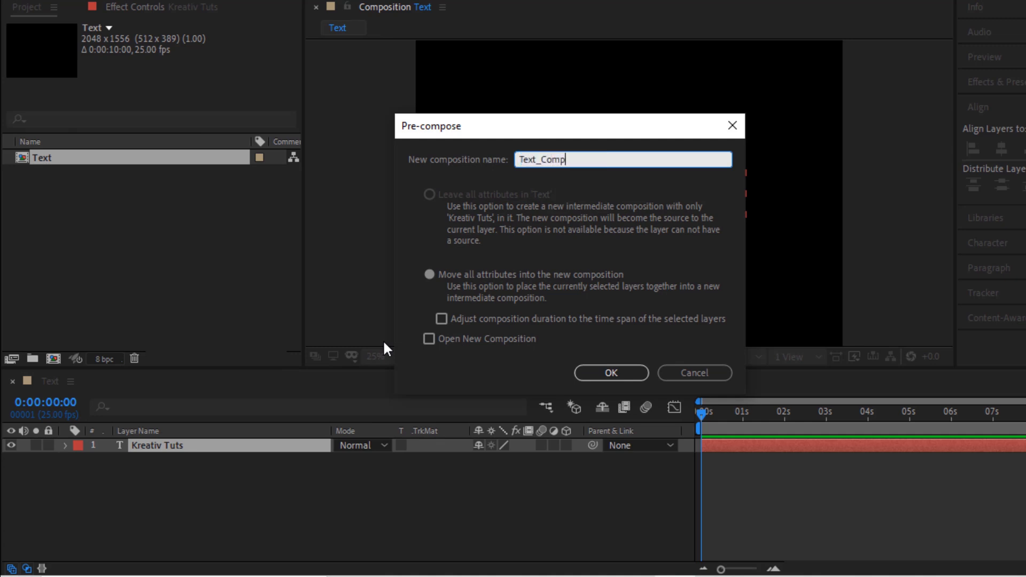
pyautogui.click(611, 372)
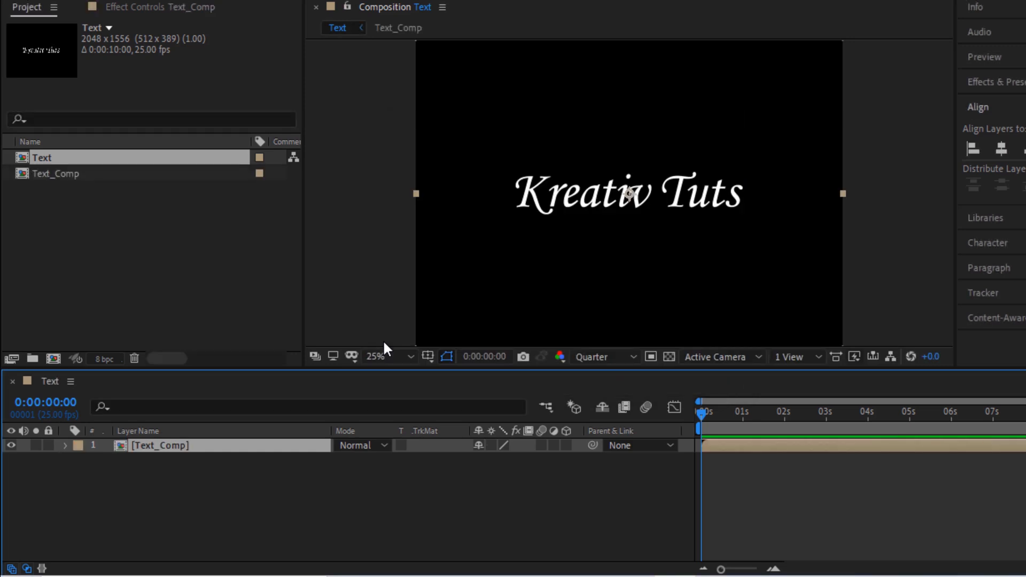
pyautogui.moveTo(321, 358)
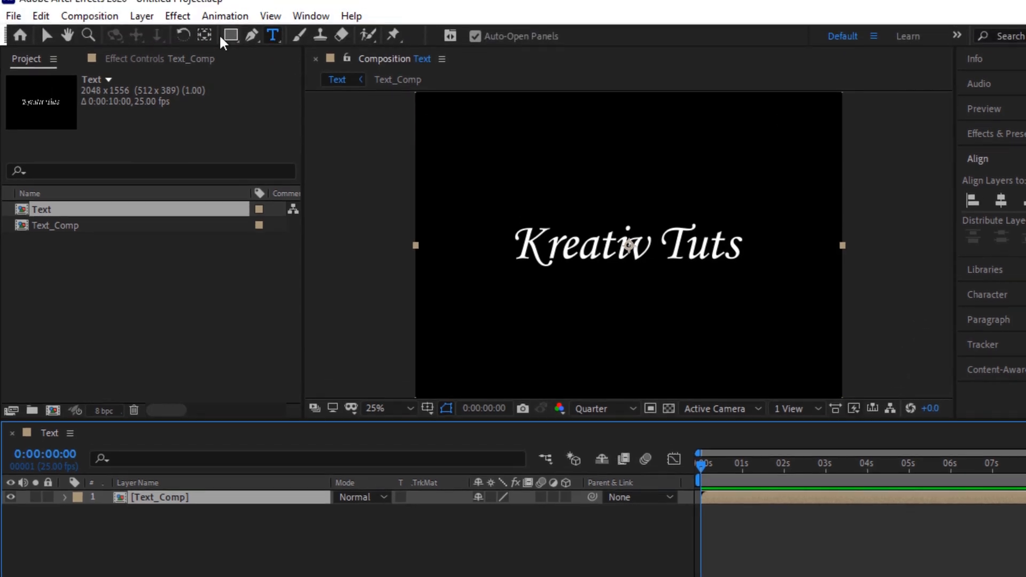
# - Draw a small rectangular mask left of the text on Text_Comp and expose Mask 1's properties
pyautogui.click(229, 35)
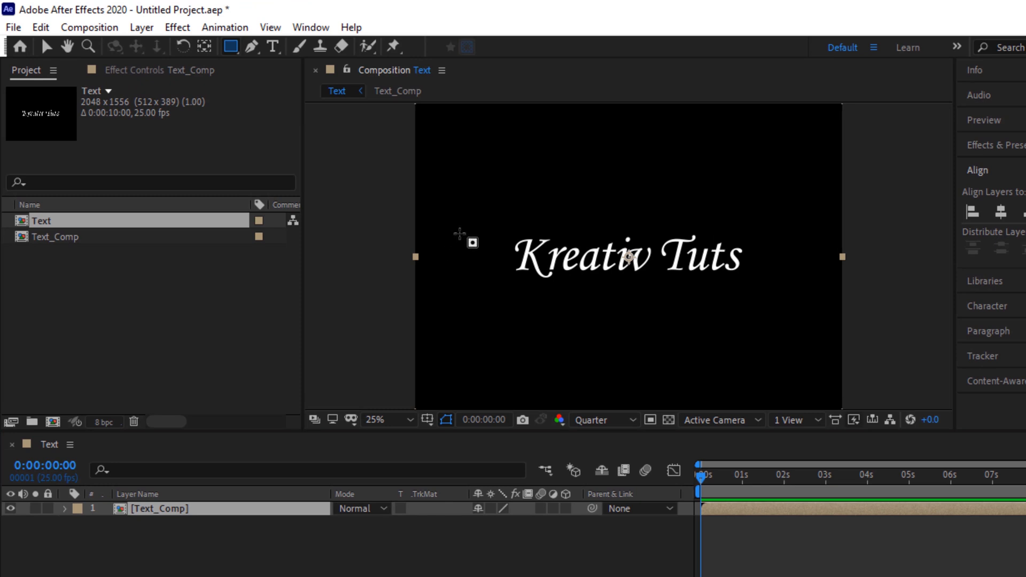
pyautogui.moveTo(456, 231); pyautogui.dragTo(494, 284)
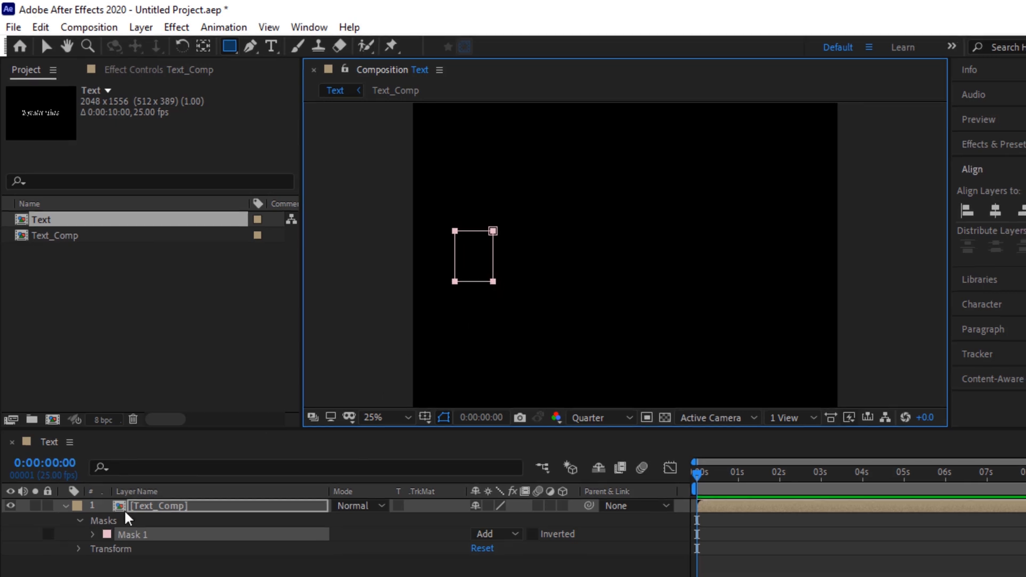
pyautogui.click(90, 534)
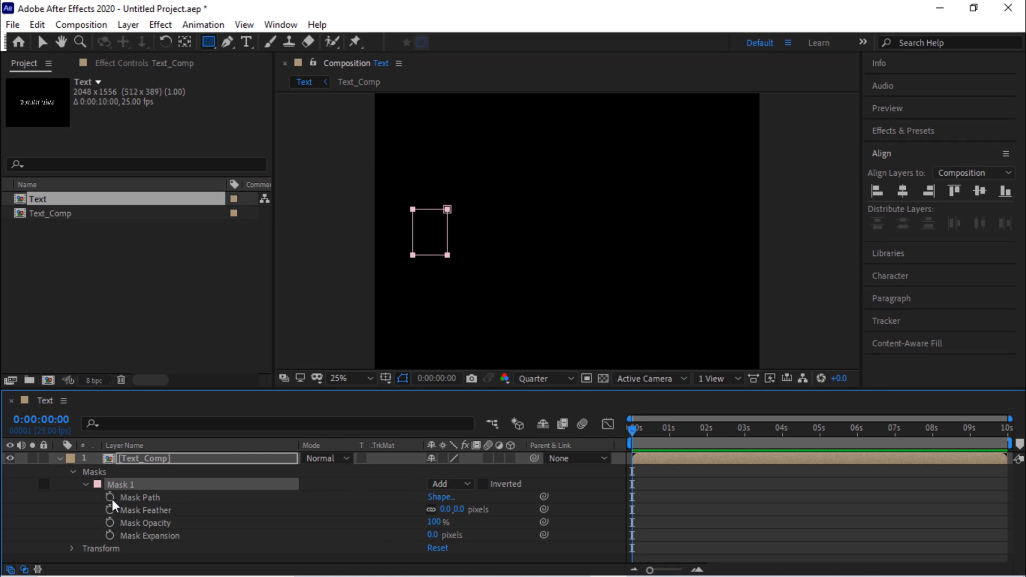
# - Keyframe Mask Path from left of the text at 0 s to its right at 5 s
pyautogui.click(109, 497)
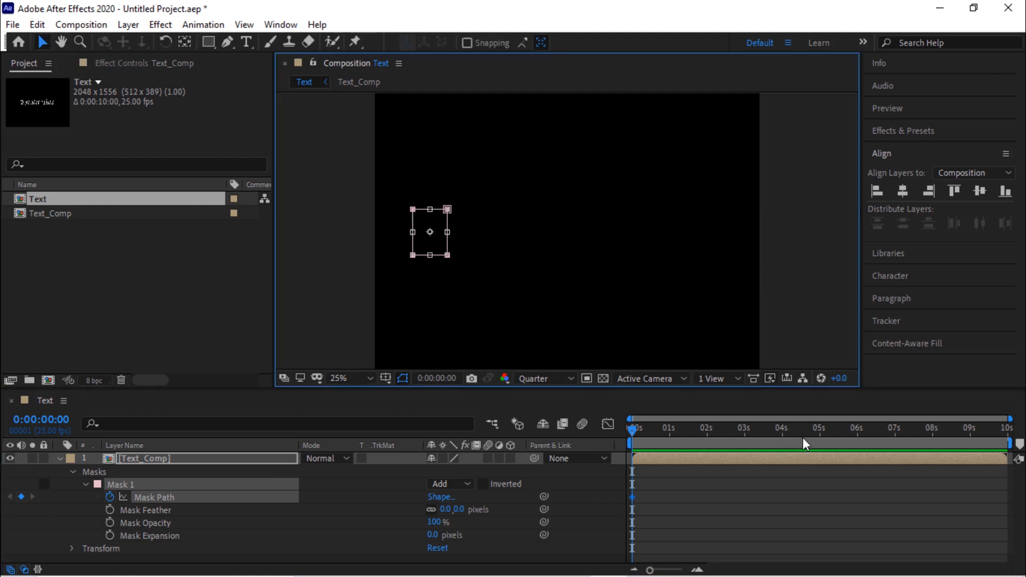
pyautogui.click(819, 441)
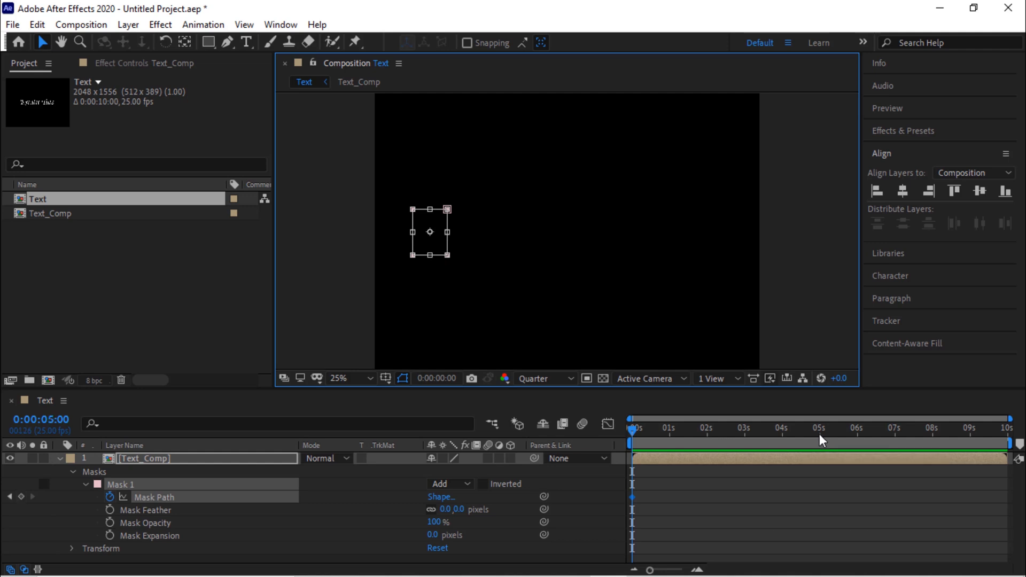
pyautogui.click(819, 438)
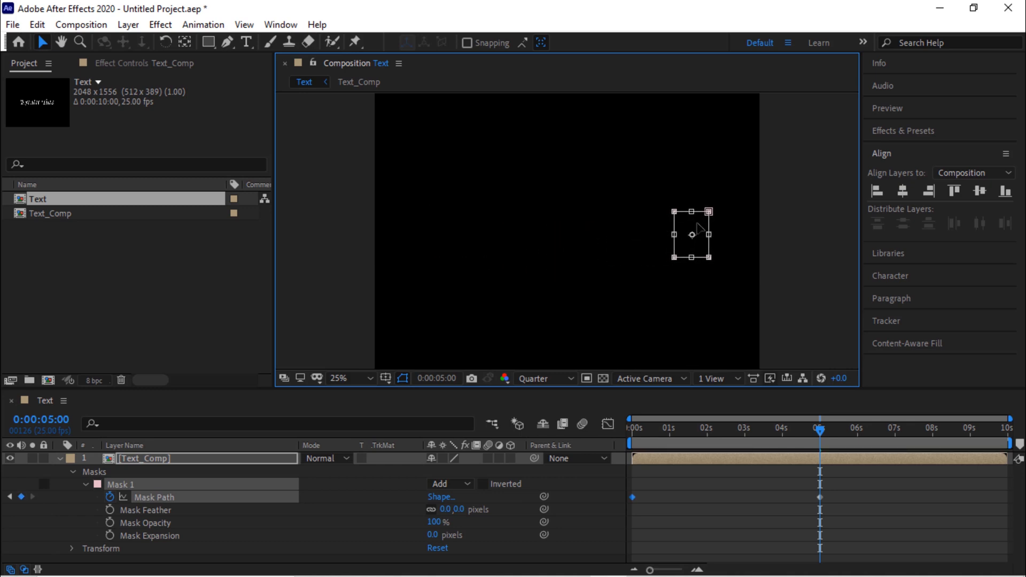
pyautogui.moveTo(714, 436)
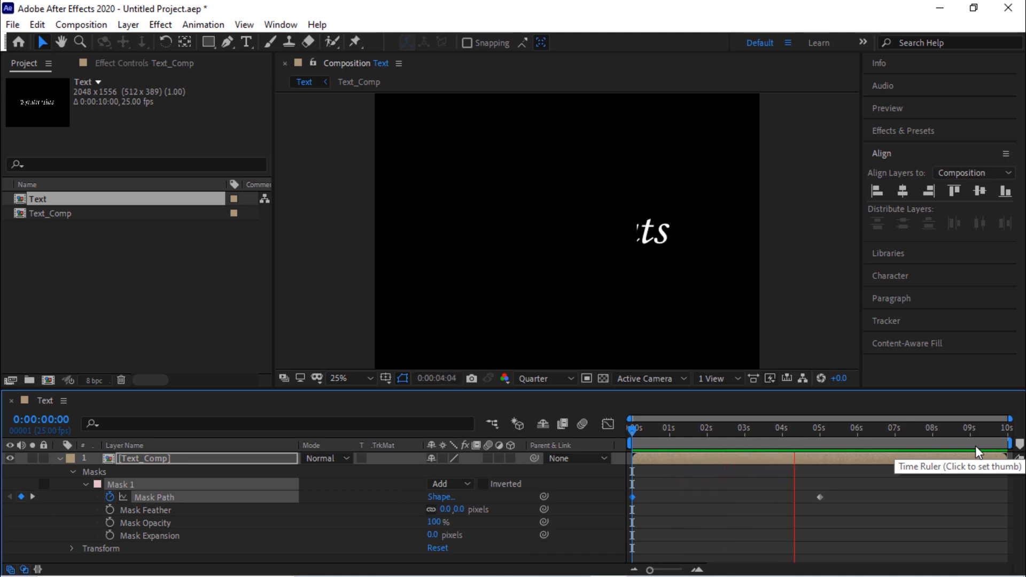
pyautogui.click(847, 440)
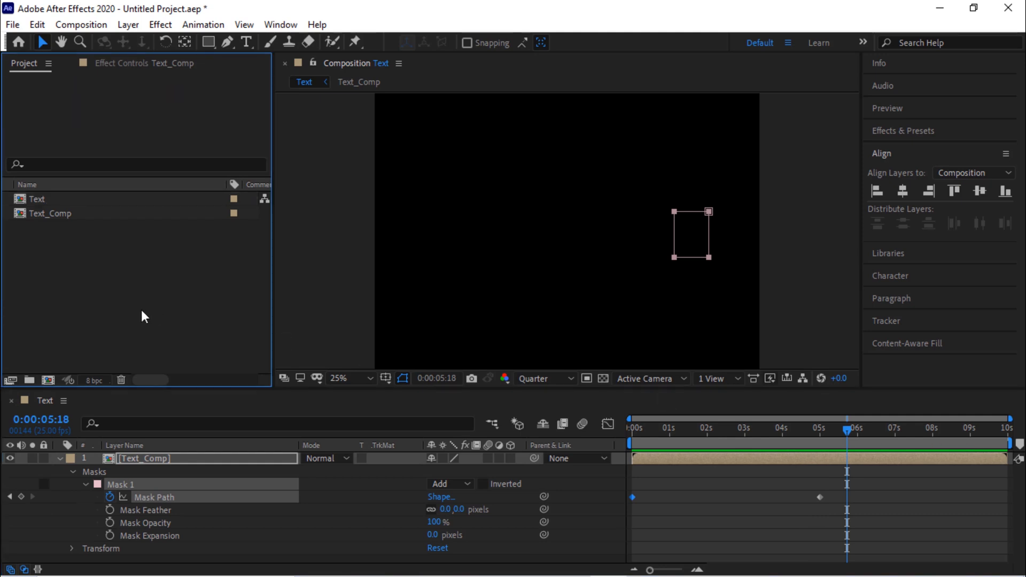
pyautogui.moveTo(156, 83)
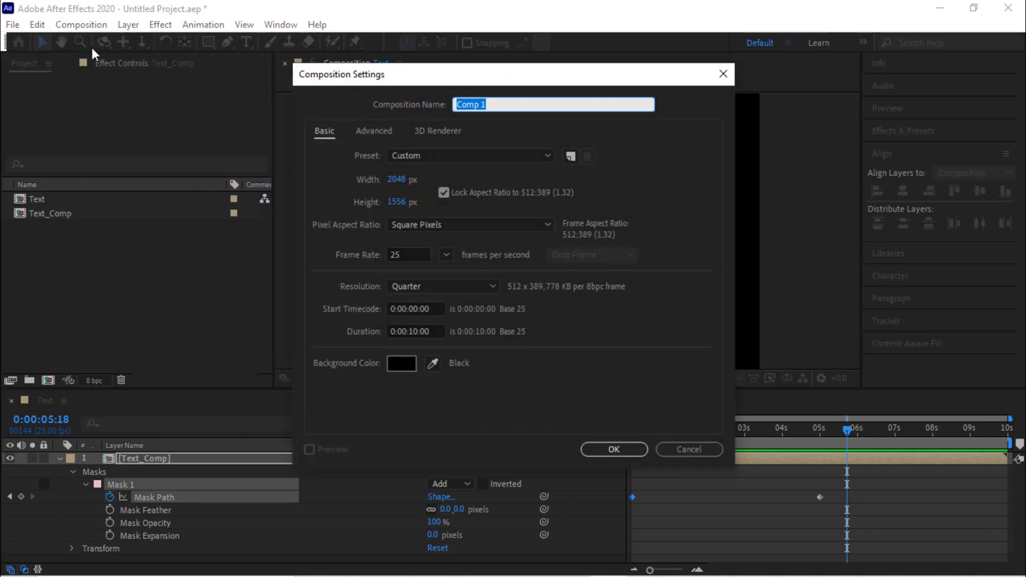
# - Create a composition named Final and add the Text comp as its layer
pyautogui.write('Final')
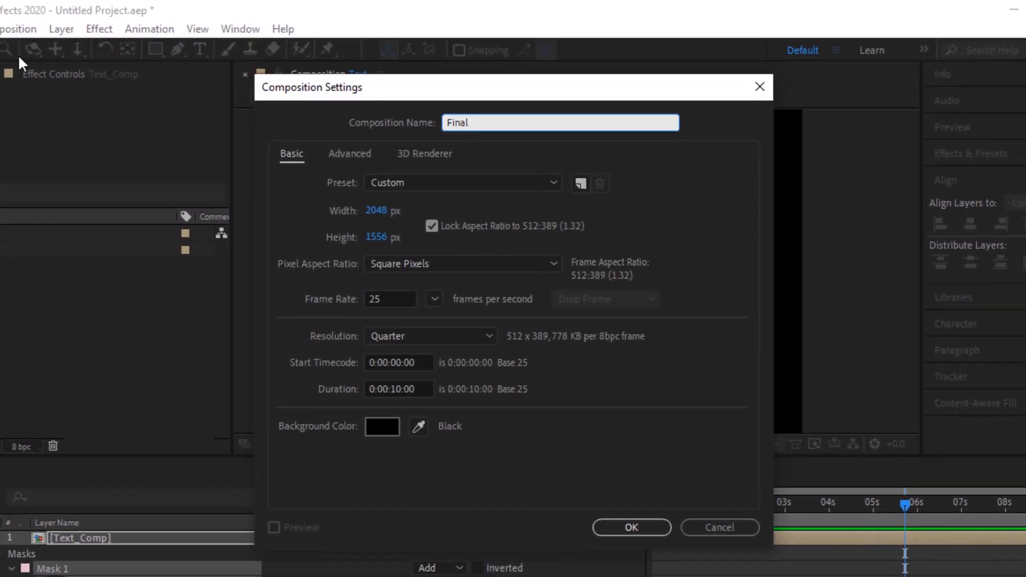
pyautogui.click(632, 528)
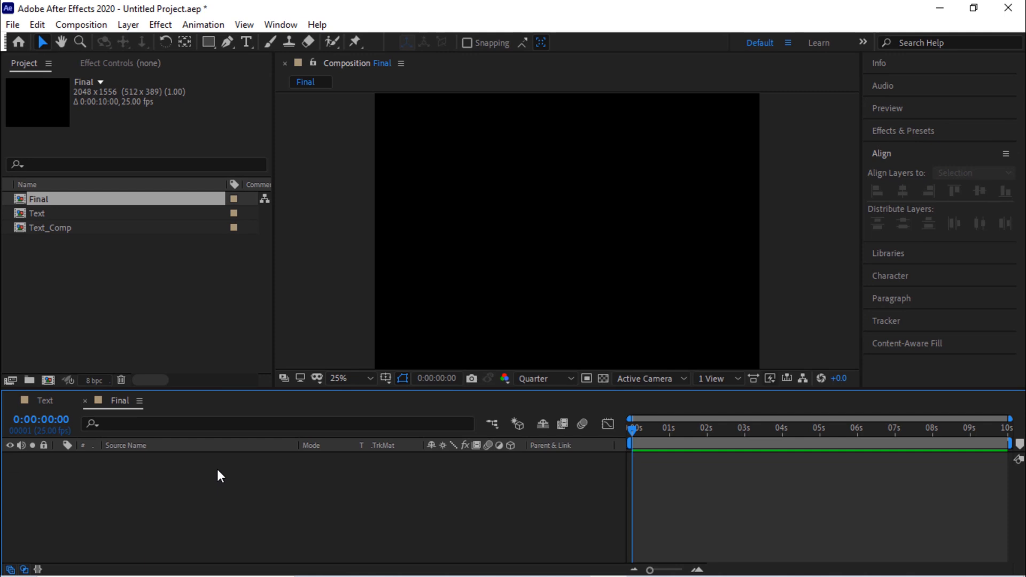
pyautogui.moveTo(233, 364)
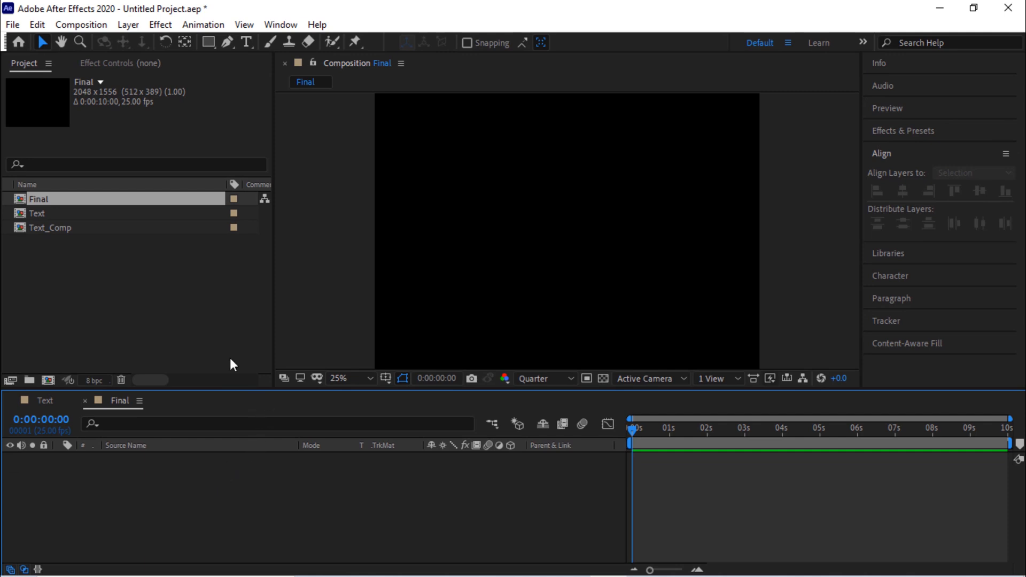
pyautogui.doubleClick(38, 213)
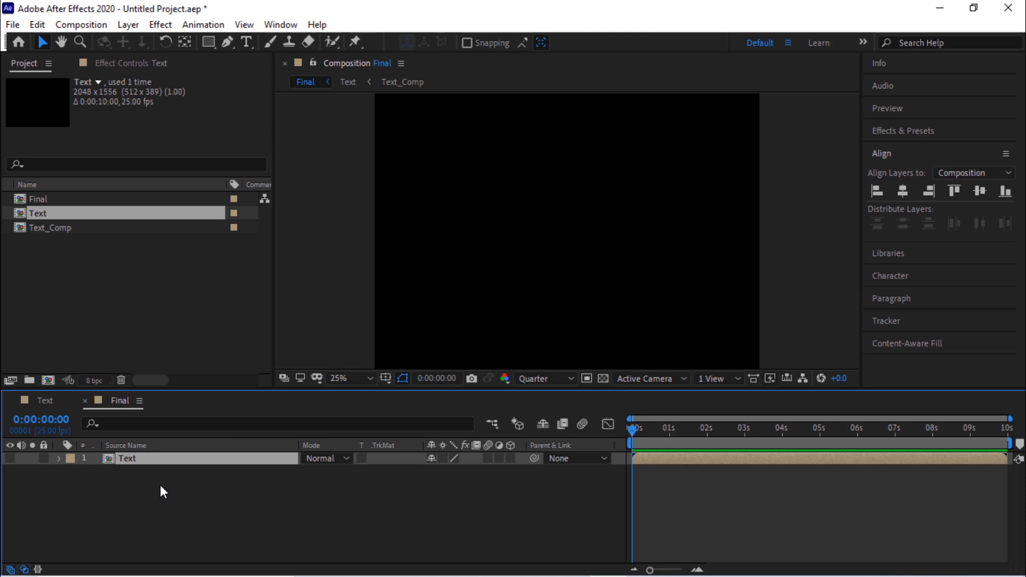
pyautogui.moveTo(86, 505)
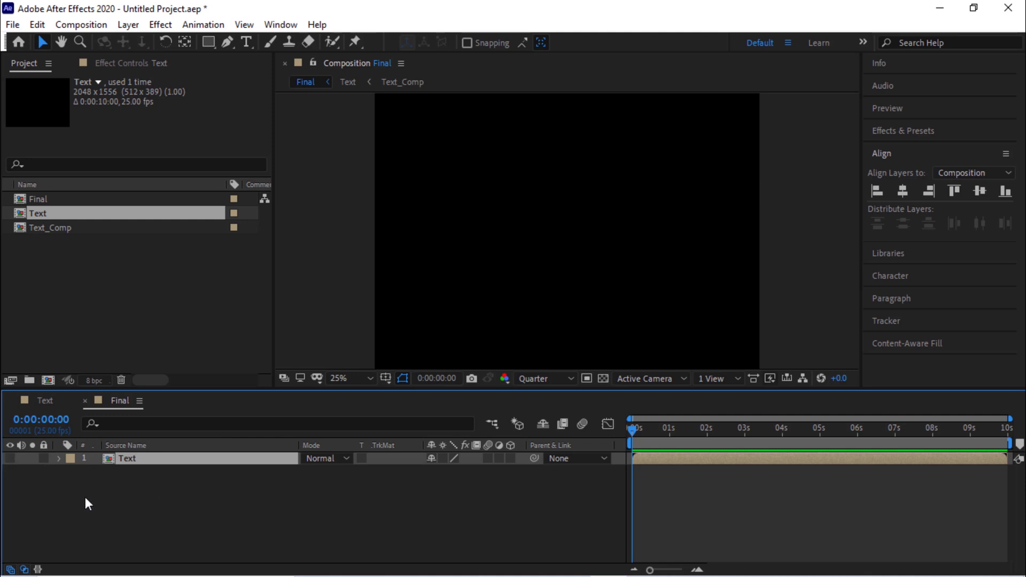
# - Add a black comp-sized solid named Particles above the Text layer
pyautogui.rightClick(88, 504)
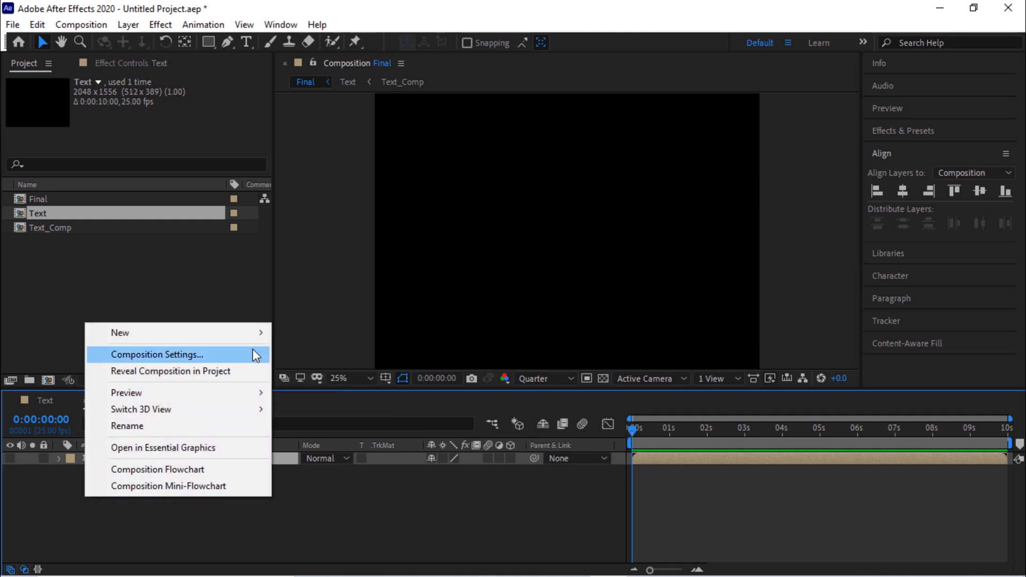
pyautogui.moveTo(119, 333)
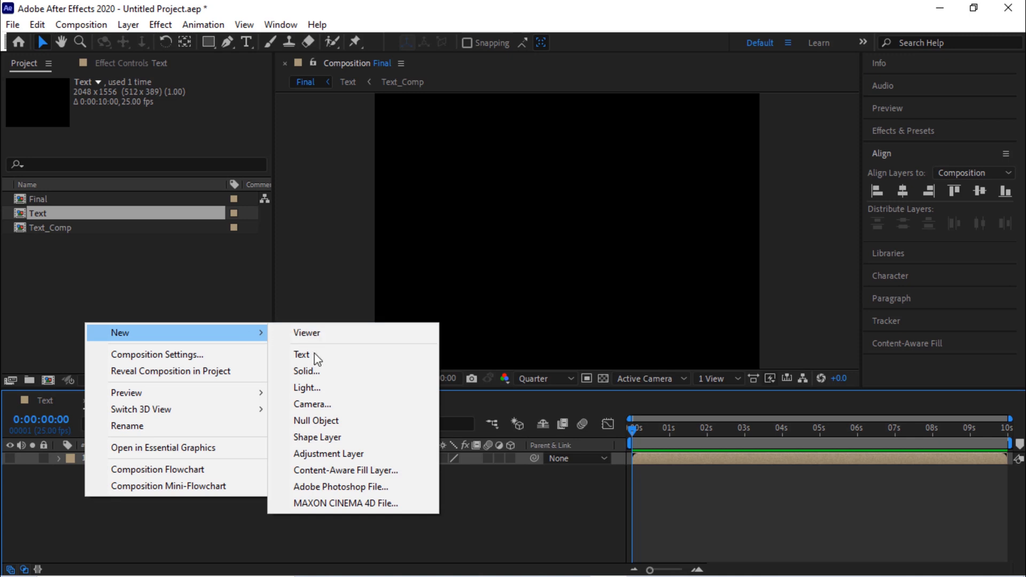
pyautogui.click(306, 372)
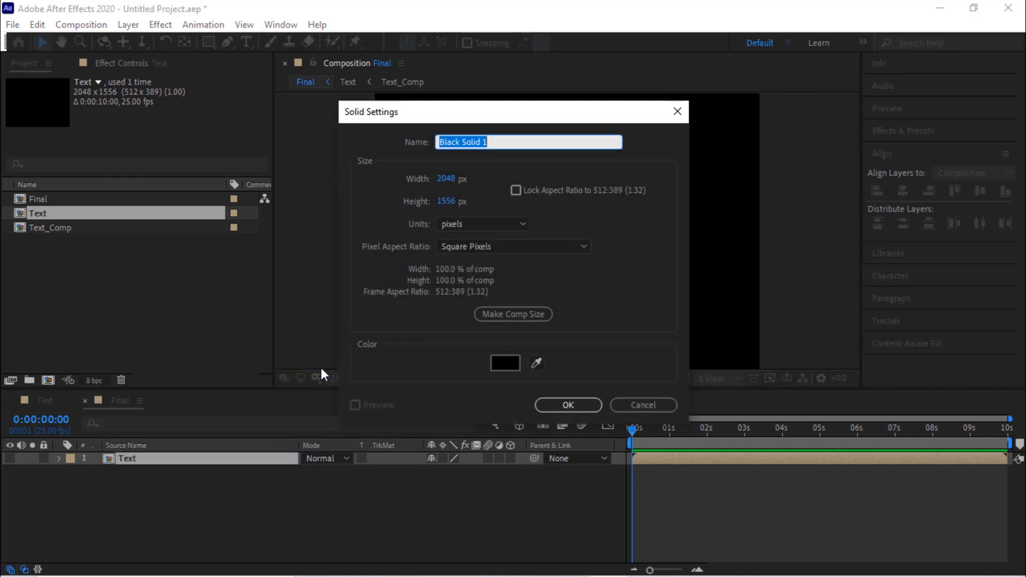
pyautogui.write('Particles')
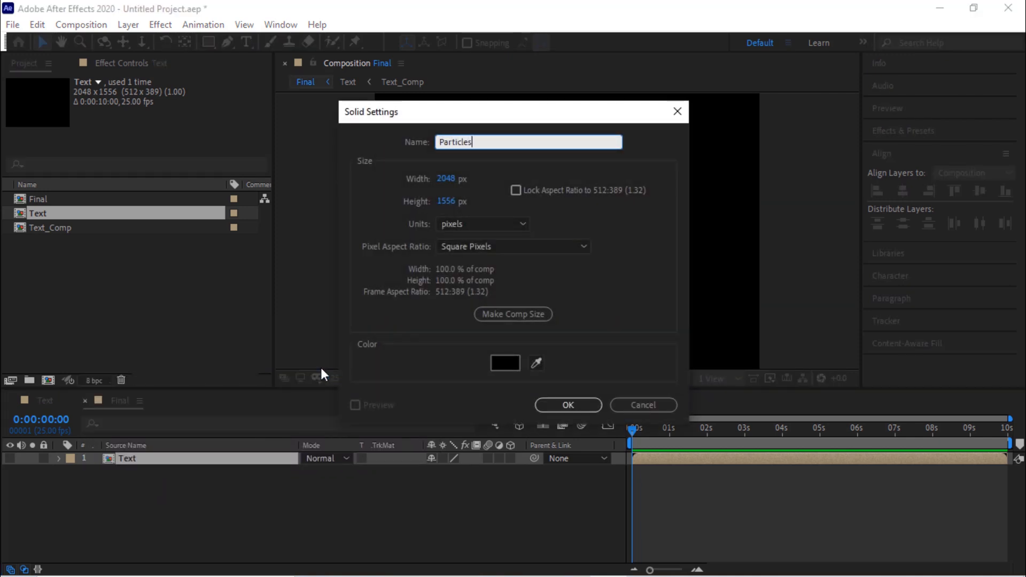
pyautogui.click(567, 405)
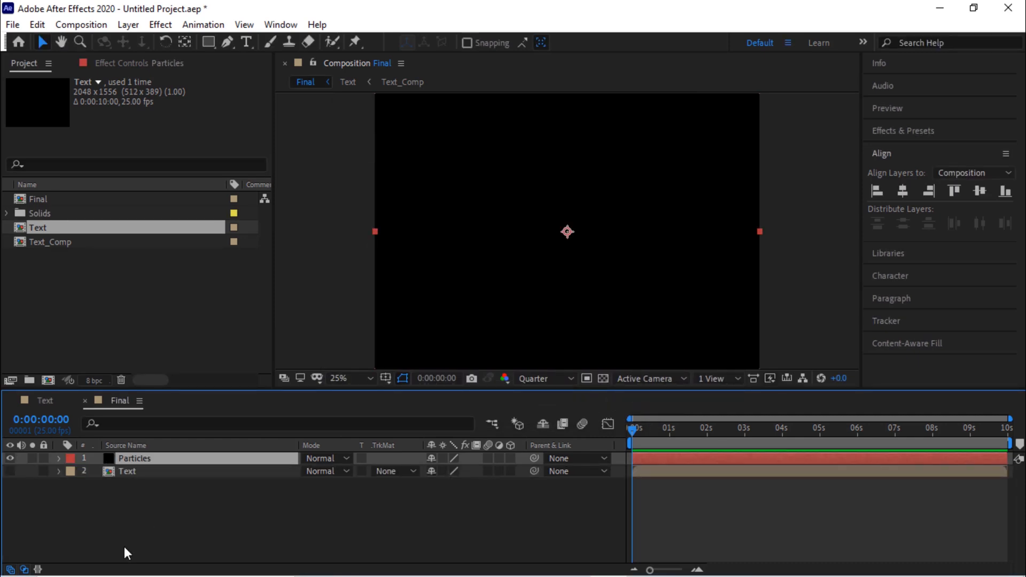
pyautogui.moveTo(178, 466)
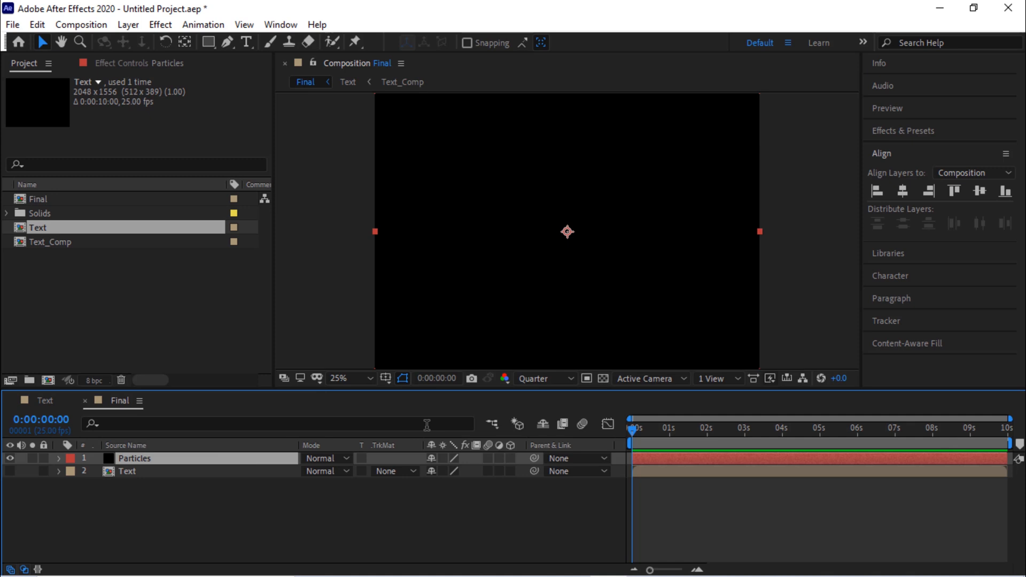
pyautogui.moveTo(167, 474)
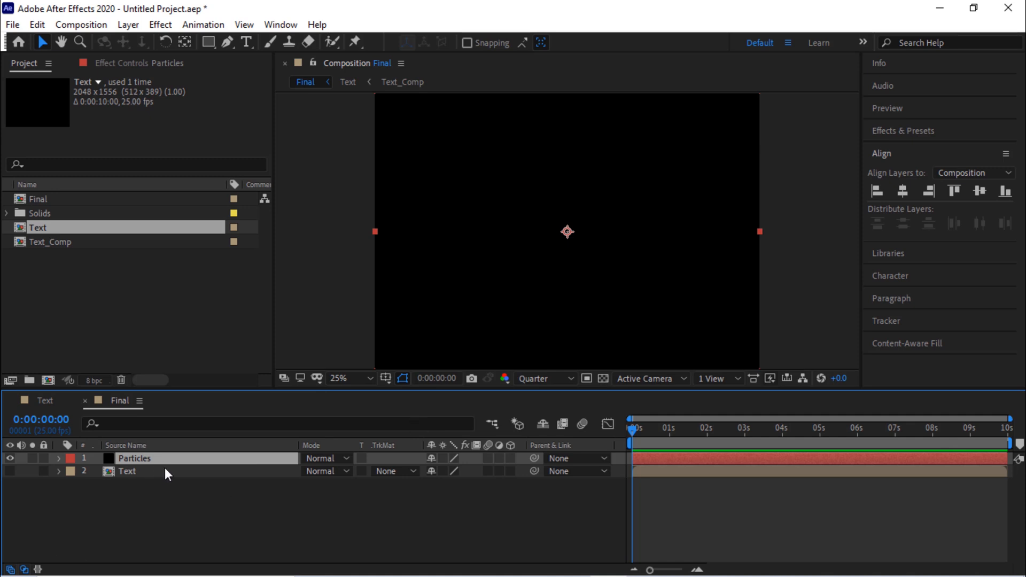
pyautogui.moveTo(171, 464)
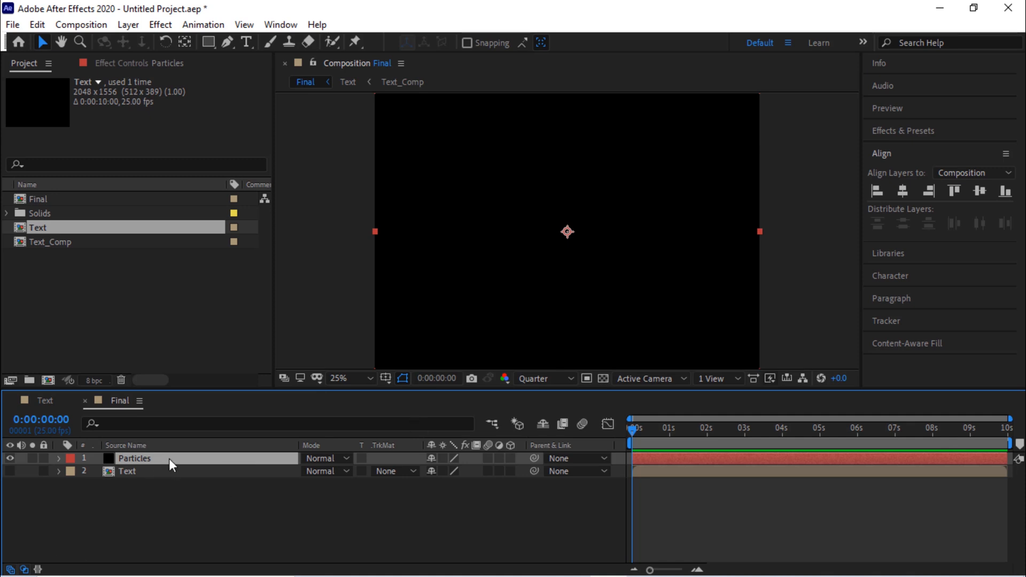
pyautogui.moveTo(109, 120)
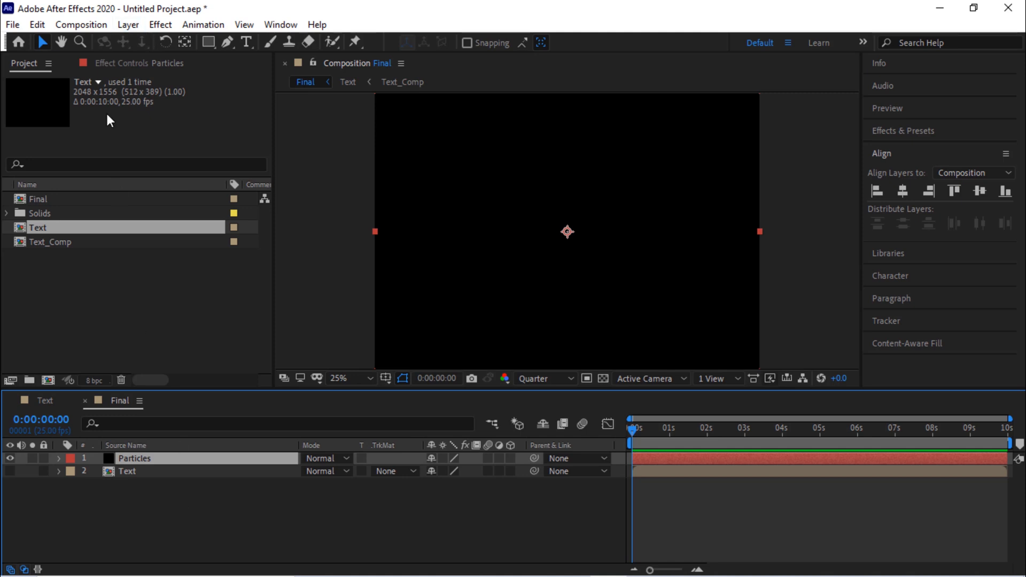
# - Apply Trapcode Particular to the Particles layer and set the viewer to Full resolution
pyautogui.click(160, 24)
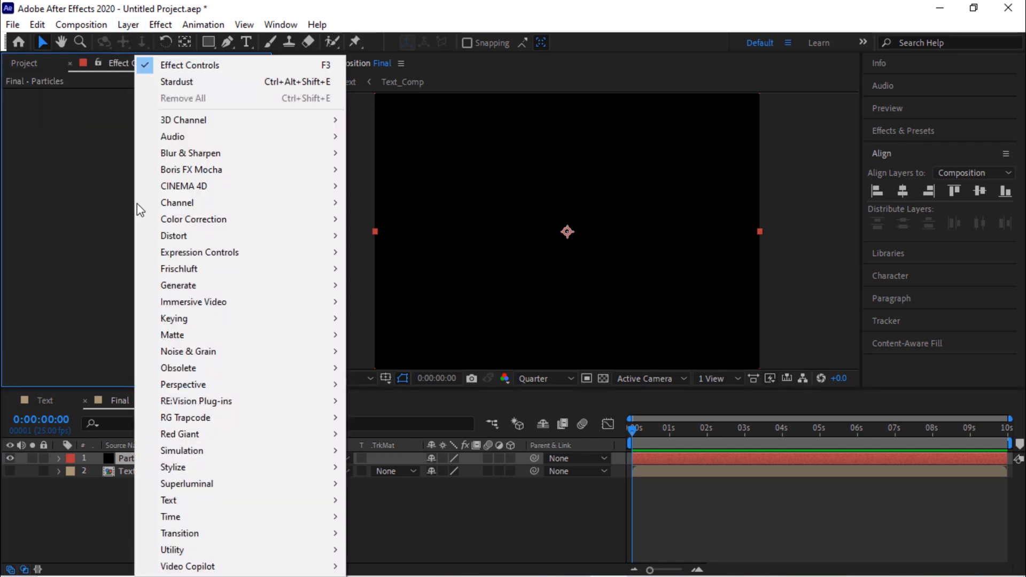
pyautogui.moveTo(185, 418)
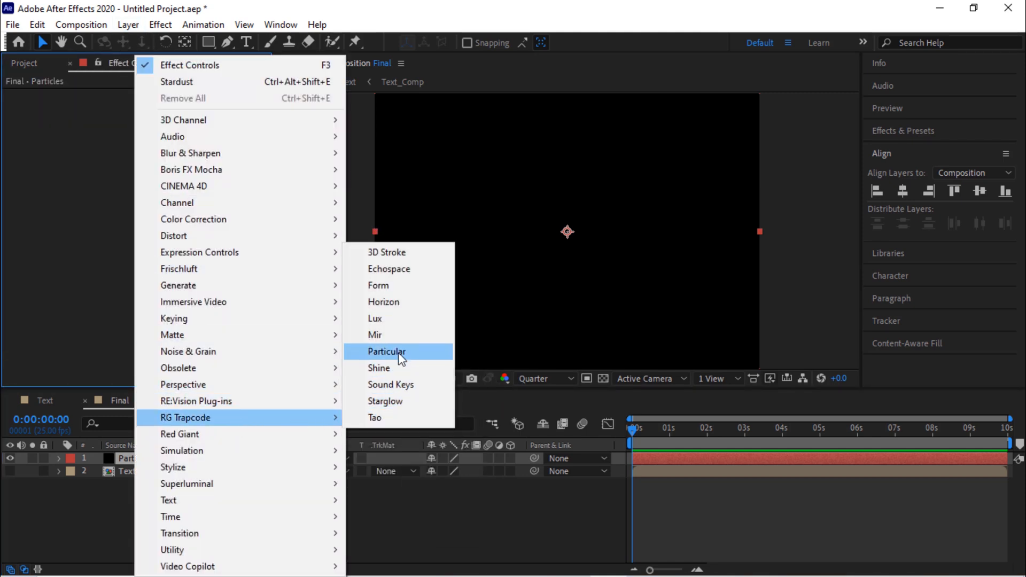
pyautogui.click(386, 352)
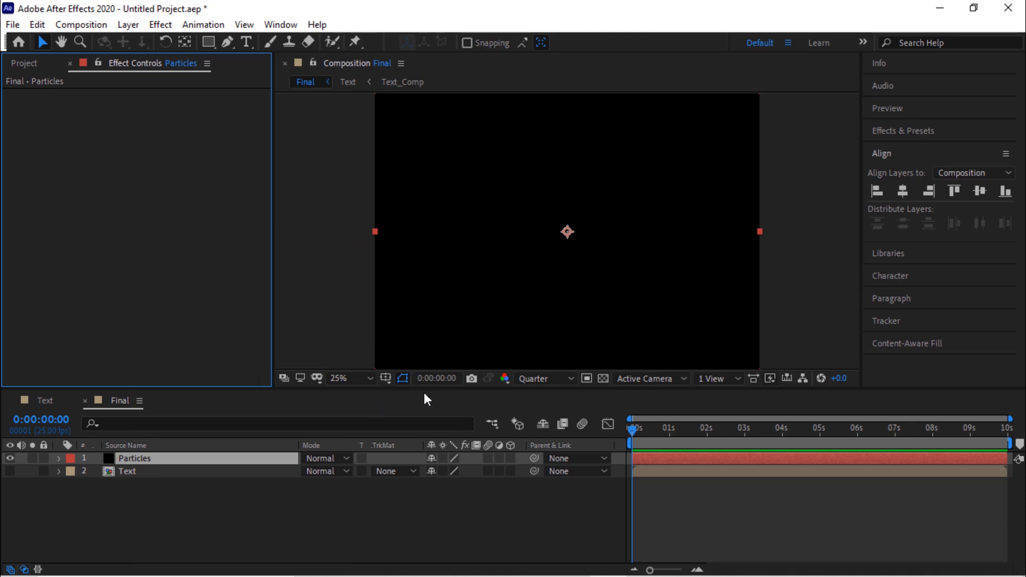
pyautogui.moveTo(747, 439)
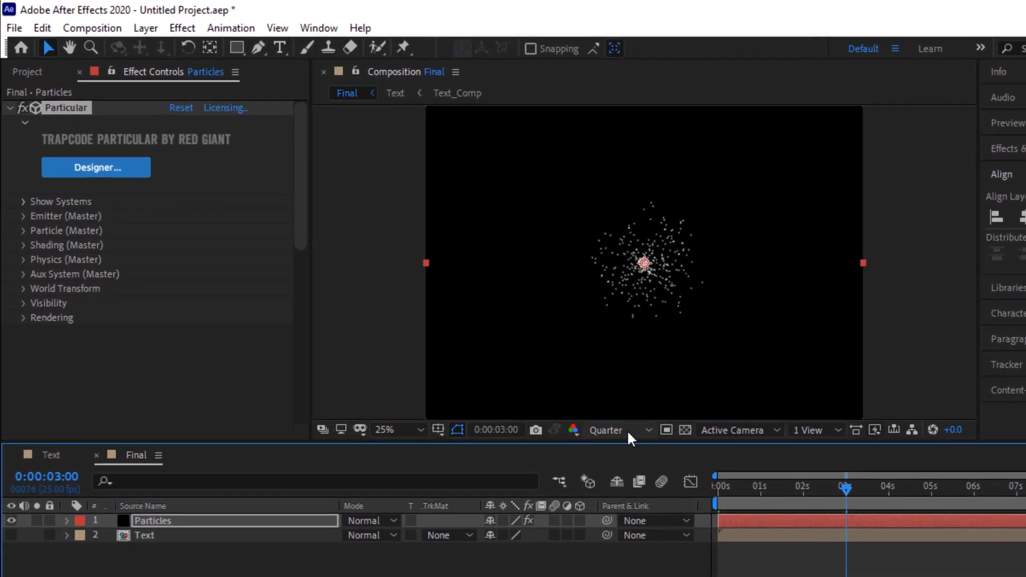
pyautogui.click(616, 429)
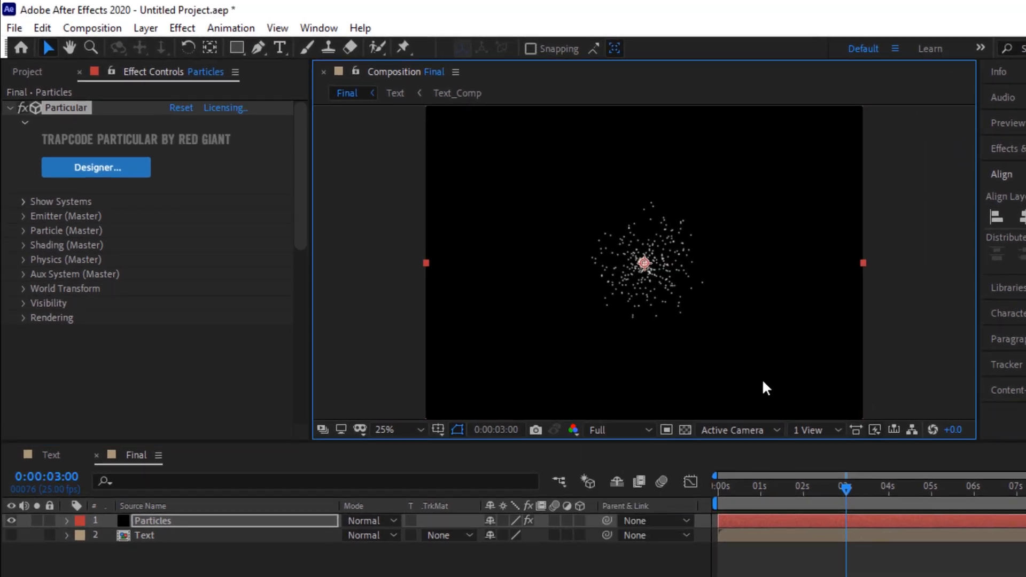
pyautogui.moveTo(755, 366)
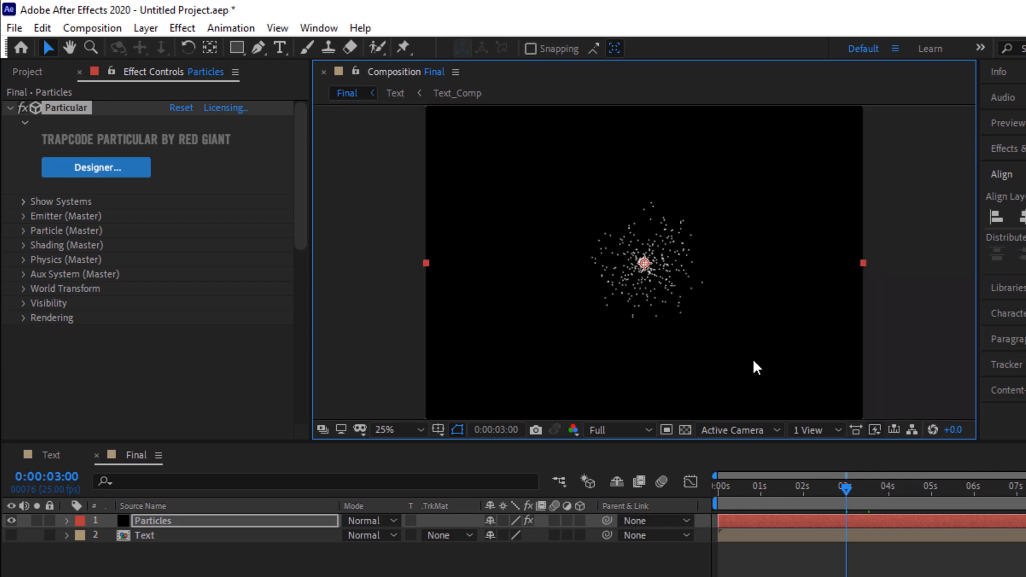
pyautogui.moveTo(22, 224)
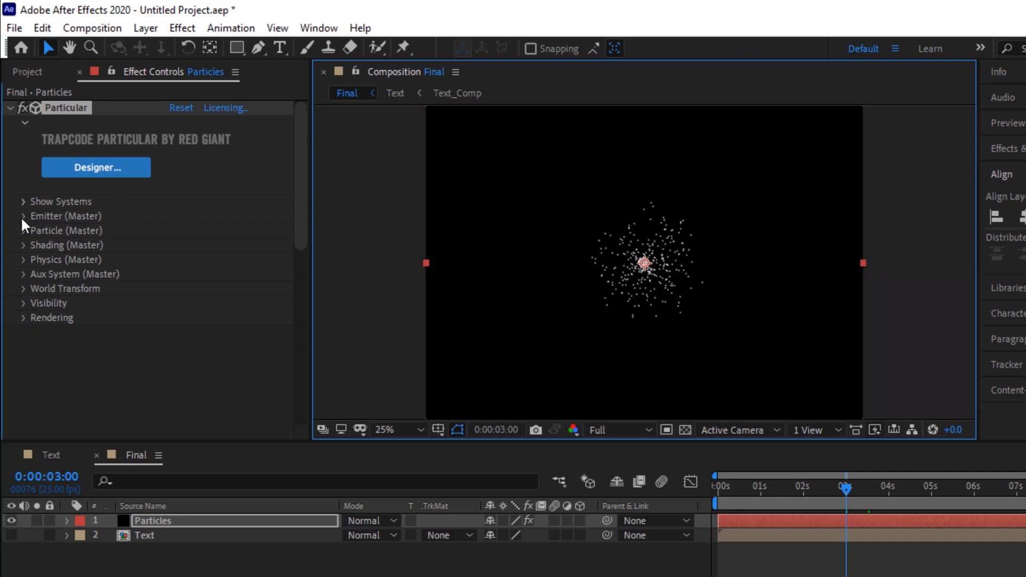
# - Expand Particular's Emitter settings, keeping the Point emitter type
pyautogui.click(23, 216)
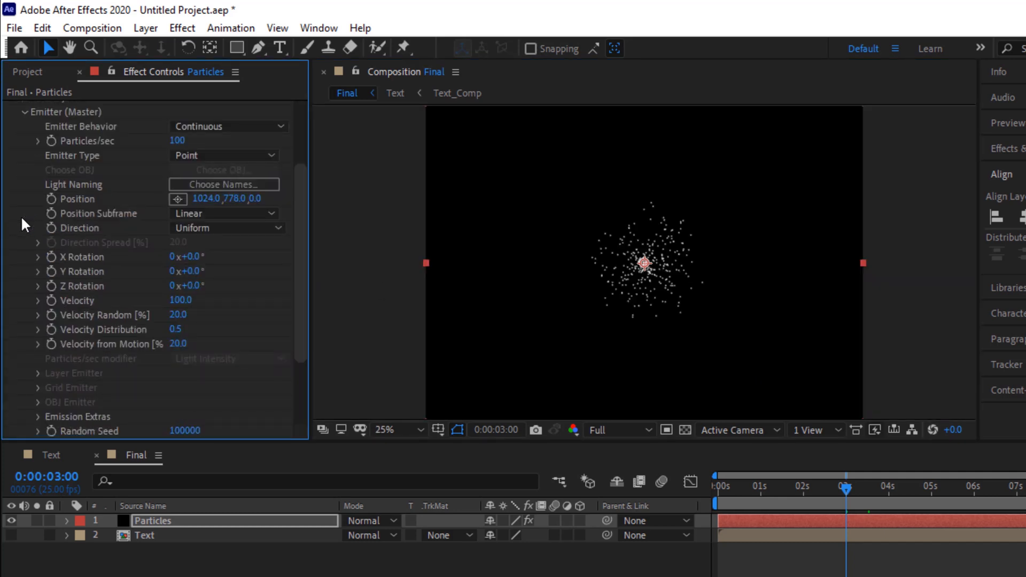
pyautogui.click(225, 156)
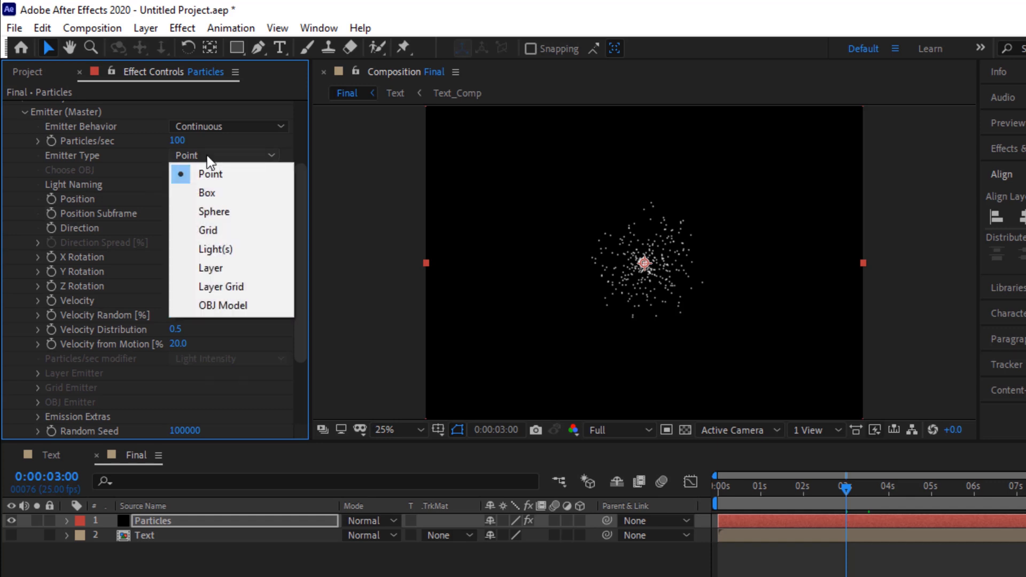
pyautogui.moveTo(228, 267)
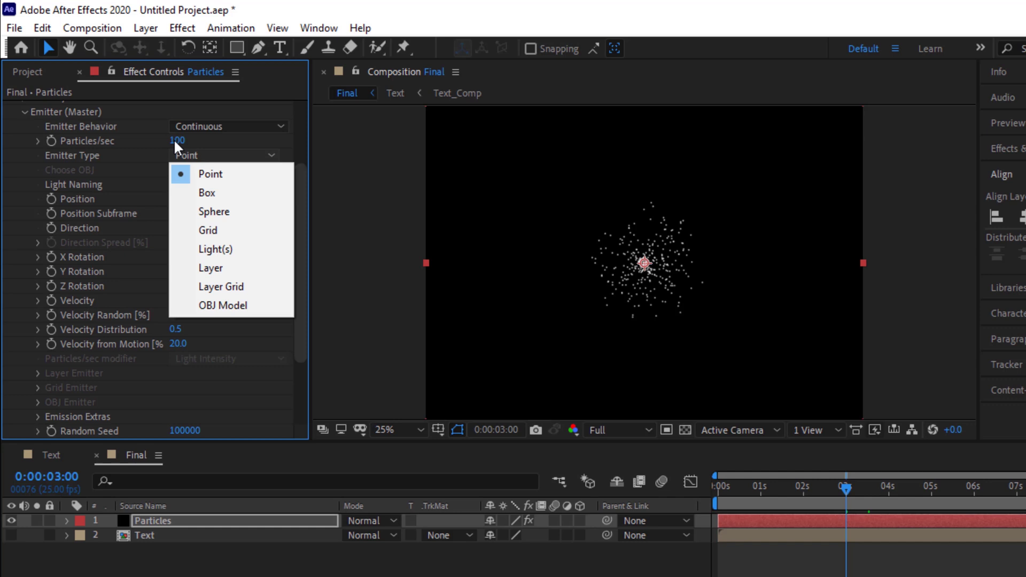
pyautogui.click(210, 173)
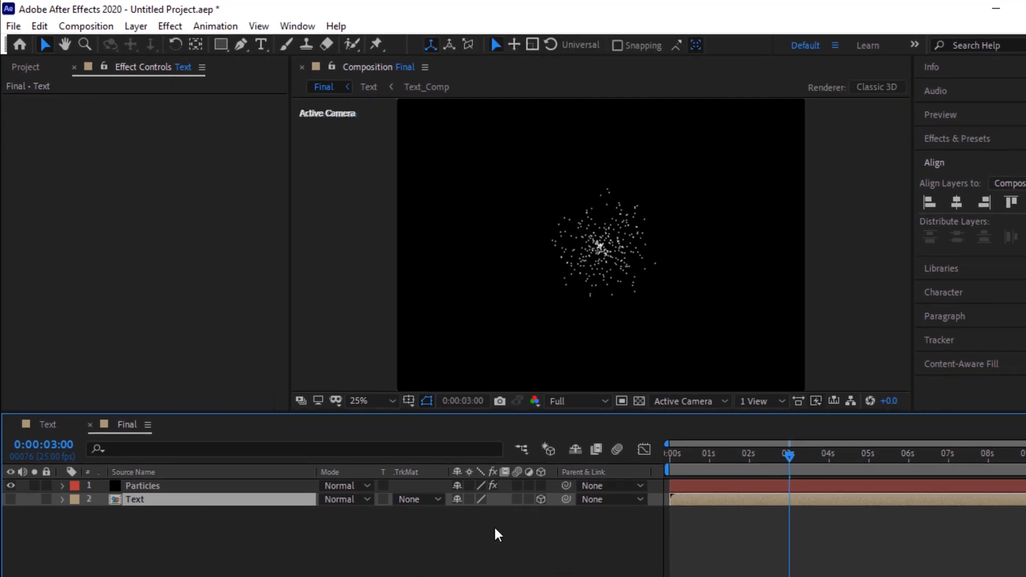
pyautogui.click(142, 485)
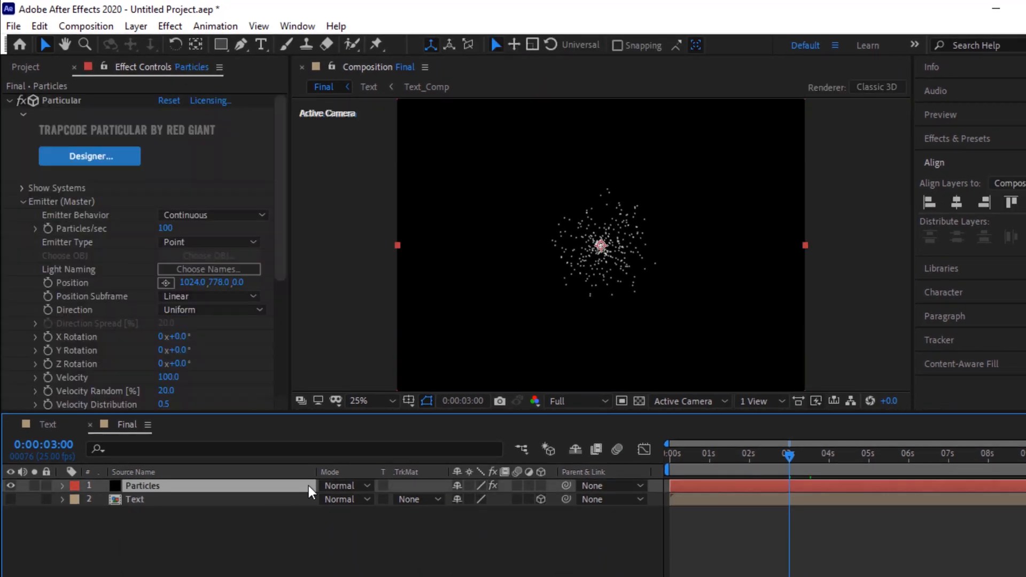
# - Set Particles/sec to 1000000 and dismiss the high-value warning
pyautogui.click(165, 228)
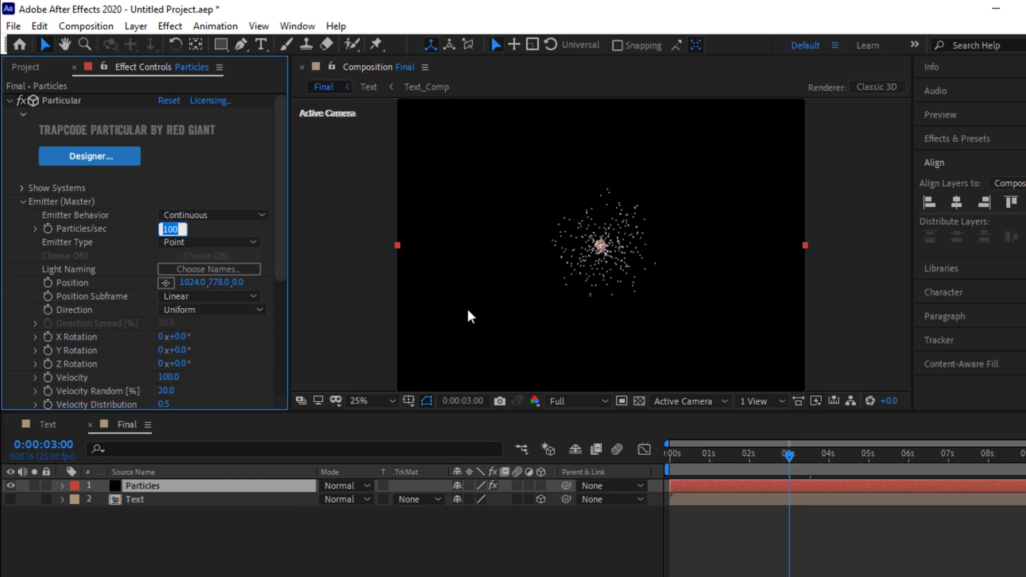
pyautogui.write('1000')
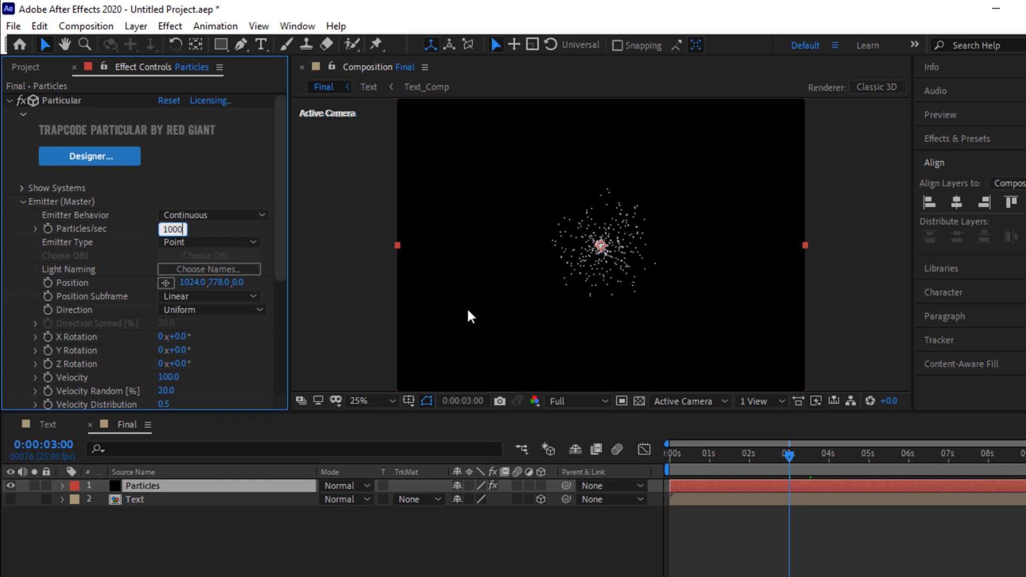
pyautogui.write('10000')
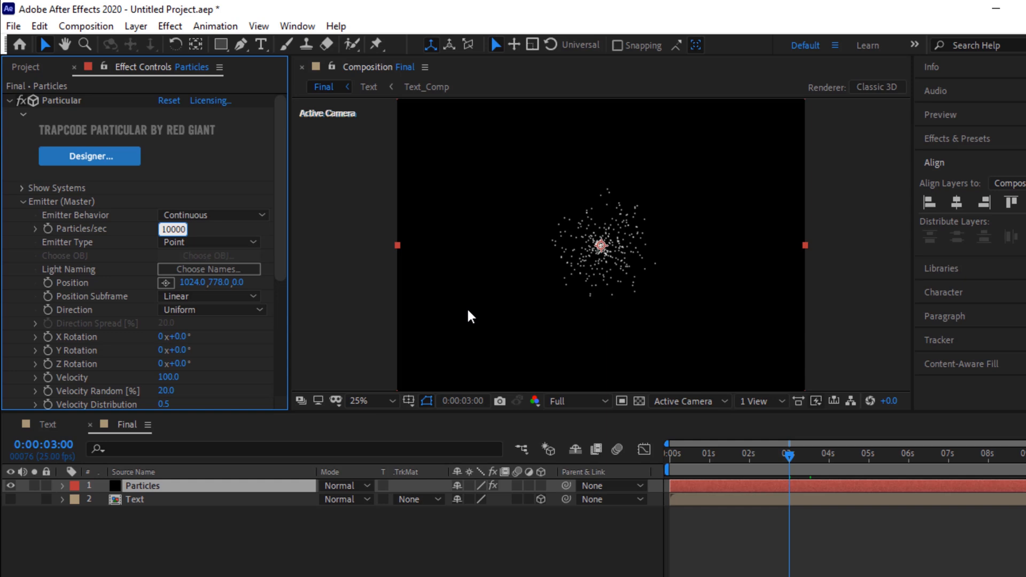
pyautogui.write('1000000')
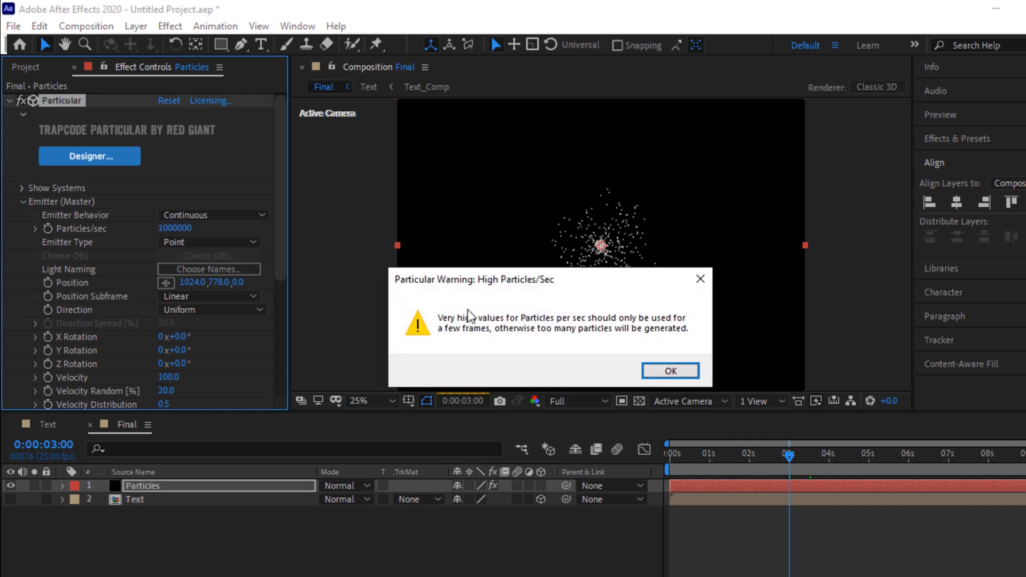
pyautogui.click(672, 370)
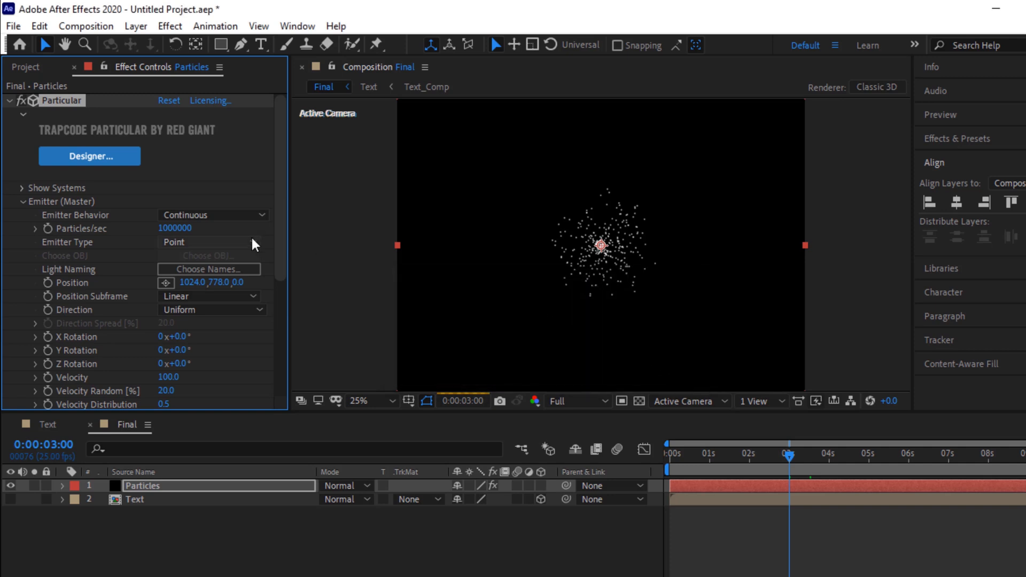
pyautogui.click(209, 242)
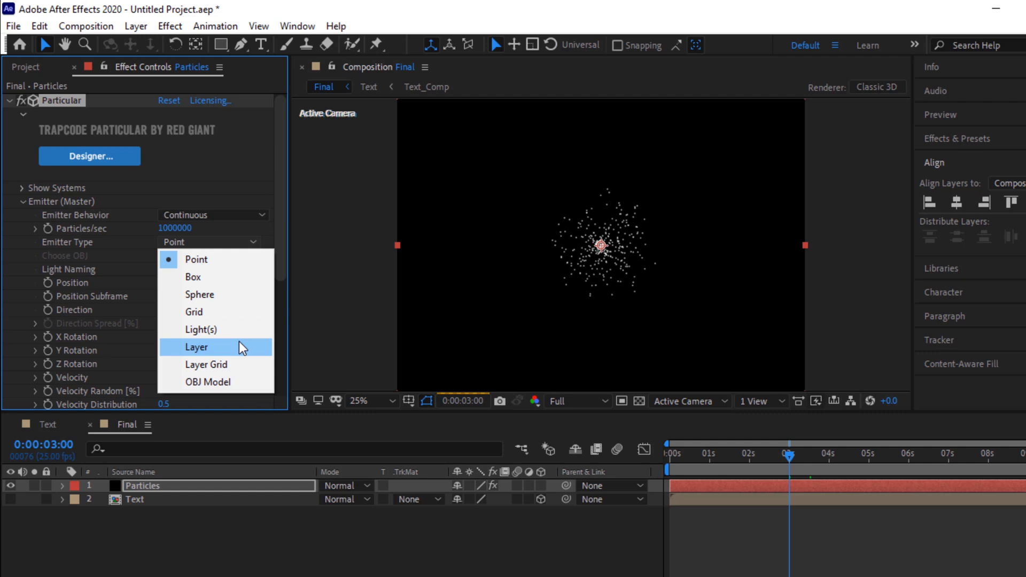
# - Set Emitter Type to Layer and reveal the Layer Emitter settings
pyautogui.click(197, 346)
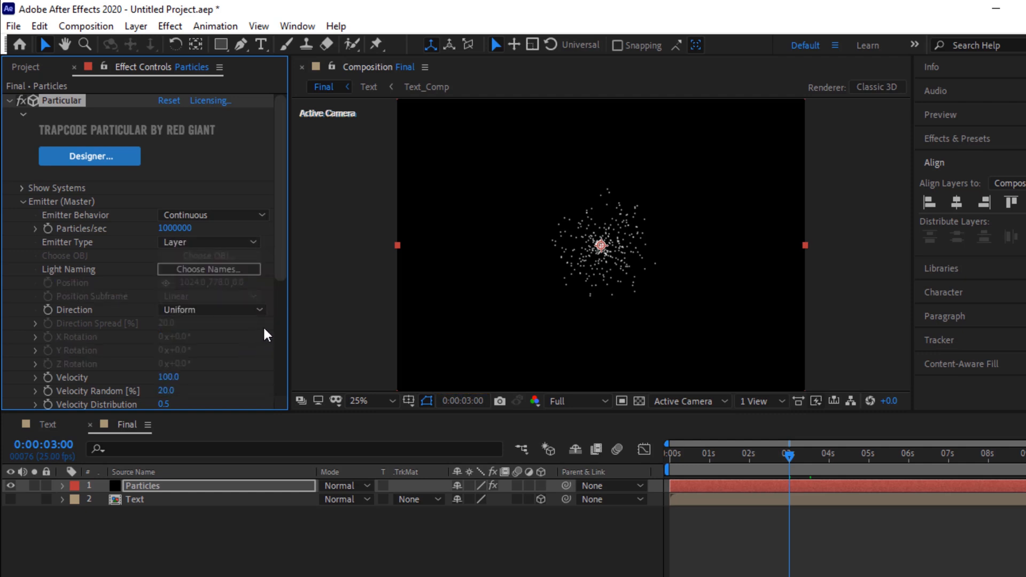
pyautogui.scroll(-3)
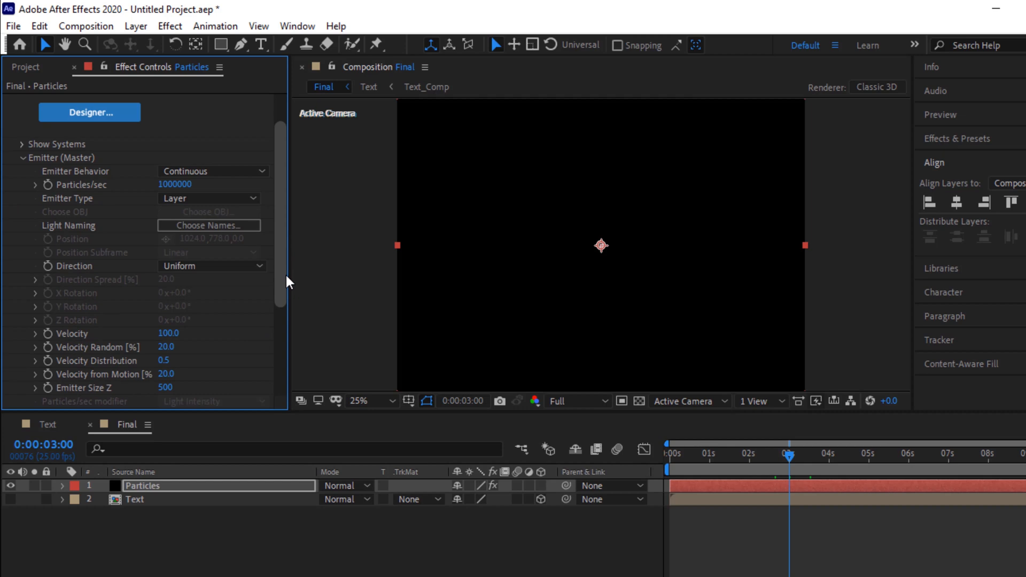
pyautogui.scroll(-3)
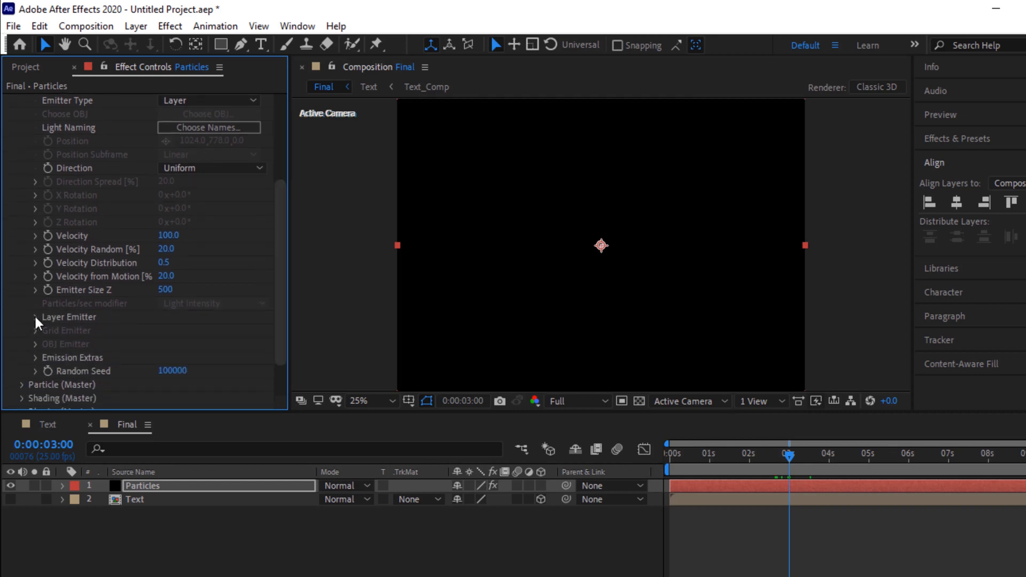
pyautogui.click(34, 317)
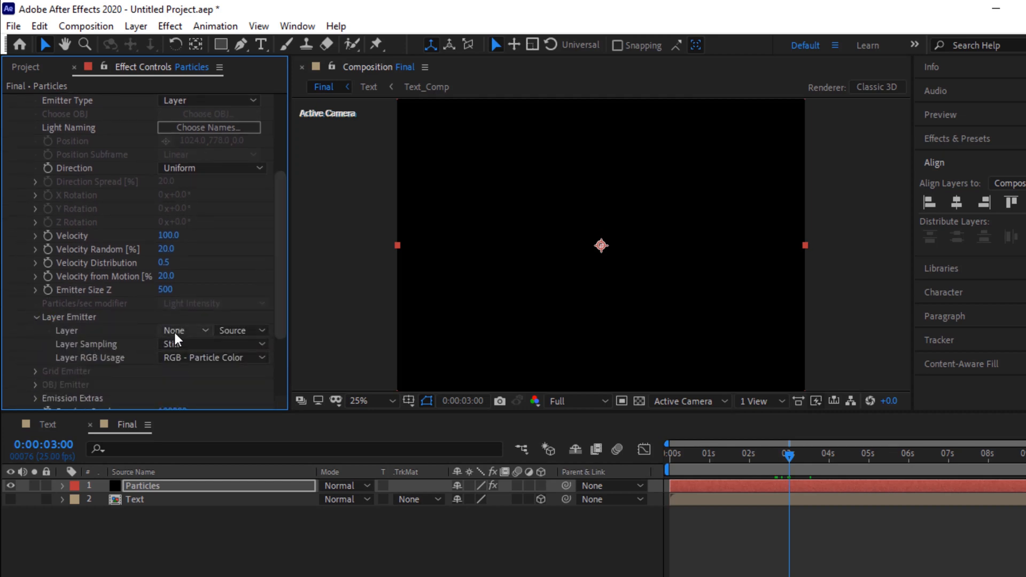
# - Emit from the 3. Text layer with Layer Sampling at Particle Birth Time
pyautogui.click(184, 330)
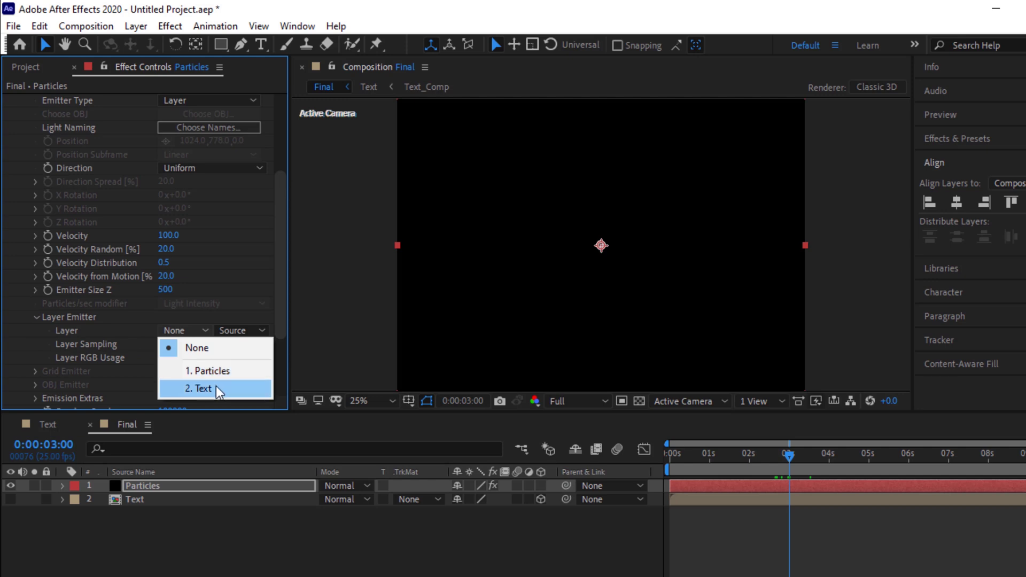
pyautogui.click(199, 389)
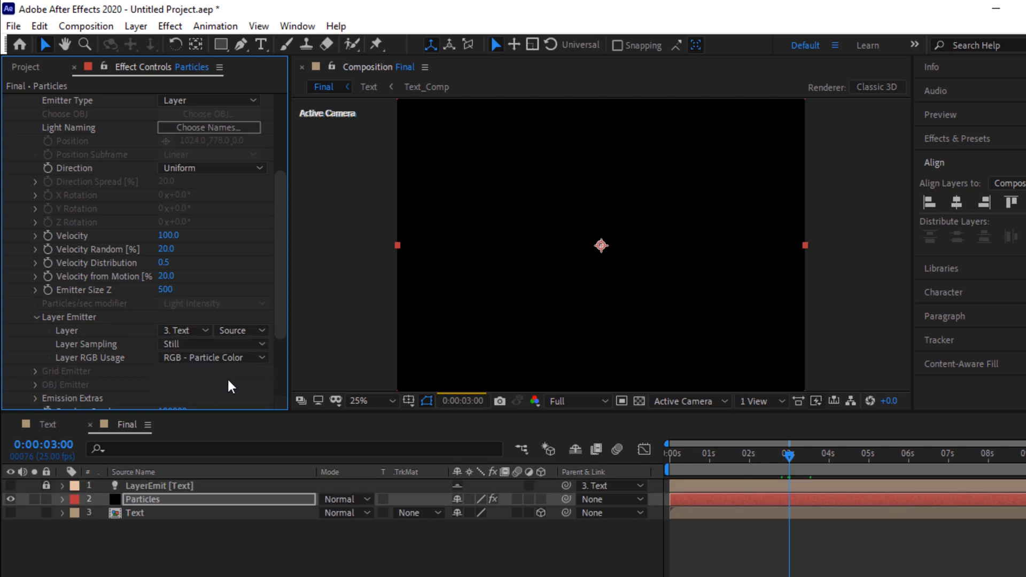
pyautogui.click(212, 344)
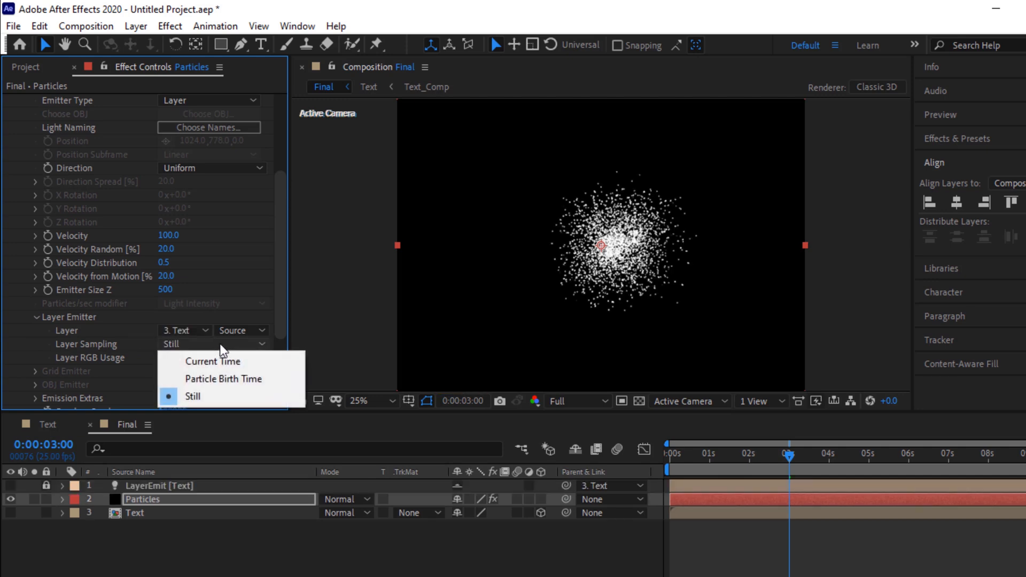
pyautogui.moveTo(241, 382)
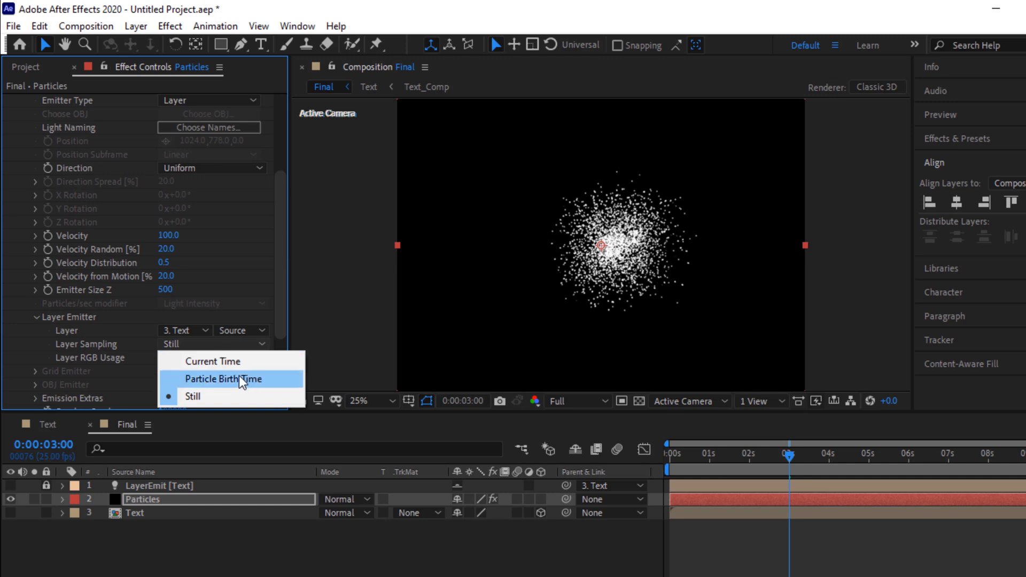
pyautogui.click(224, 379)
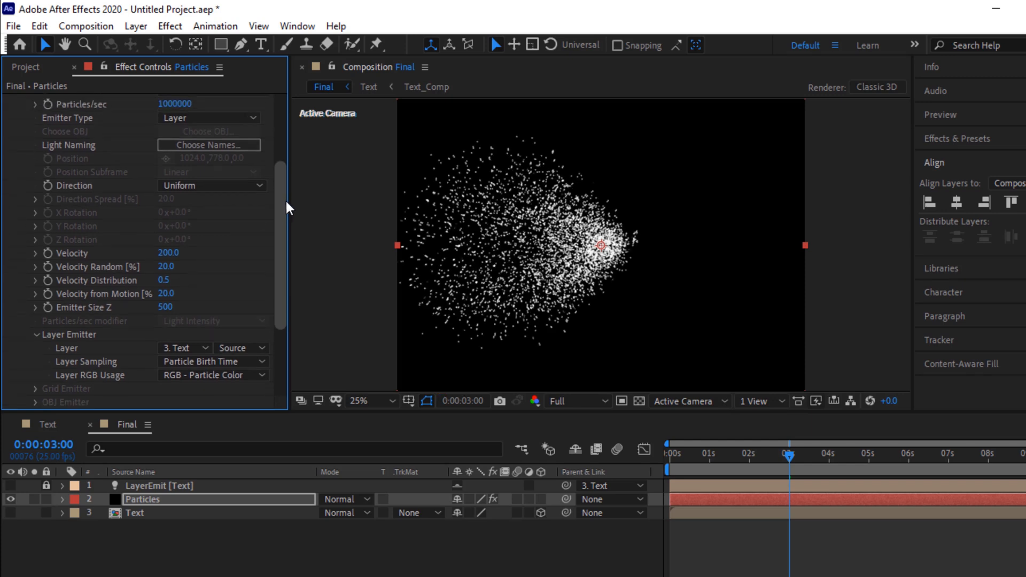
# - Set particle Life to 4 seconds with Life Random 50%
pyautogui.scroll(-3)
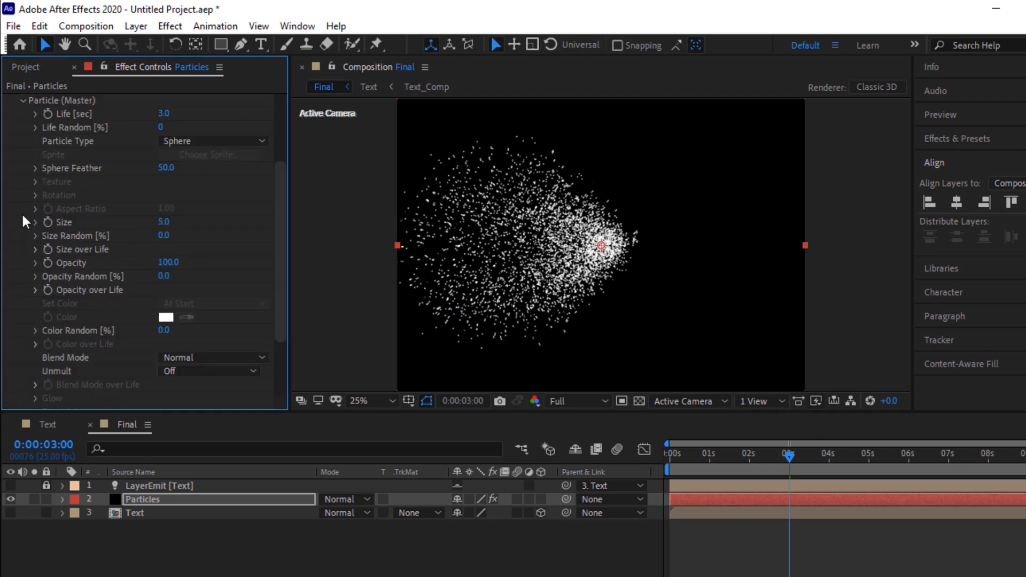
pyautogui.doubleClick(164, 113)
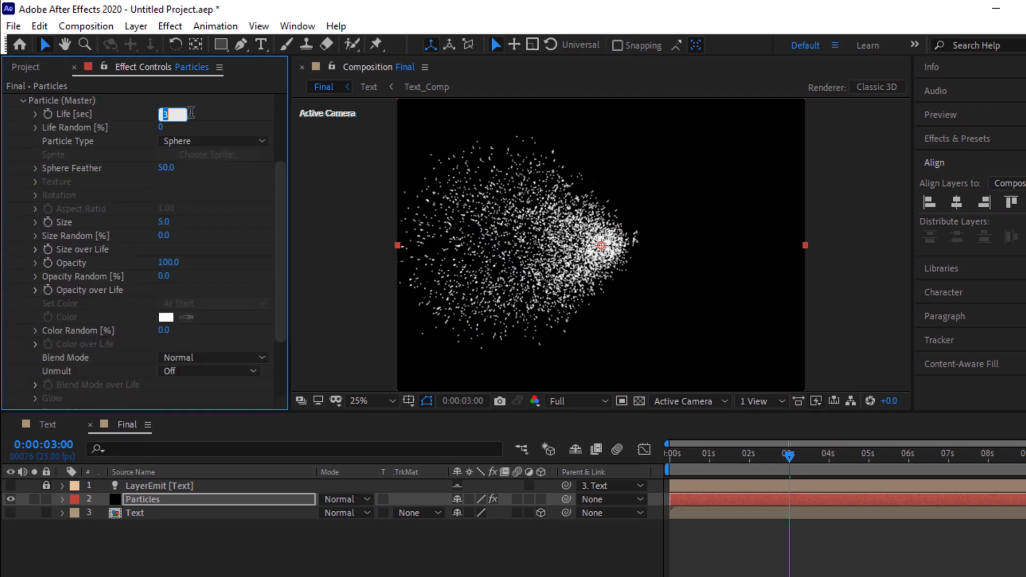
pyautogui.write('4.0')
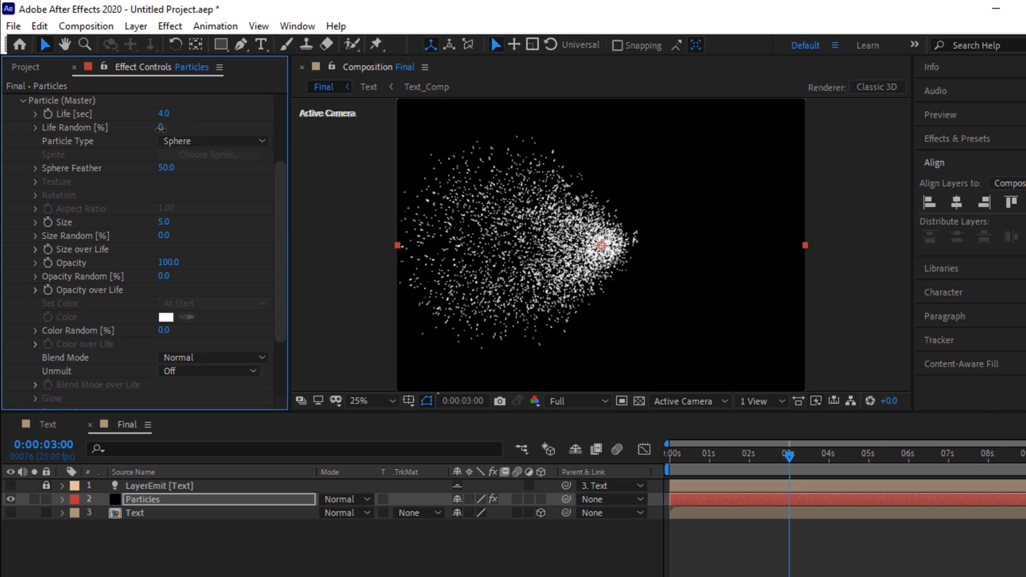
pyautogui.click(163, 127)
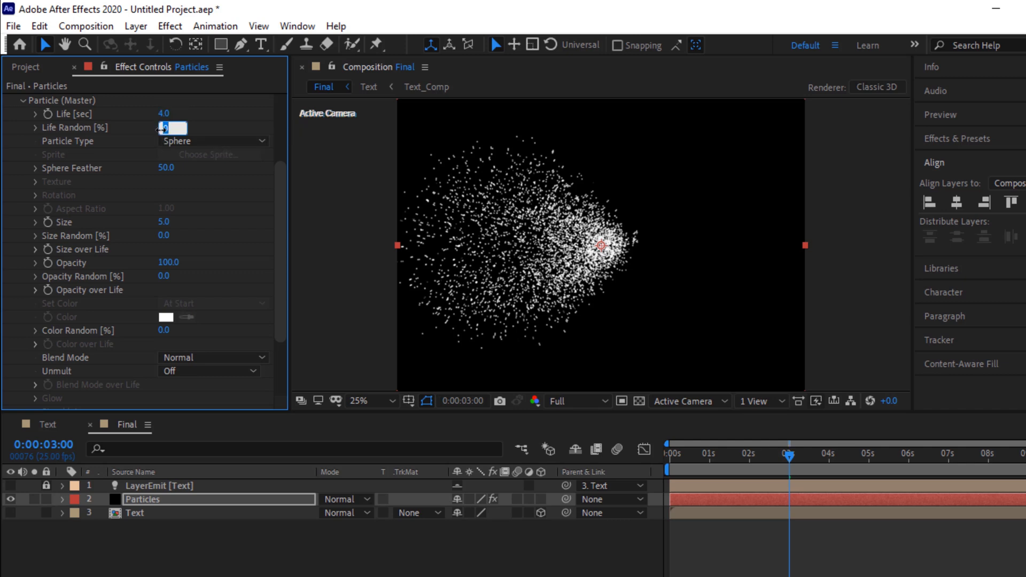
pyautogui.write('50')
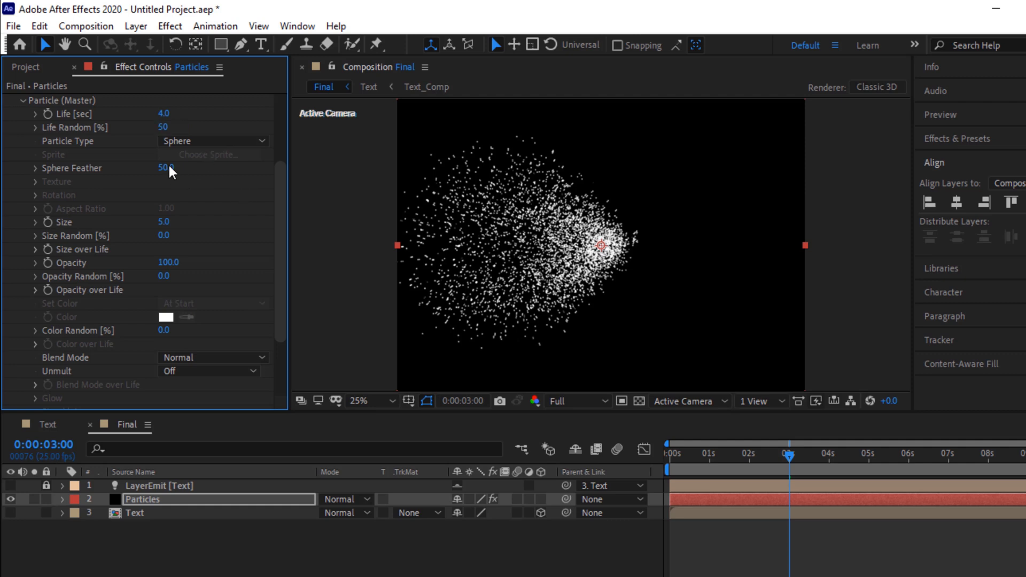
# - Set Sphere Feather to 0 and particle Size to 1.5
pyautogui.click(162, 169)
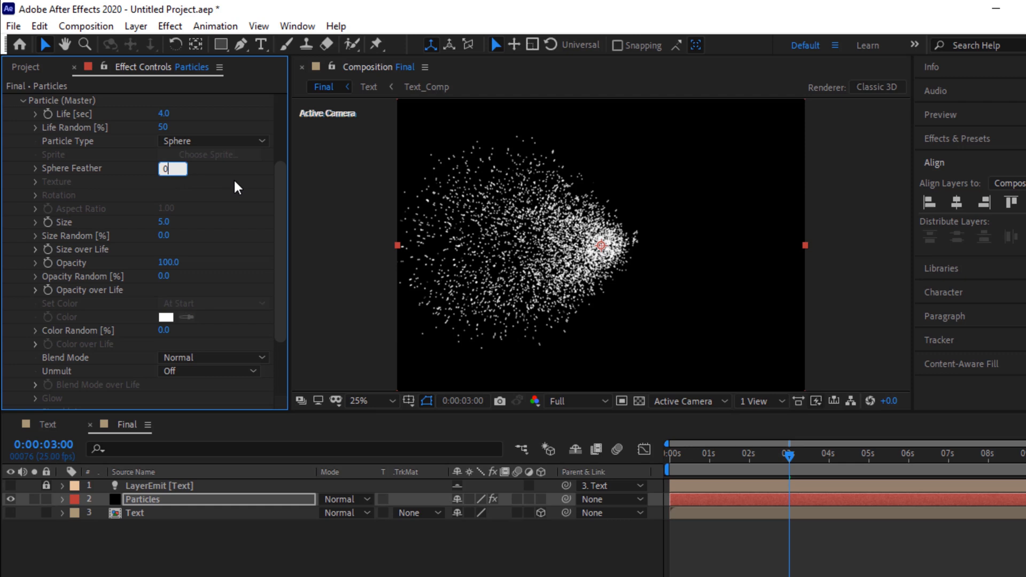
pyautogui.press('Enter')
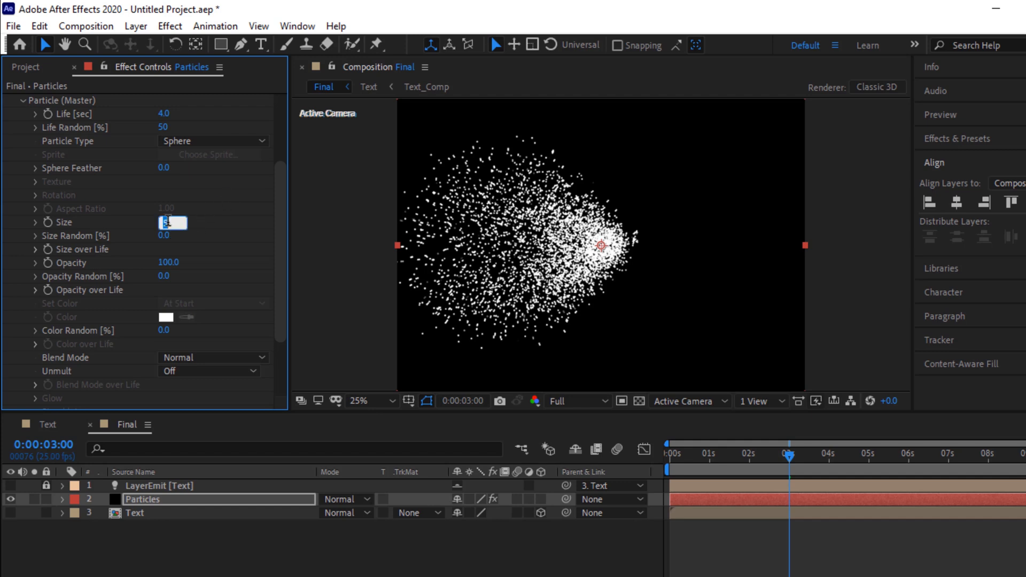
pyautogui.write('15')
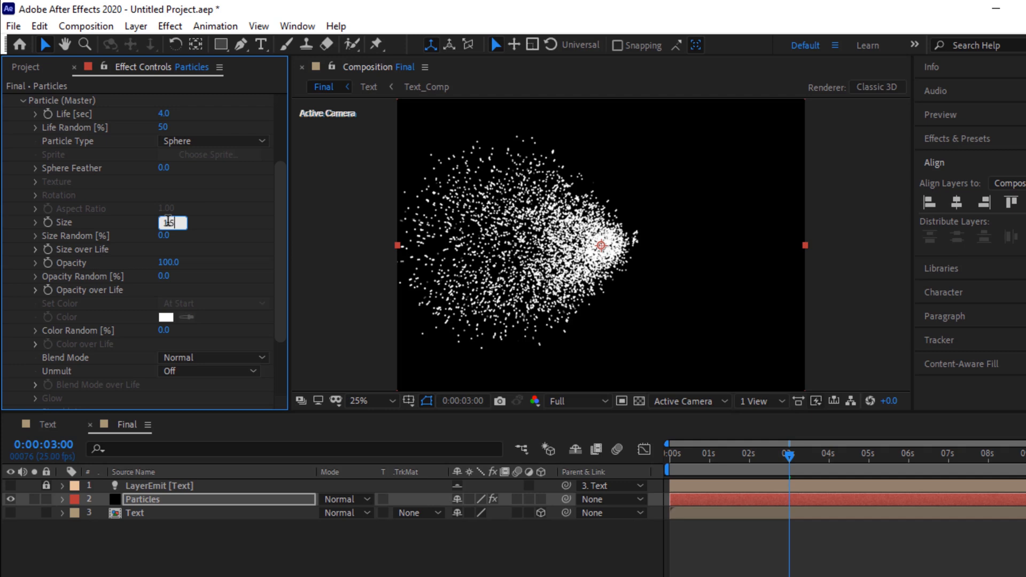
pyautogui.write('1.5')
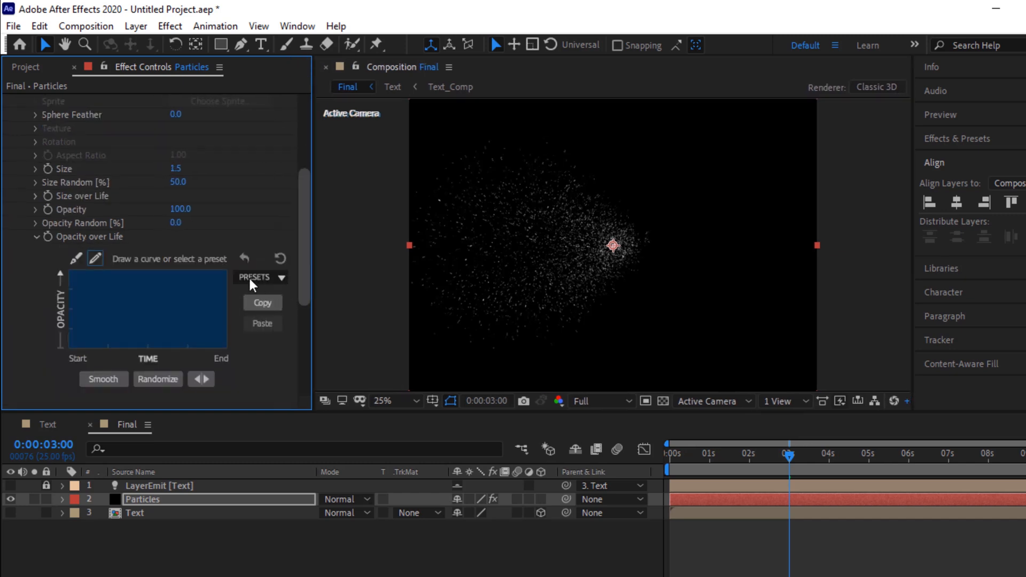
# - Apply a fading Opacity over Life preset and set Blend Mode to Screen
pyautogui.click(260, 278)
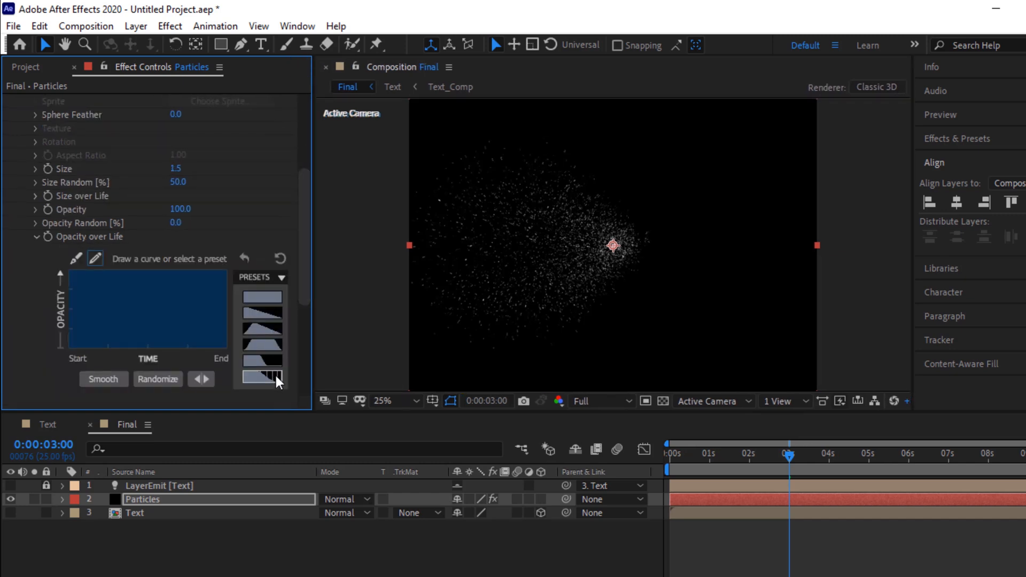
pyautogui.click(261, 377)
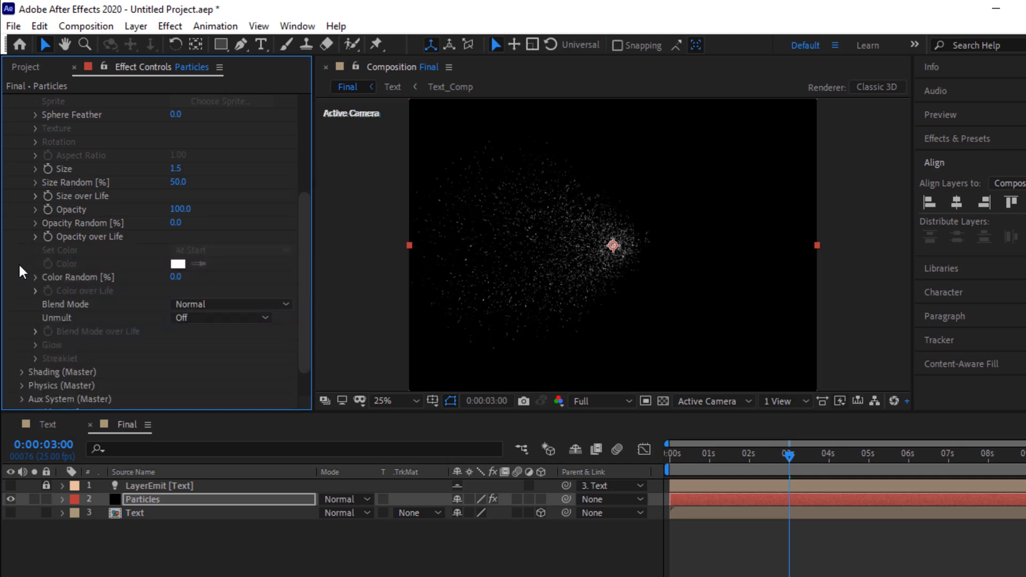
pyautogui.click(231, 303)
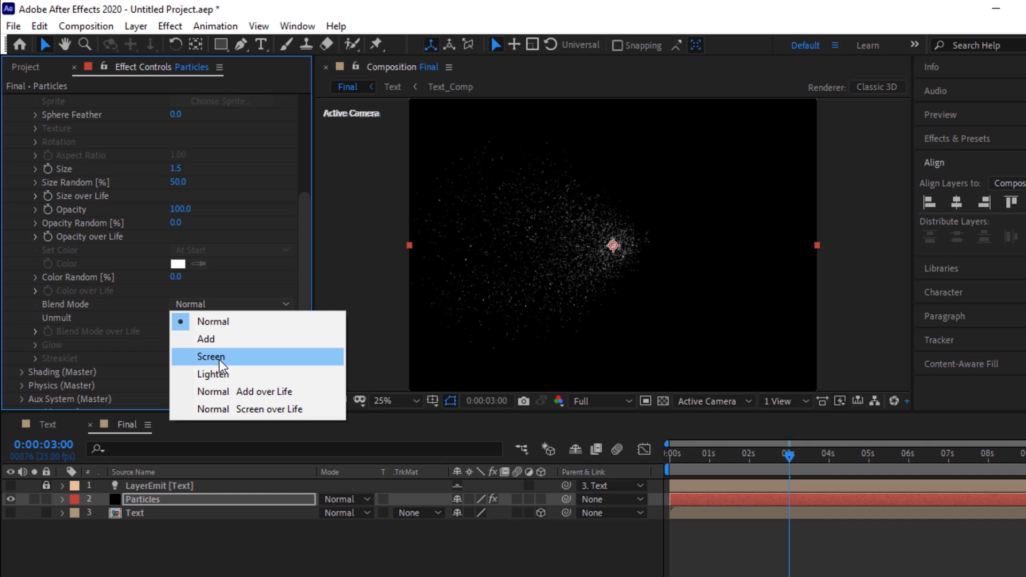
pyautogui.click(210, 357)
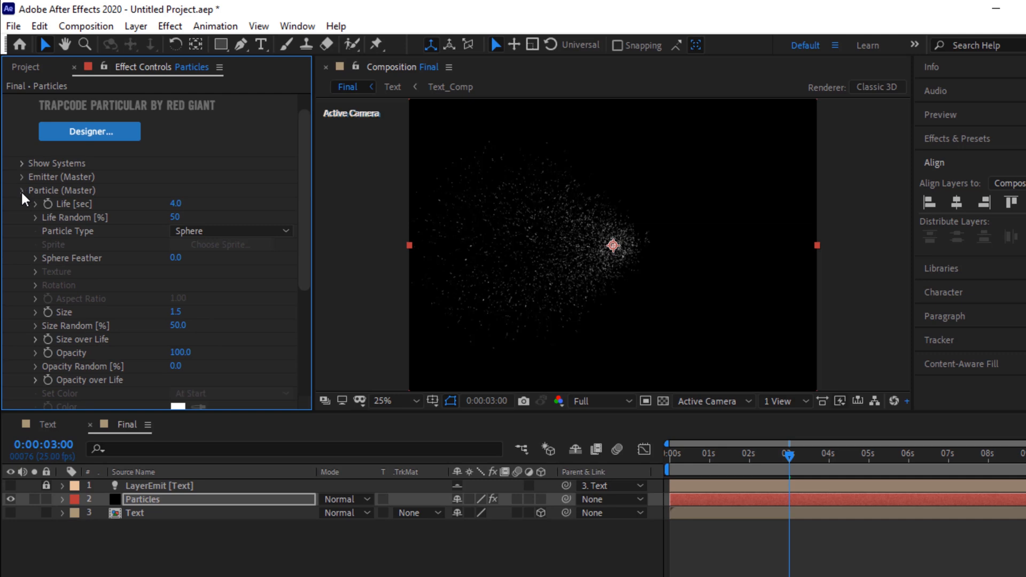
# - In Physics (Master), set Gravity to -200
pyautogui.click(21, 191)
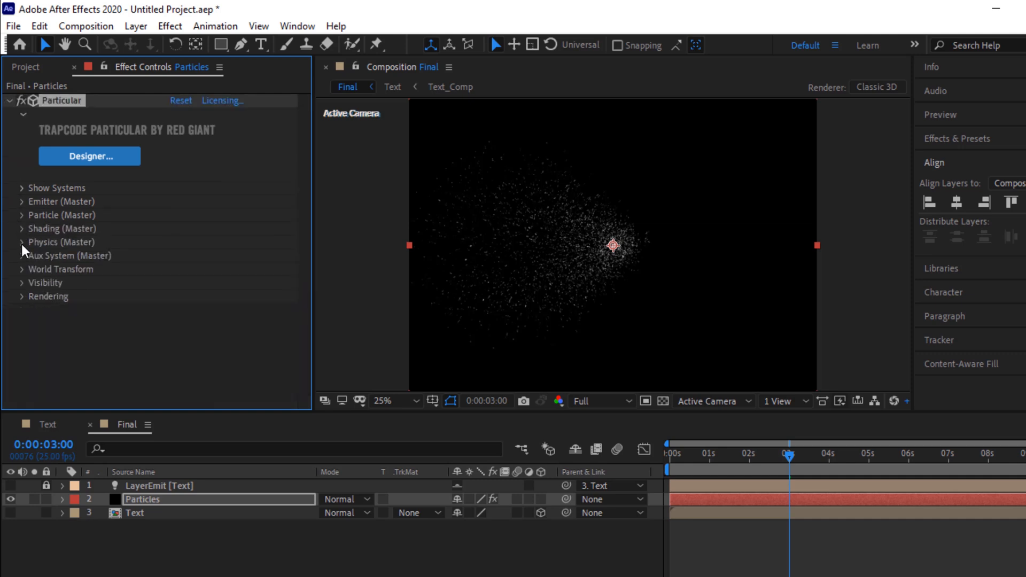
pyautogui.click(21, 242)
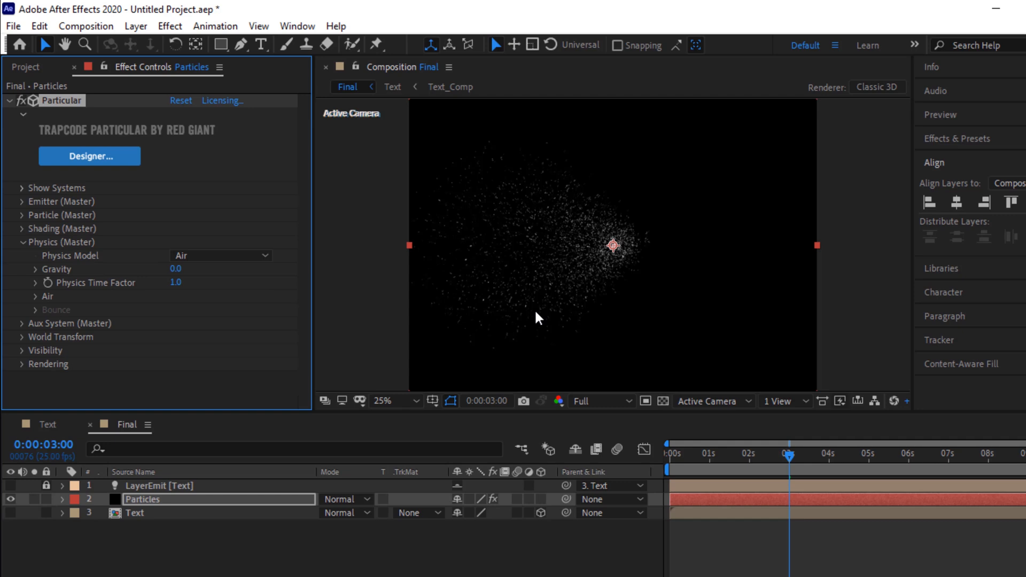
pyautogui.click(176, 269)
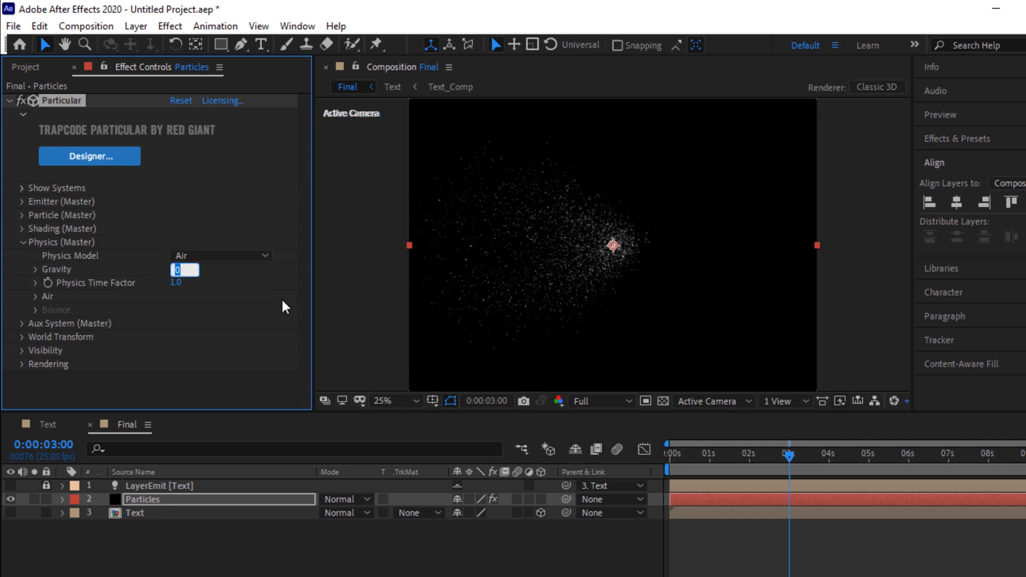
pyautogui.write('-200')
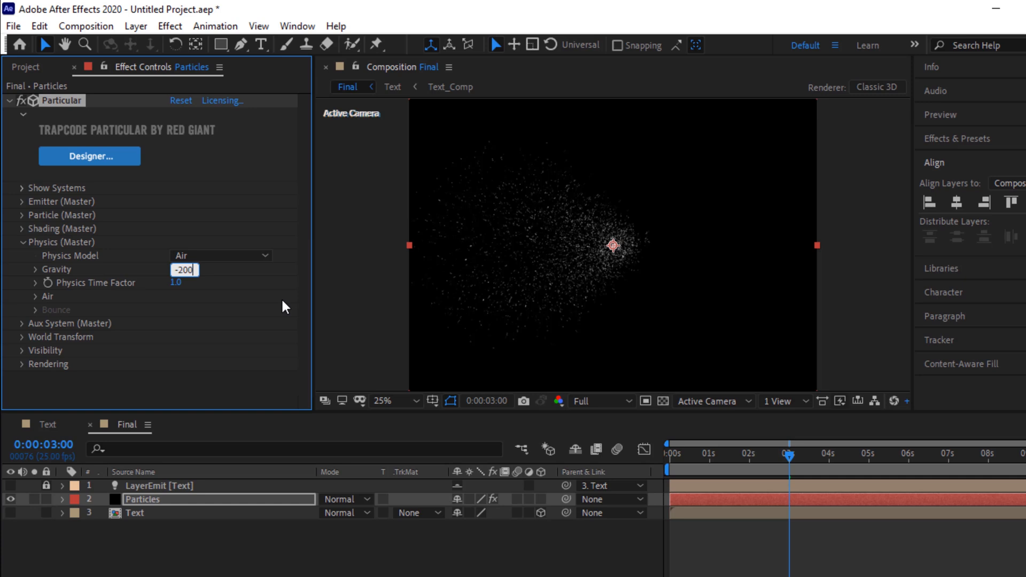
pyautogui.press('Enter')
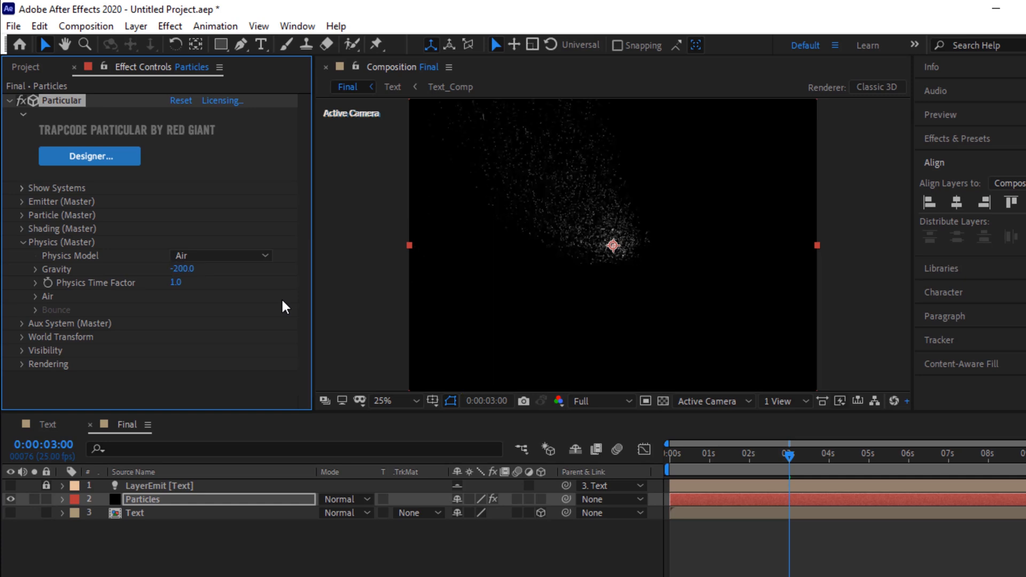
# - Under Air, set Wind X to 100 and Turbulence Affect Position to 300
pyautogui.click(34, 296)
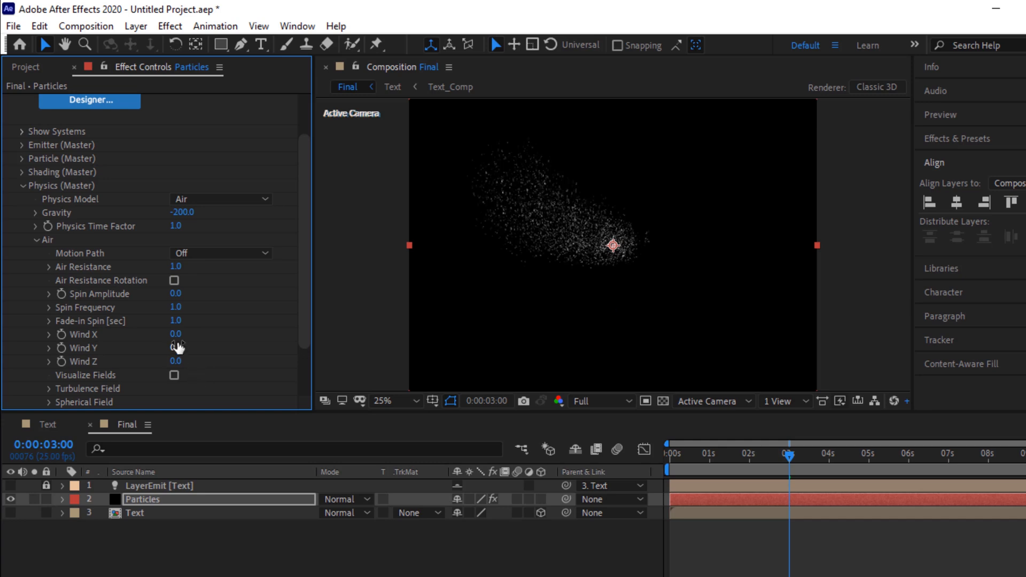
pyautogui.click(175, 334)
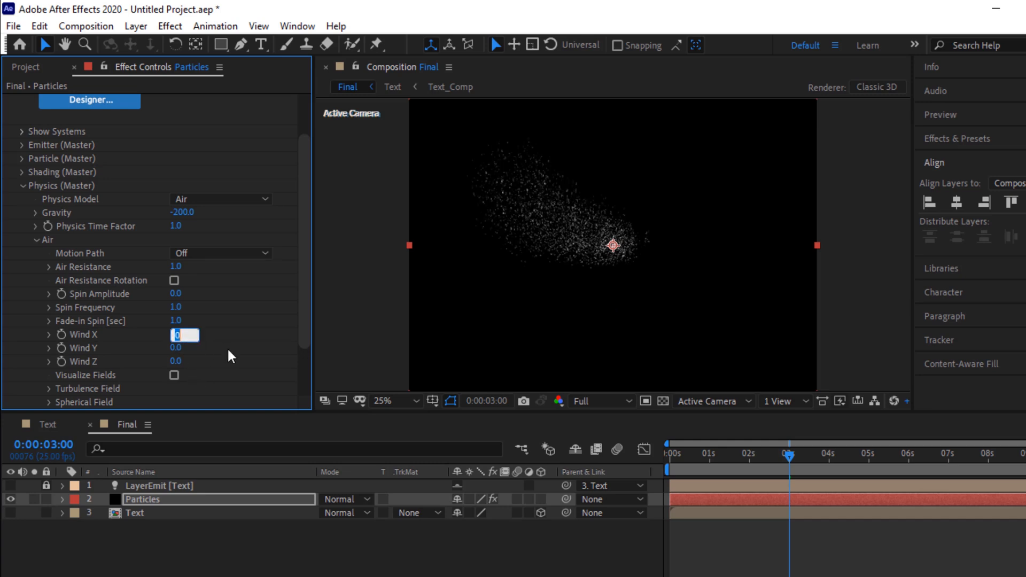
pyautogui.write('100.0')
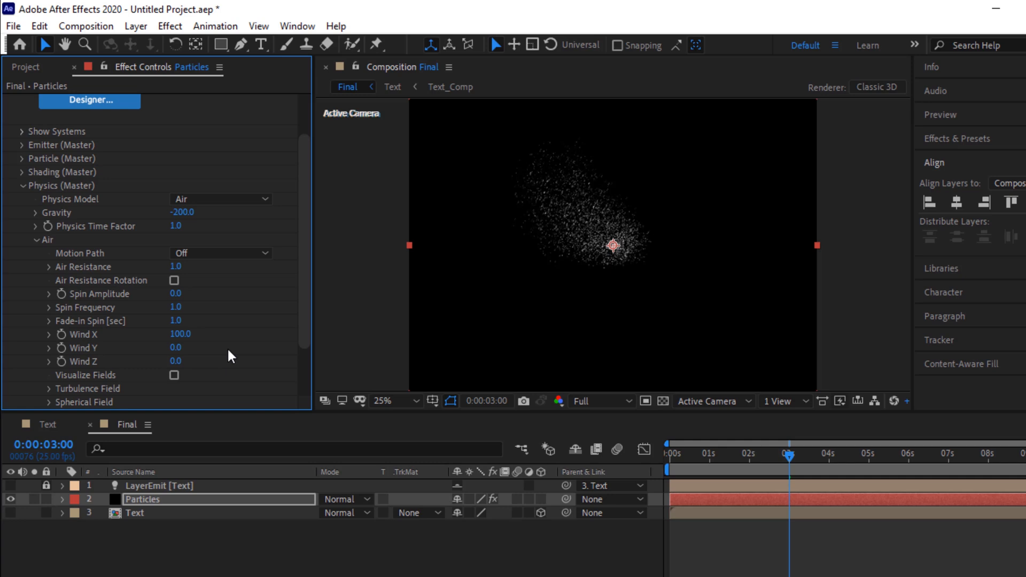
pyautogui.scroll(-3)
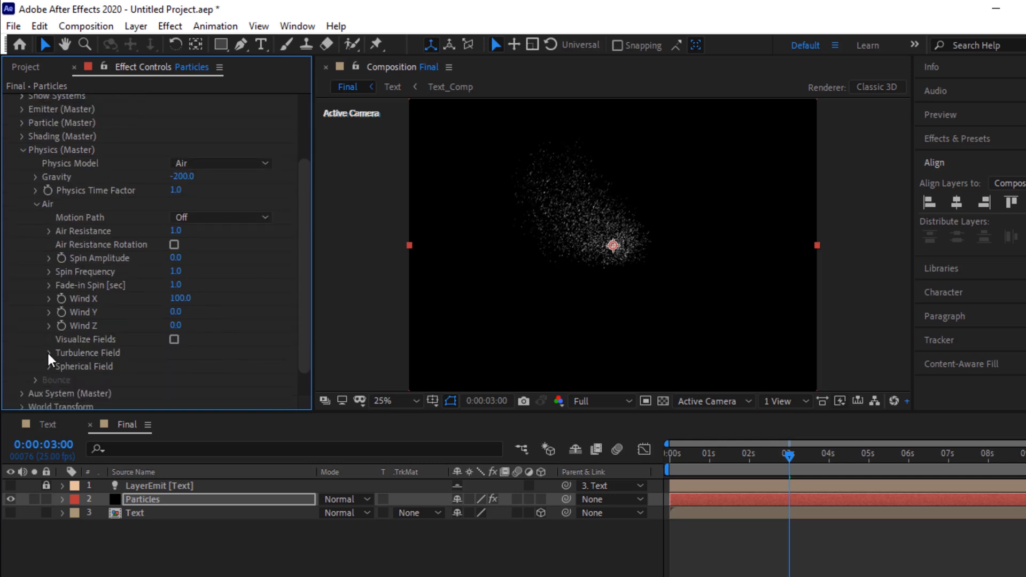
pyautogui.click(48, 353)
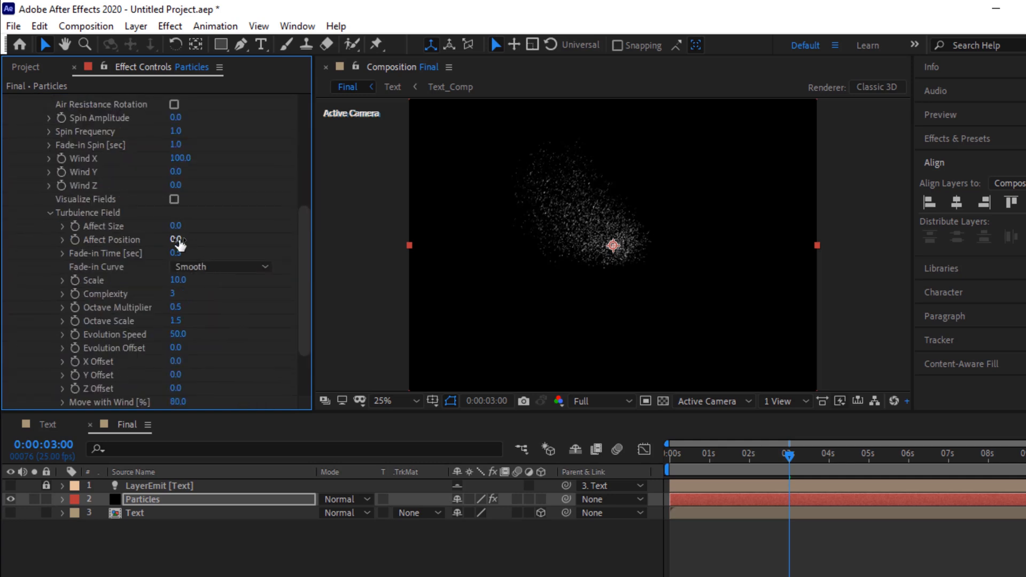
pyautogui.write('300')
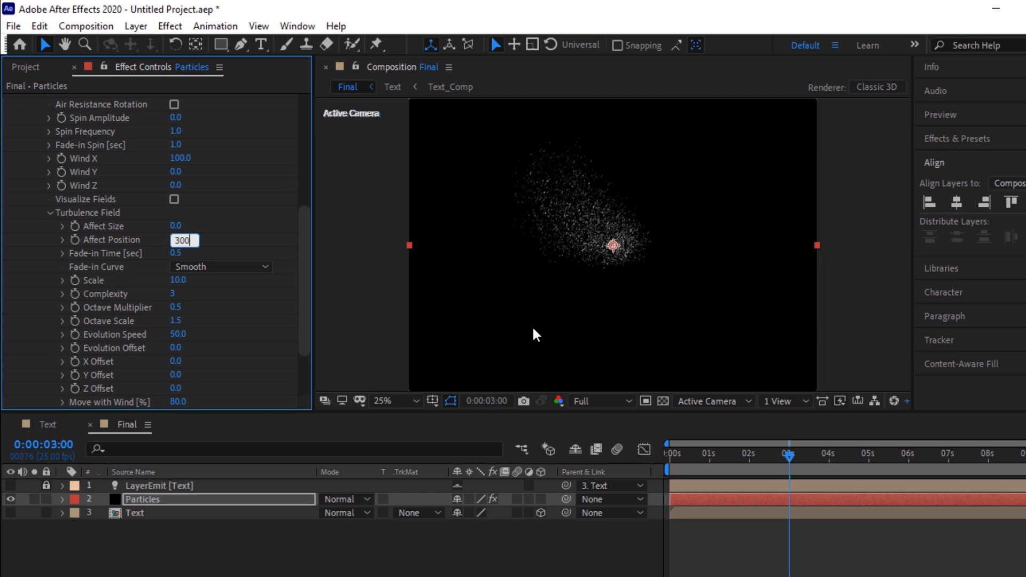
pyautogui.press('Enter')
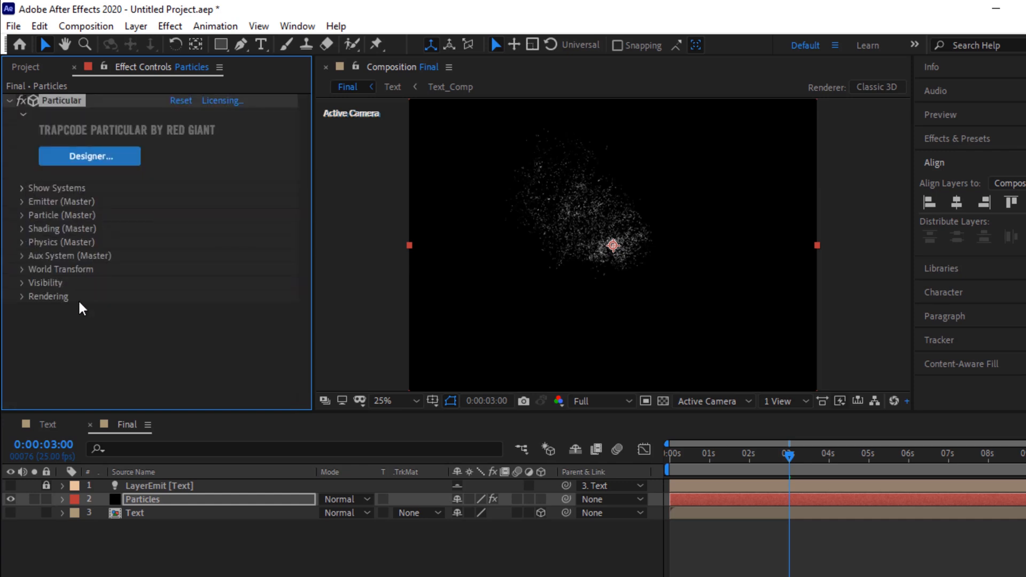
# - In Rendering, turn Motion Blur On with Shutter Angle 90
pyautogui.click(21, 296)
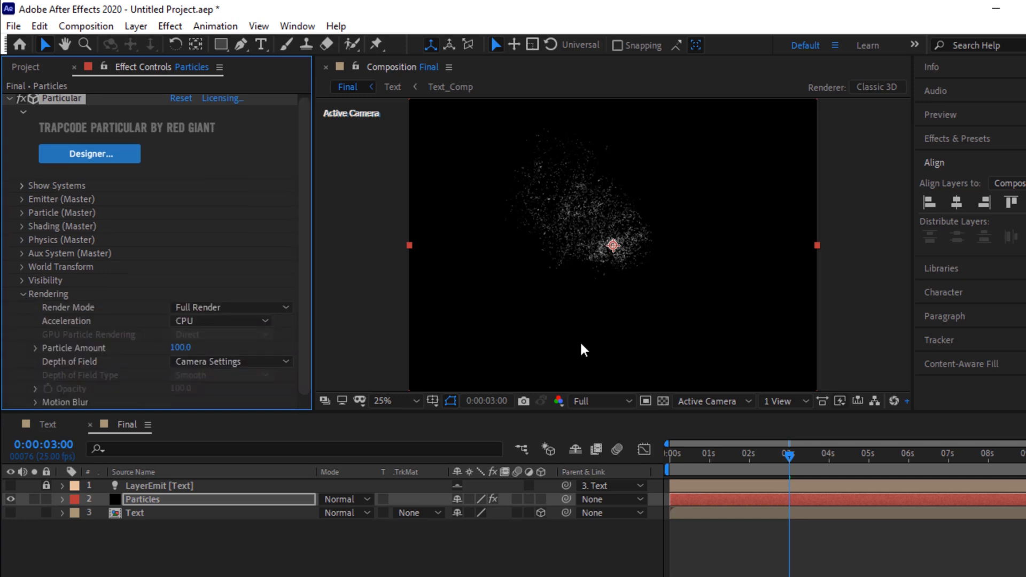
pyautogui.click(231, 307)
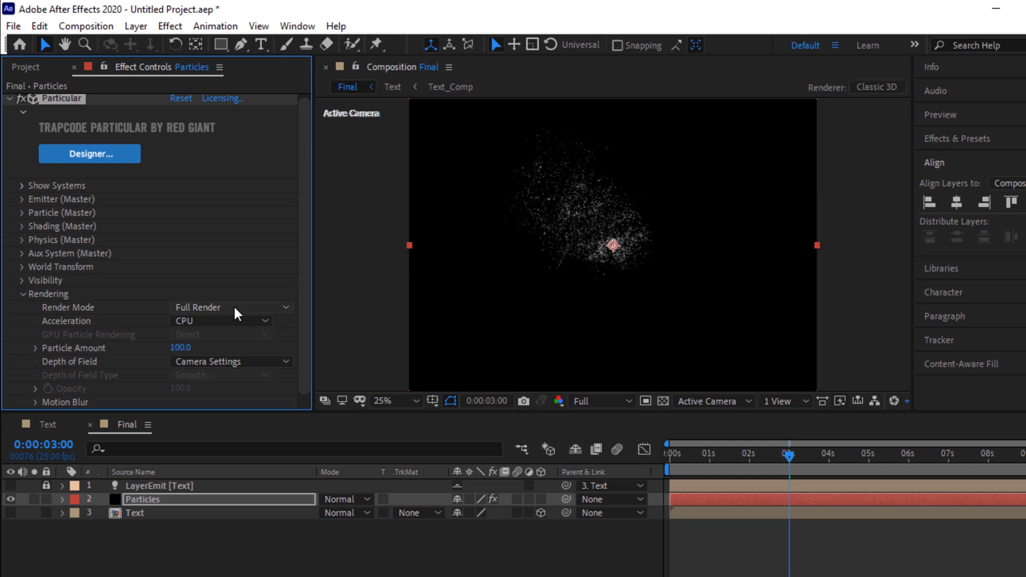
pyautogui.moveTo(29, 413)
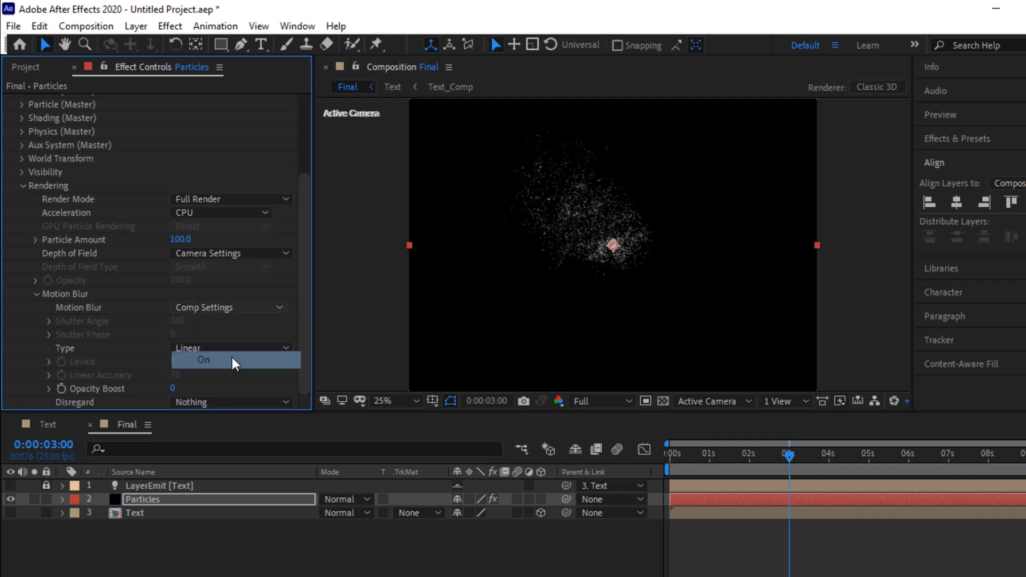
pyautogui.click(203, 360)
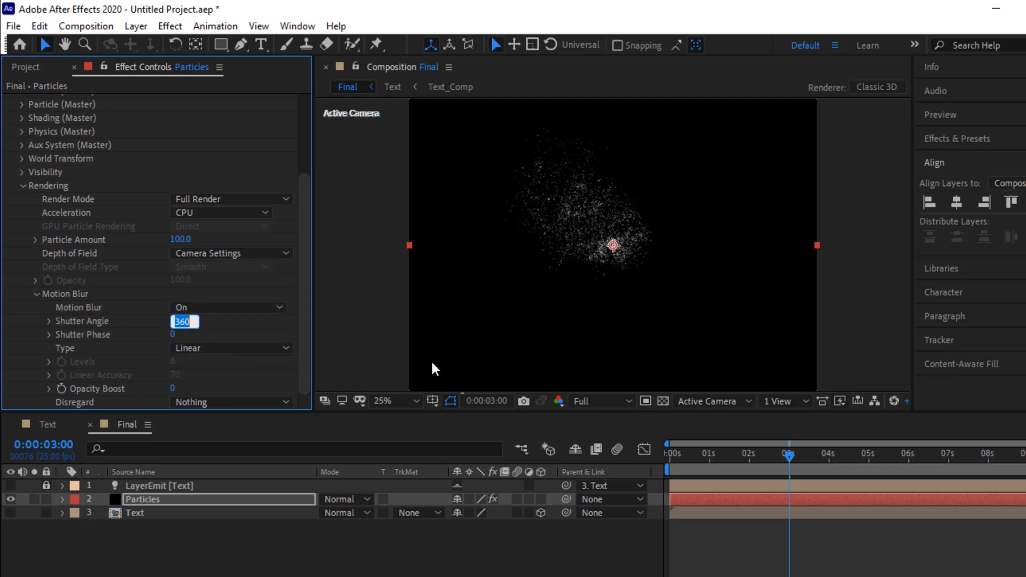
pyautogui.write('90')
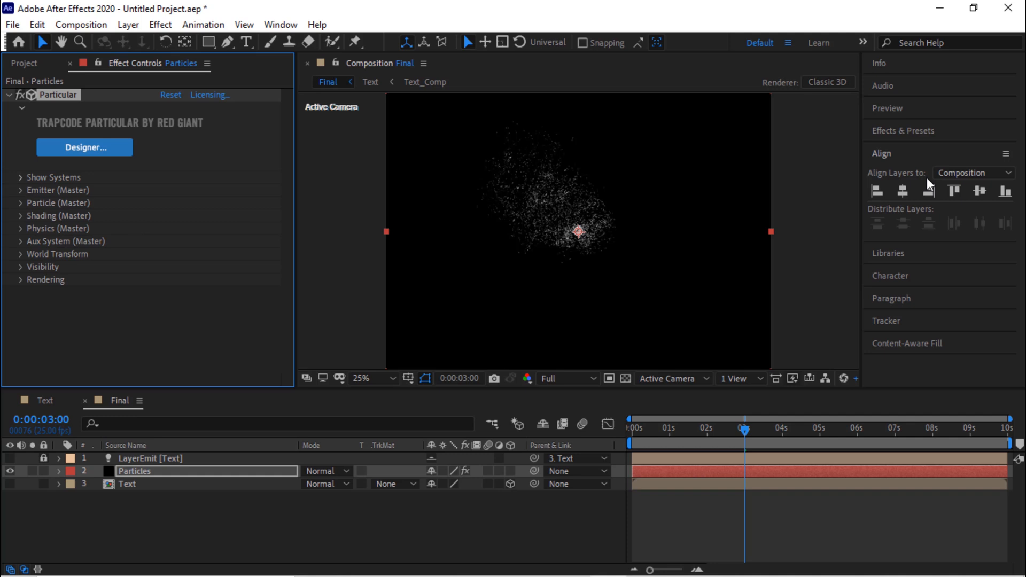
# - Search Effects & Presets for glow and apply Glow to the Particles layer
pyautogui.write('linear')
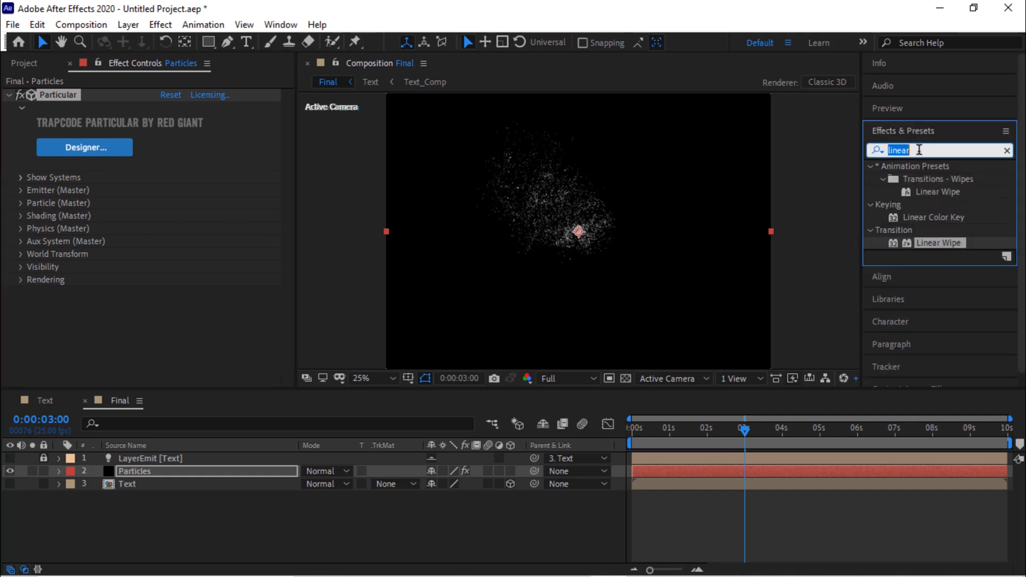
pyautogui.write('gl')
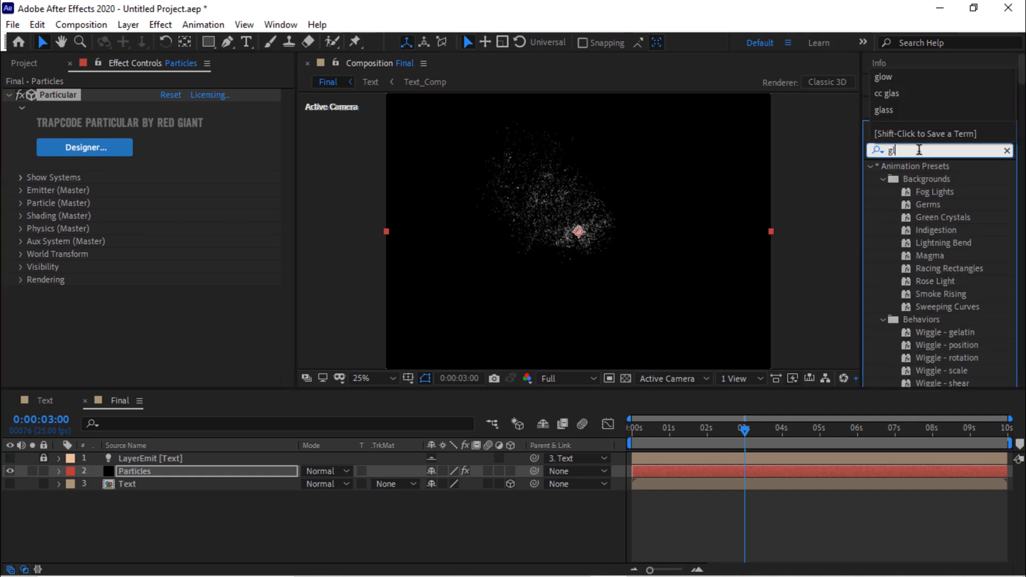
pyautogui.write('low')
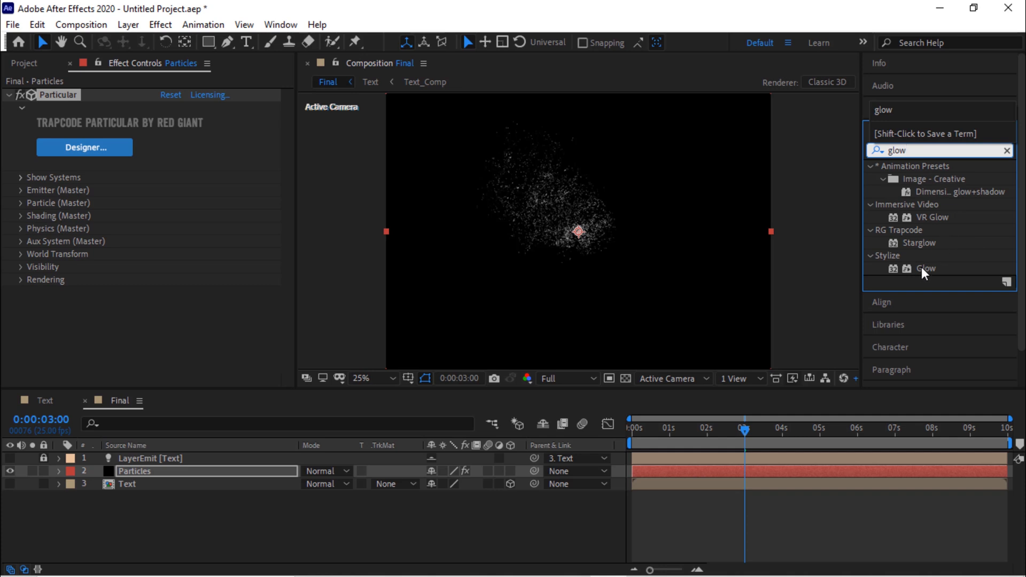
pyautogui.doubleClick(926, 268)
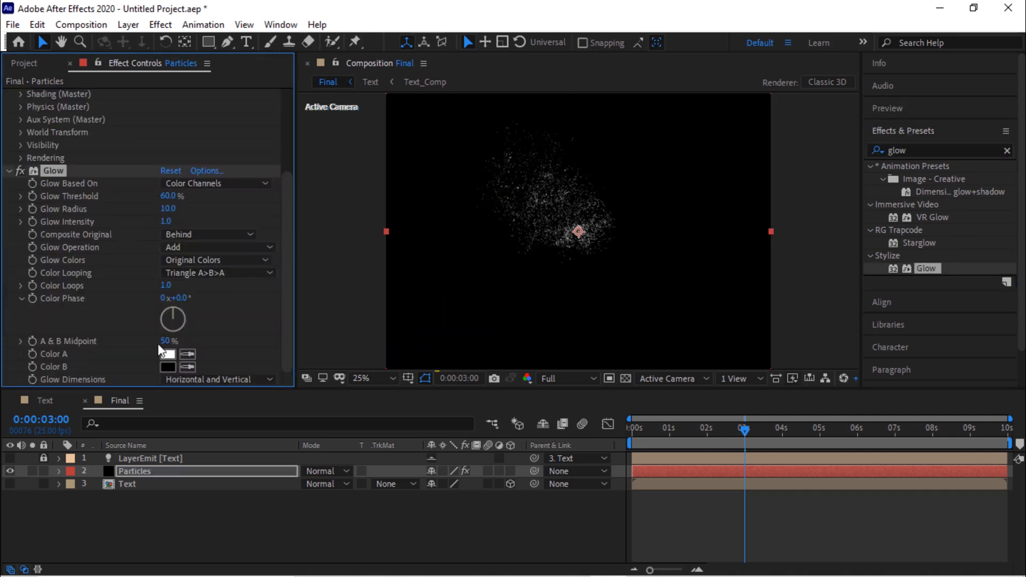
# - Set Glow Threshold 50% and Intensity 0.5, then collapse the effects
pyautogui.click(170, 197)
pyautogui.write('50')
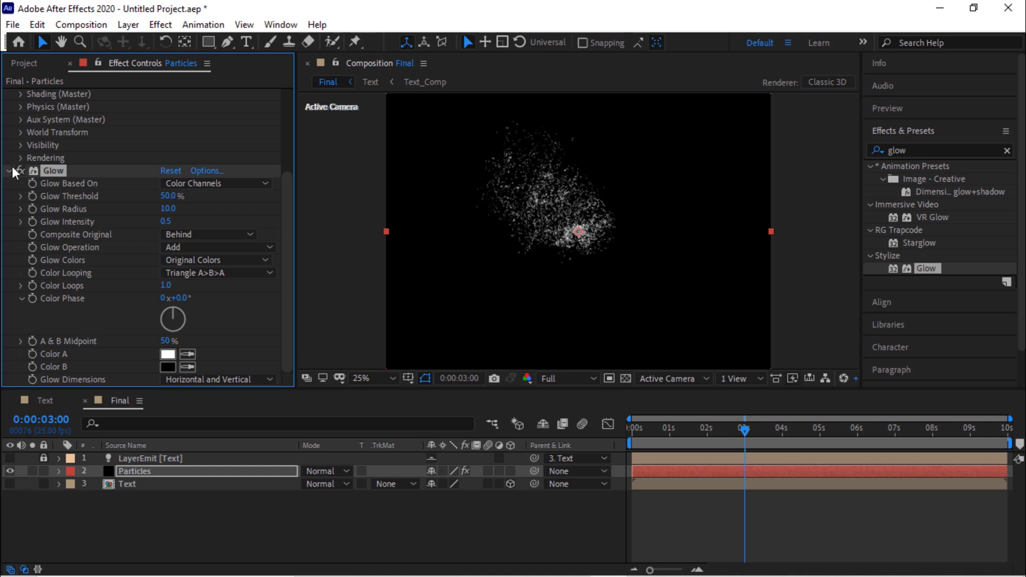
pyautogui.click(8, 156)
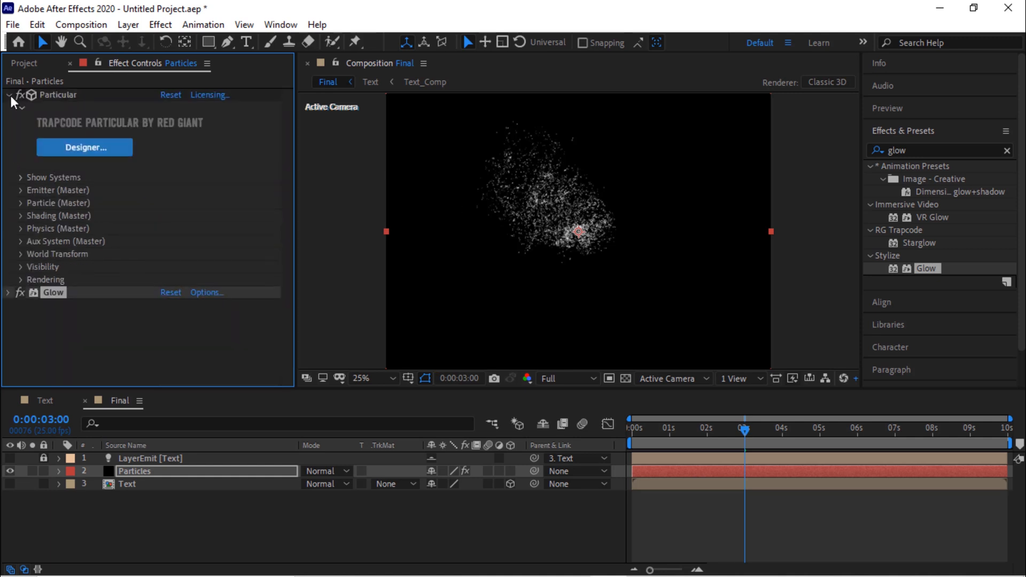
pyautogui.click(9, 94)
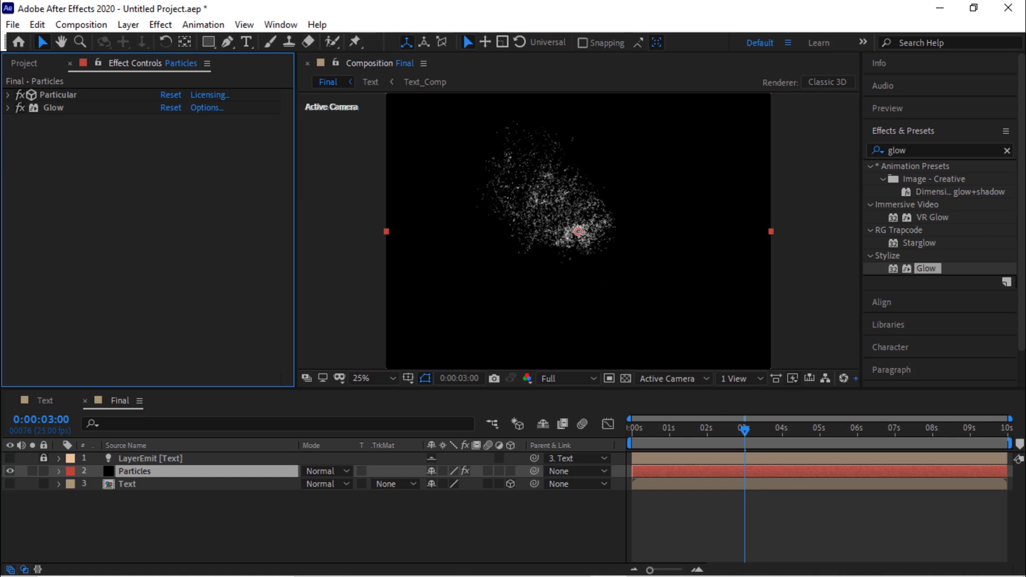
# - Apply a Sharpen effect with Sharpen Amount 10 to the Particles layer
pyautogui.write('s')
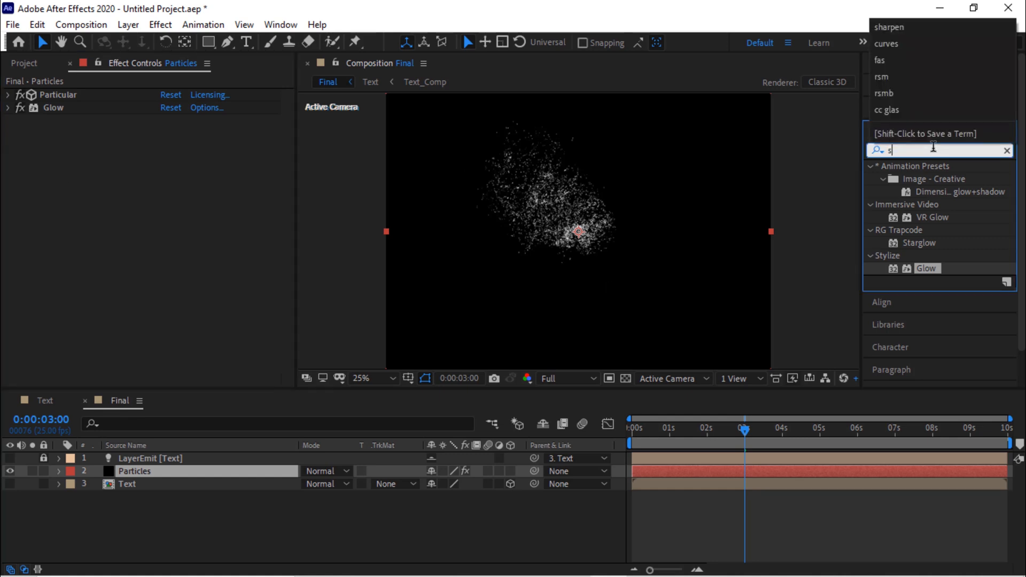
pyautogui.write('harpe')
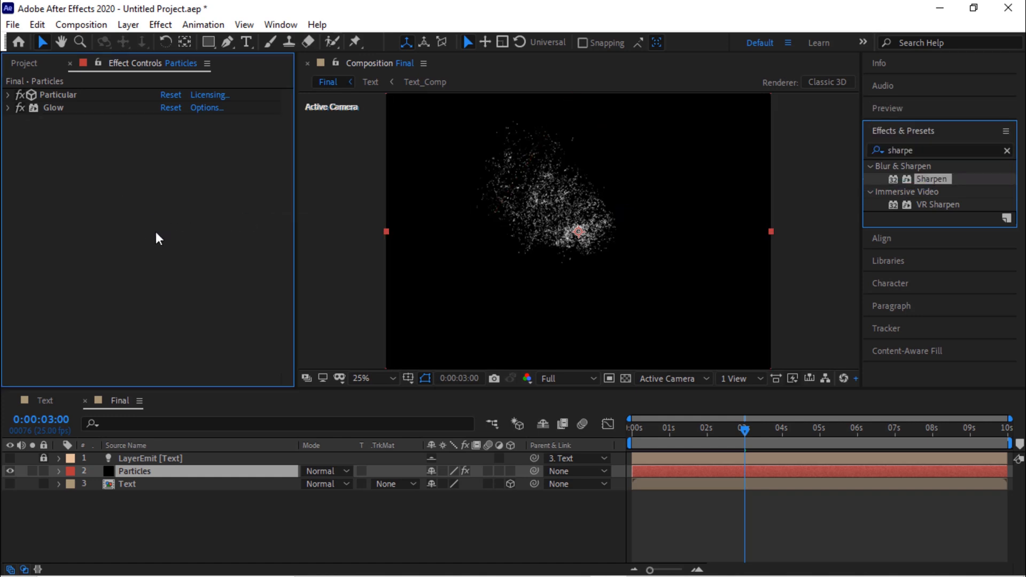
pyautogui.doubleClick(932, 178)
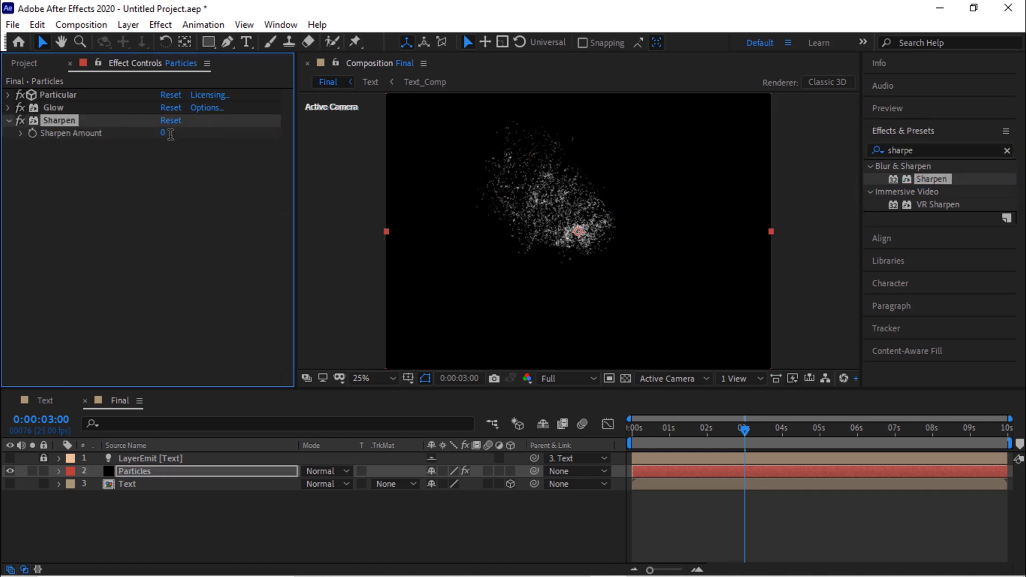
pyautogui.write('10')
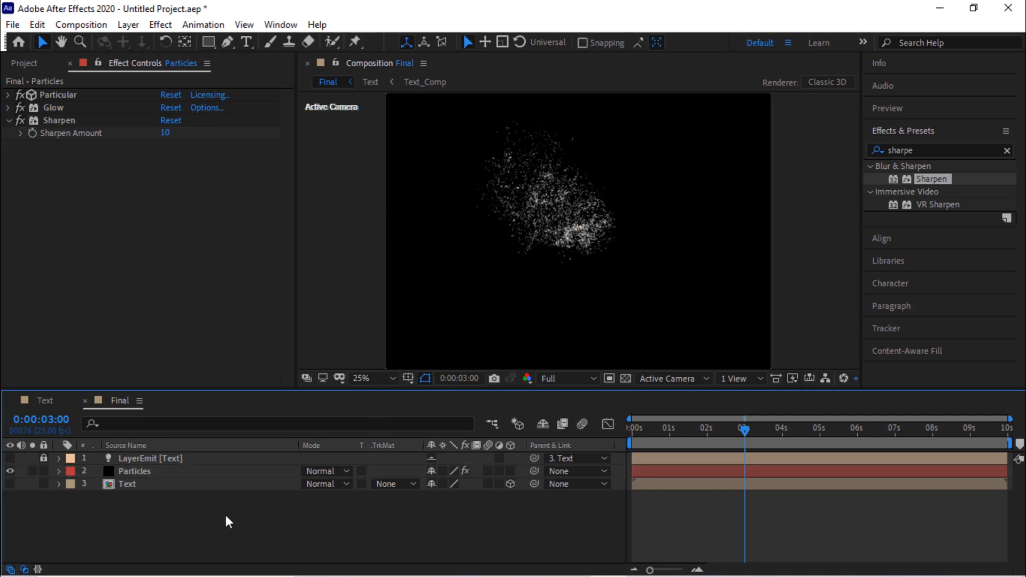
pyautogui.click(135, 471)
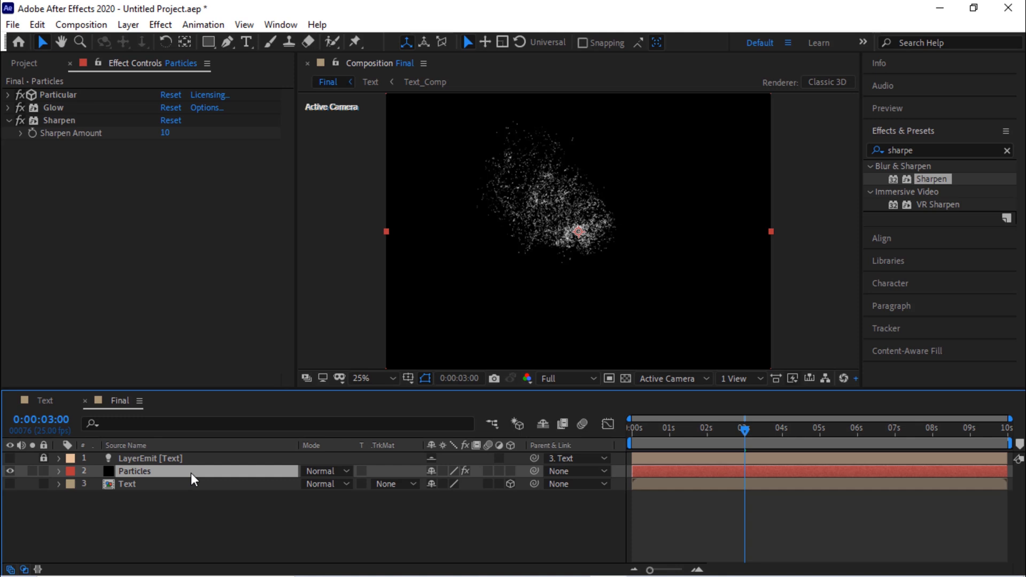
pyautogui.moveTo(41, 70)
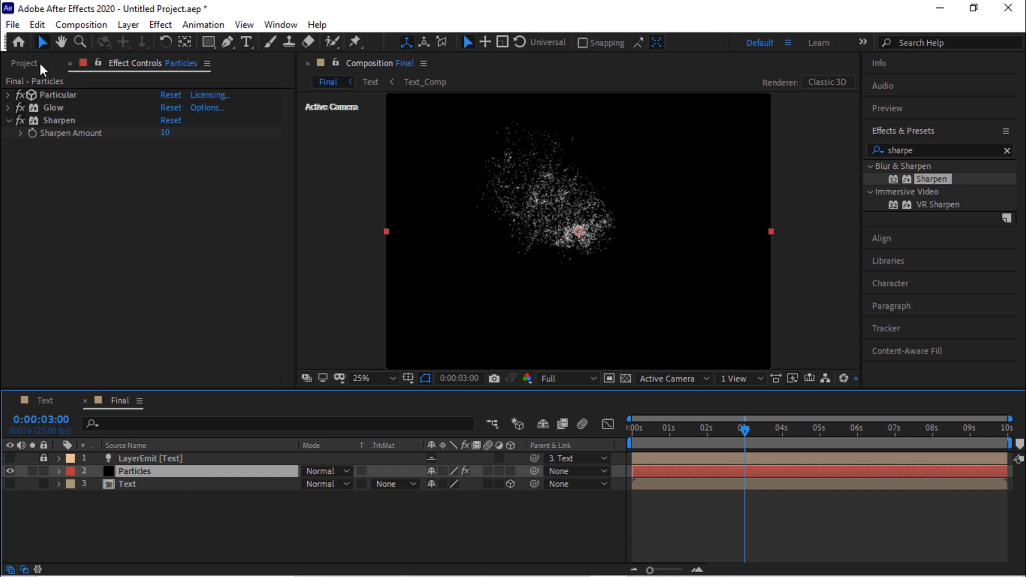
# - On the duplicated Particles layer, set emitter Velocity to 150
pyautogui.click(37, 24)
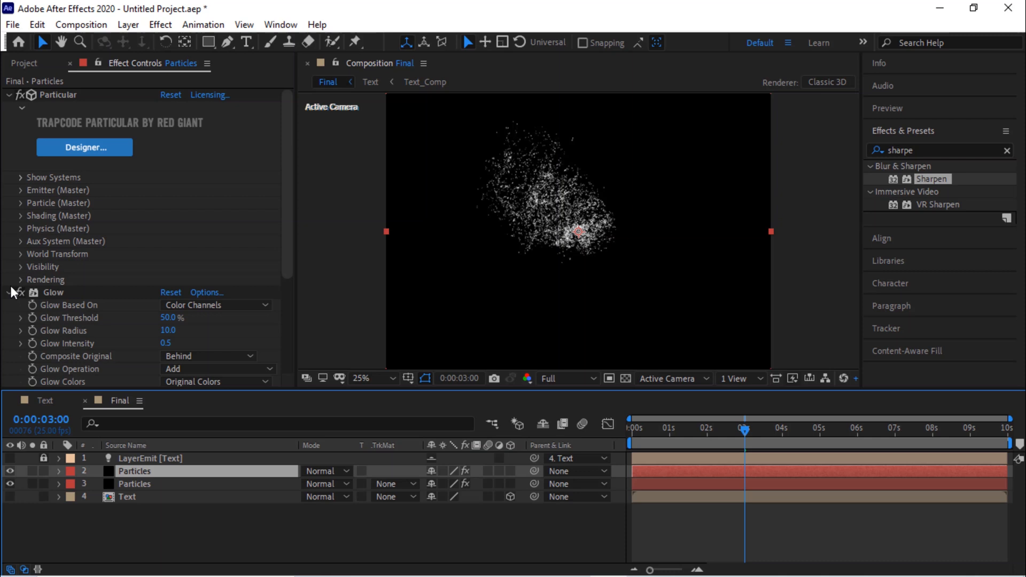
pyautogui.moveTo(11, 225)
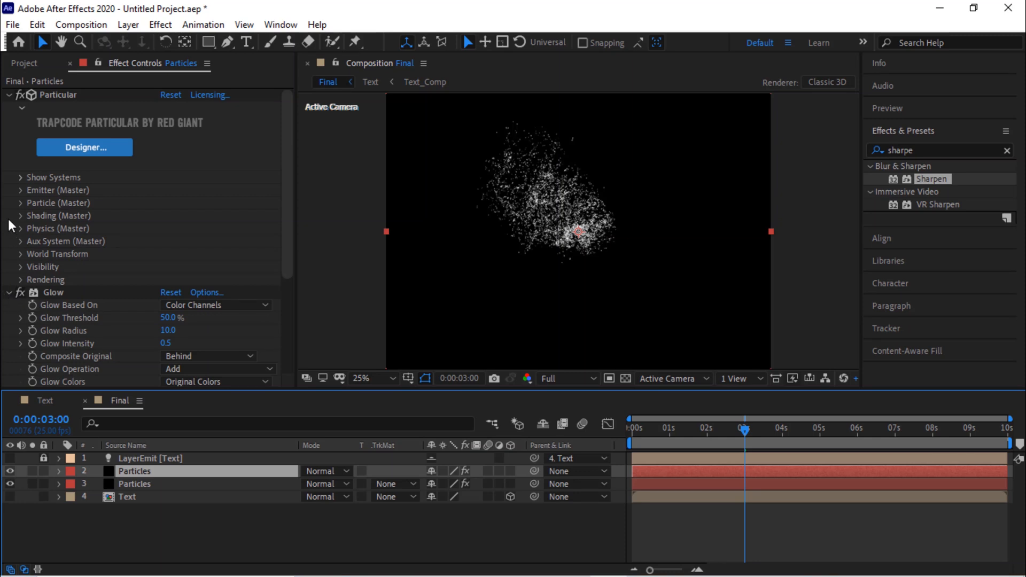
pyautogui.click(17, 190)
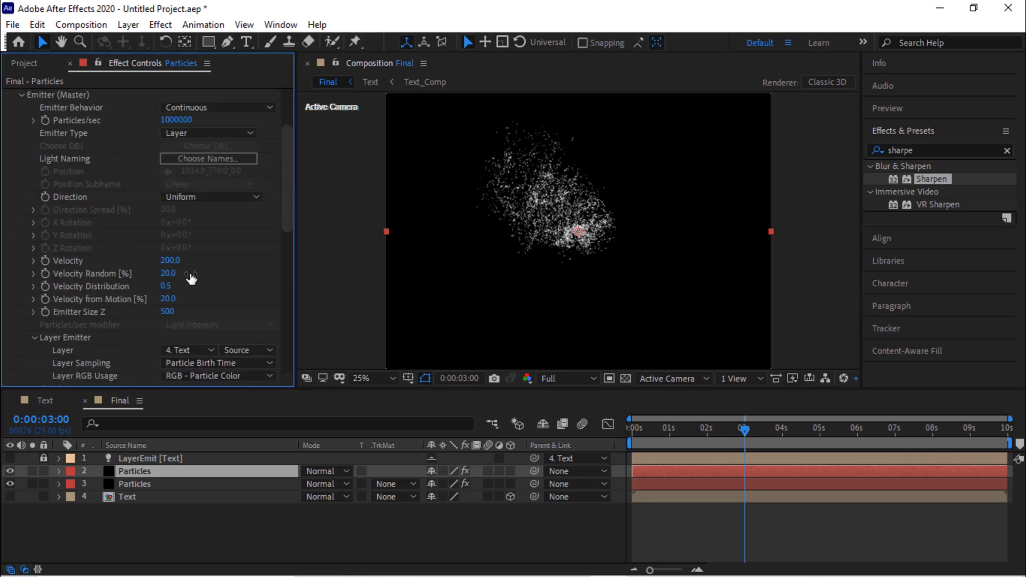
pyautogui.doubleClick(170, 260)
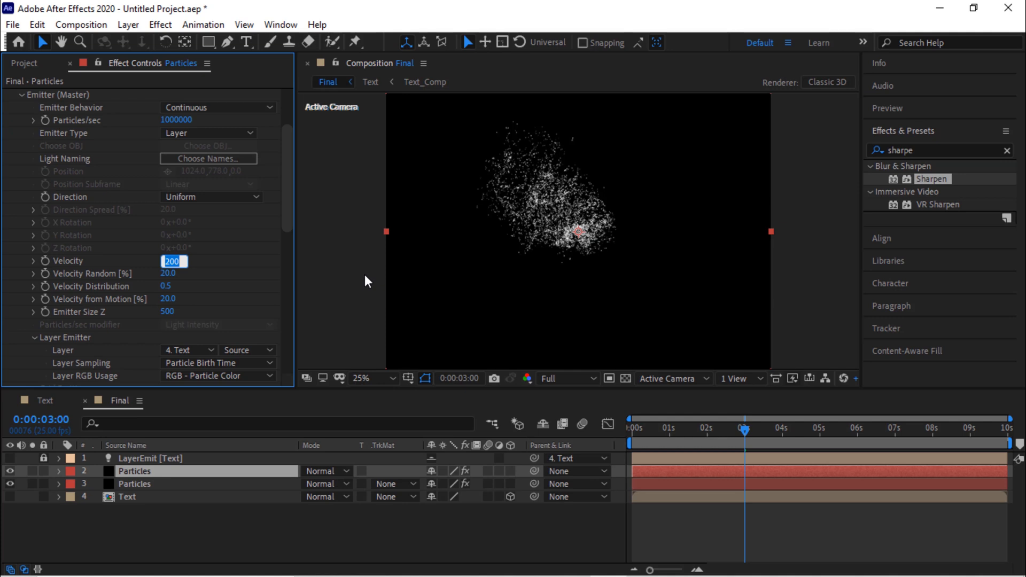
pyautogui.write('150.')
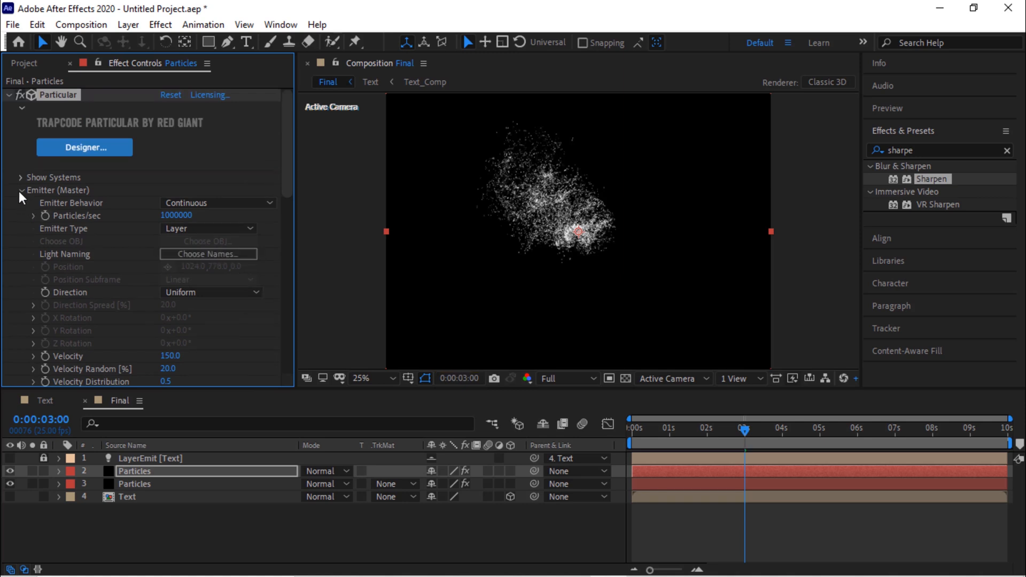
pyautogui.click(21, 190)
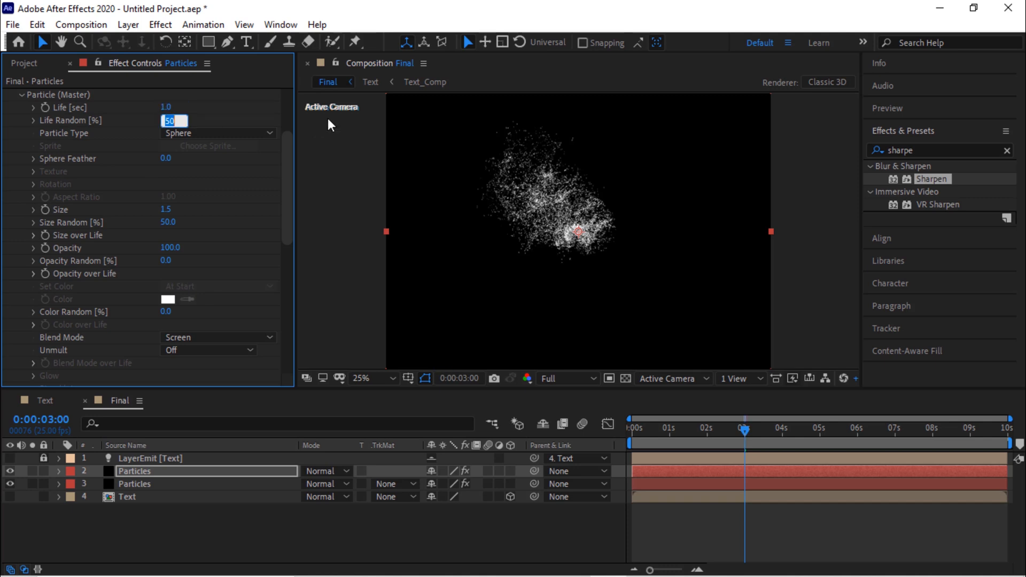
# - Set particle Size 2.5 with Size Random 100 and collapse Particle (Master)
pyautogui.write('100')
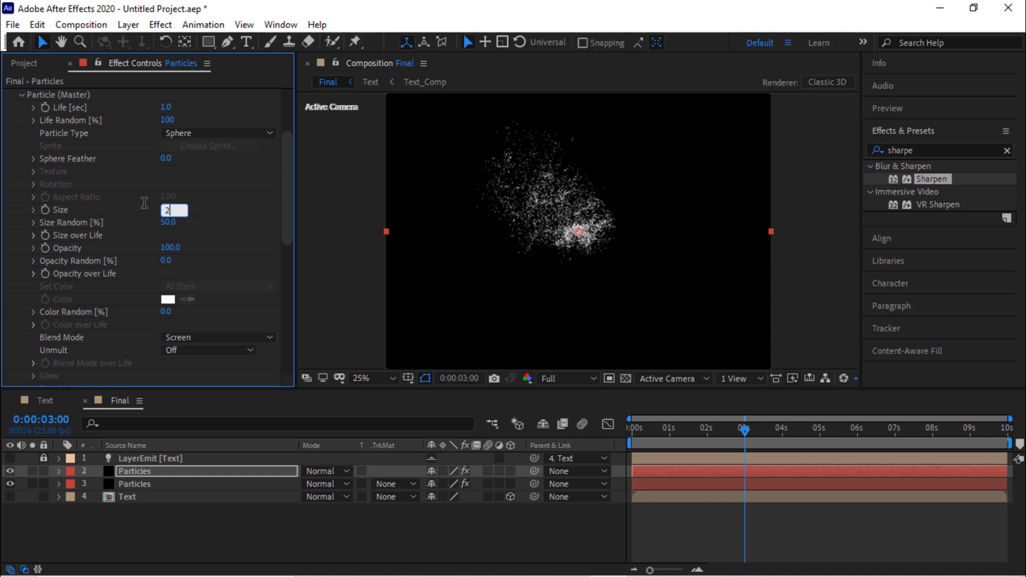
pyautogui.write('2.5')
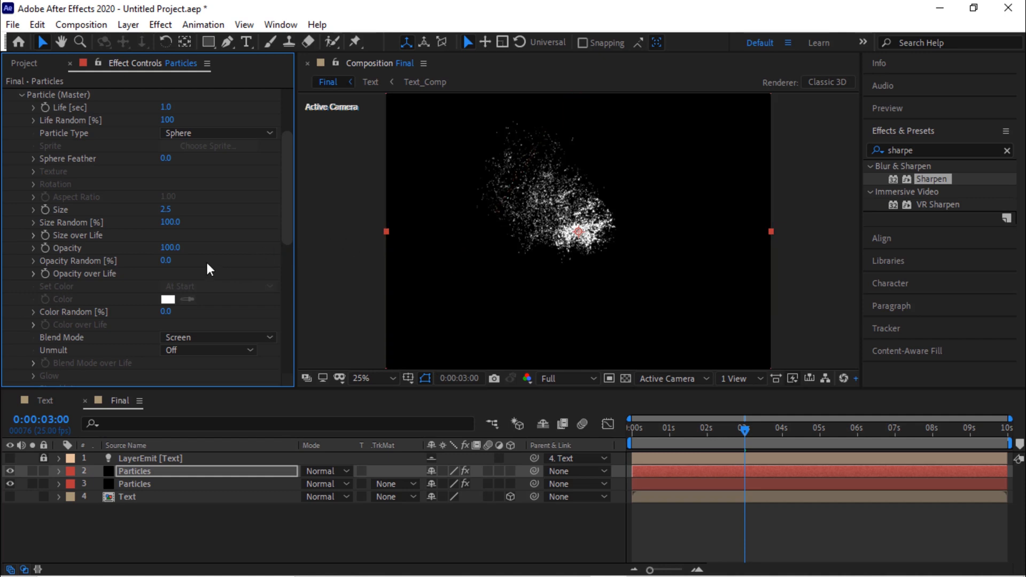
pyautogui.click(169, 248)
pyautogui.write('0')
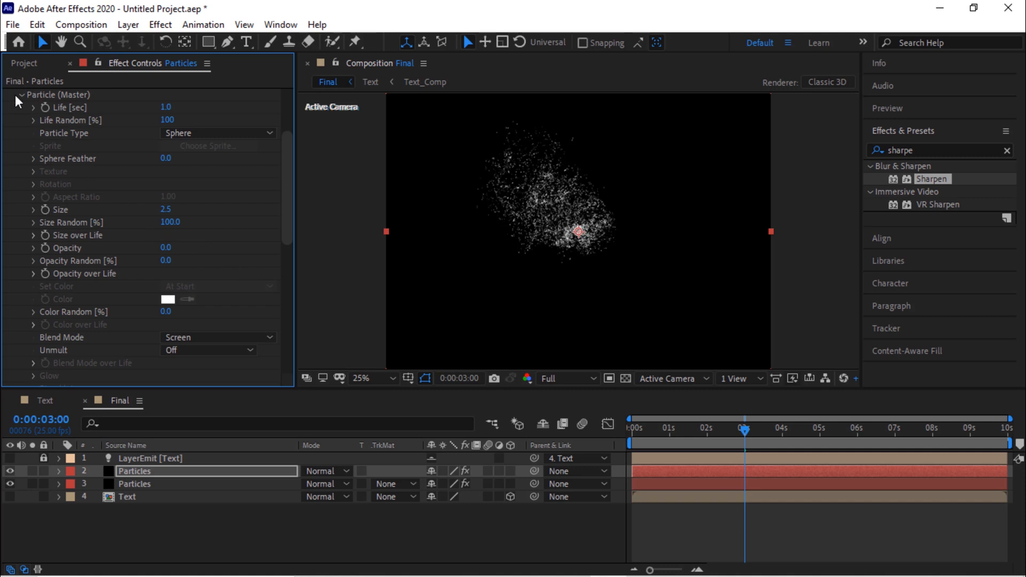
pyautogui.click(19, 94)
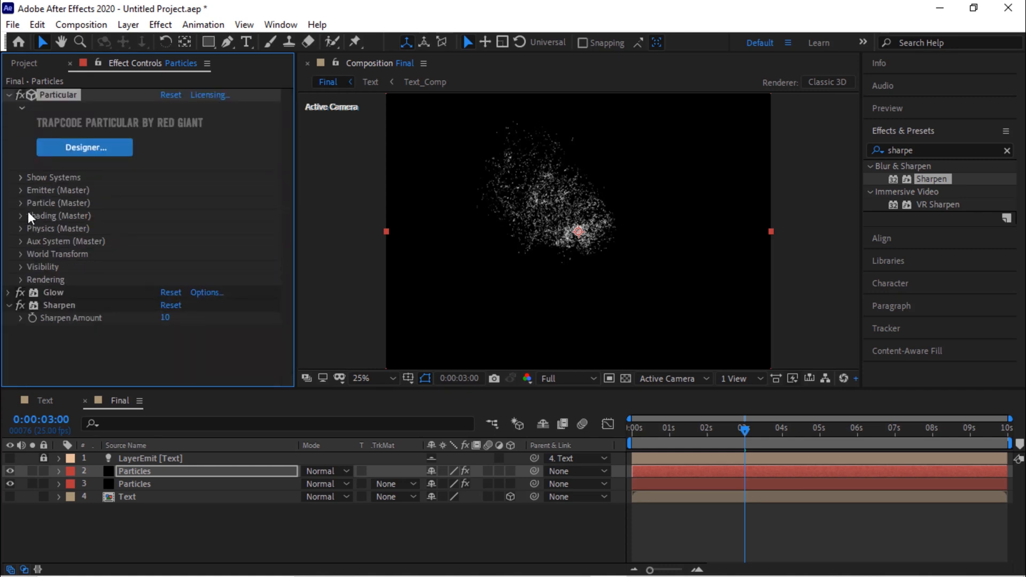
# - In Physics (Master), set Gravity to -100
pyautogui.click(20, 228)
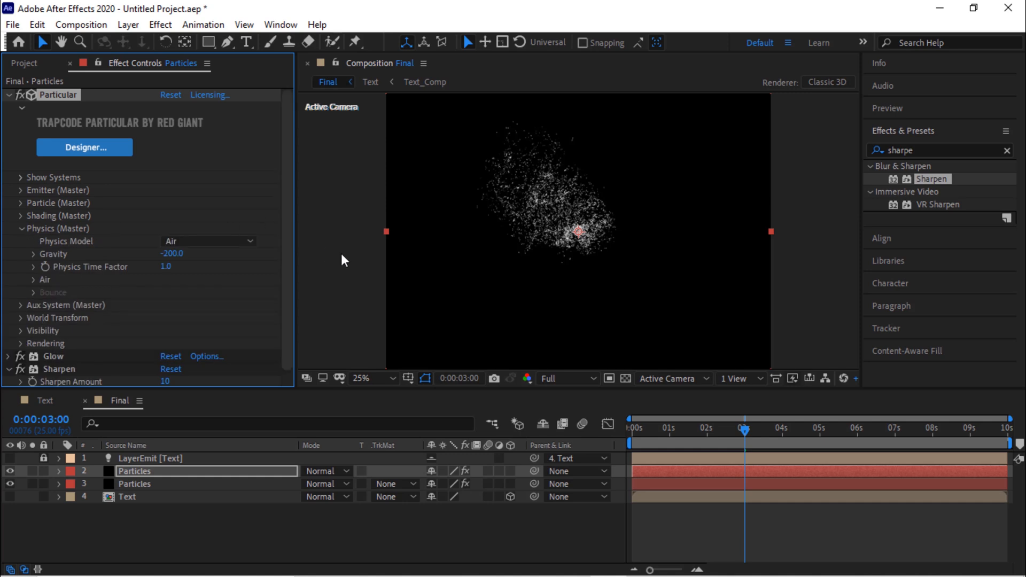
pyautogui.click(171, 255)
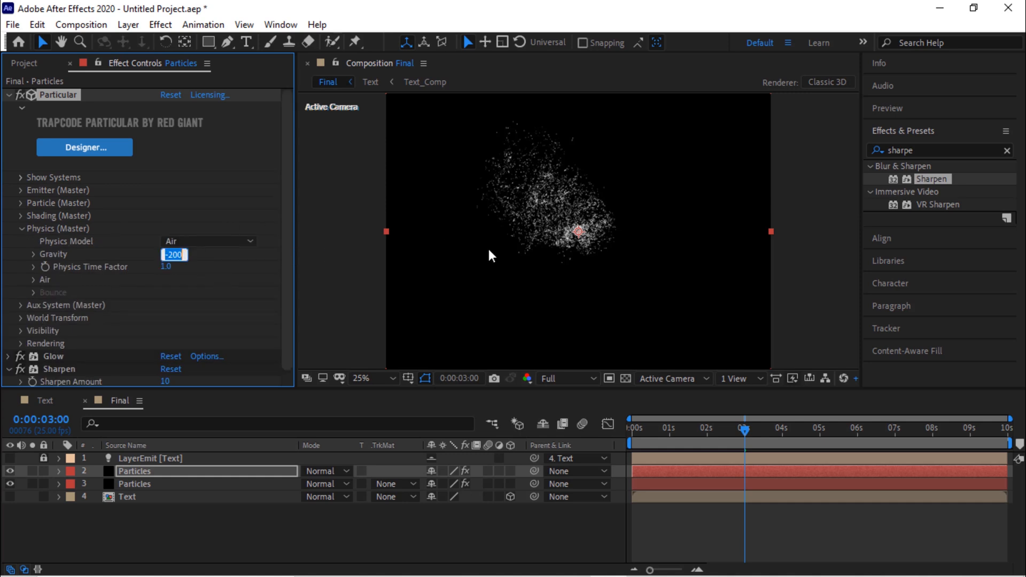
pyautogui.write('-100.0')
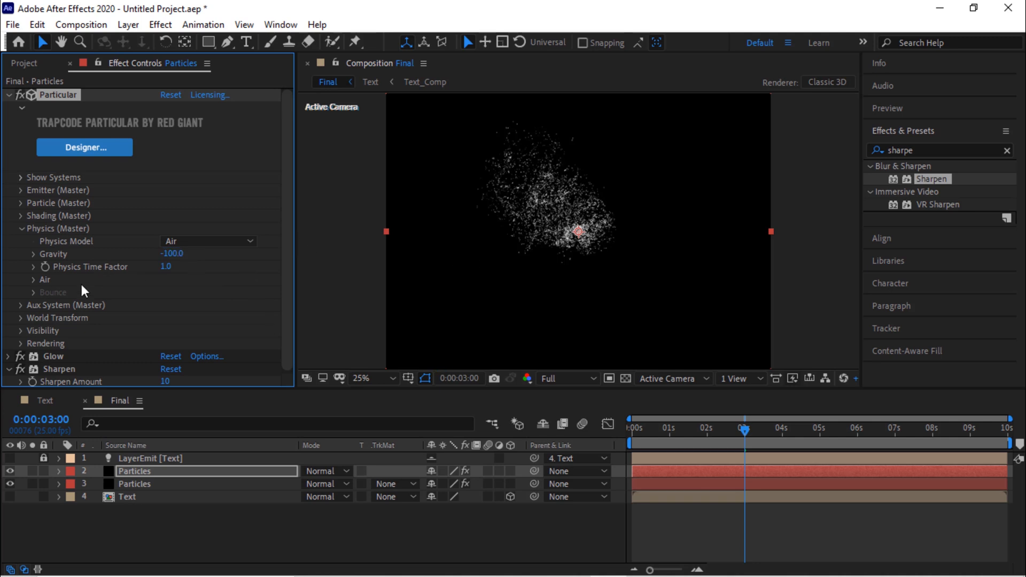
# - Set Turbulence Affect Position to 100 and collapse the physics groups
pyautogui.click(33, 280)
pyautogui.write('100')
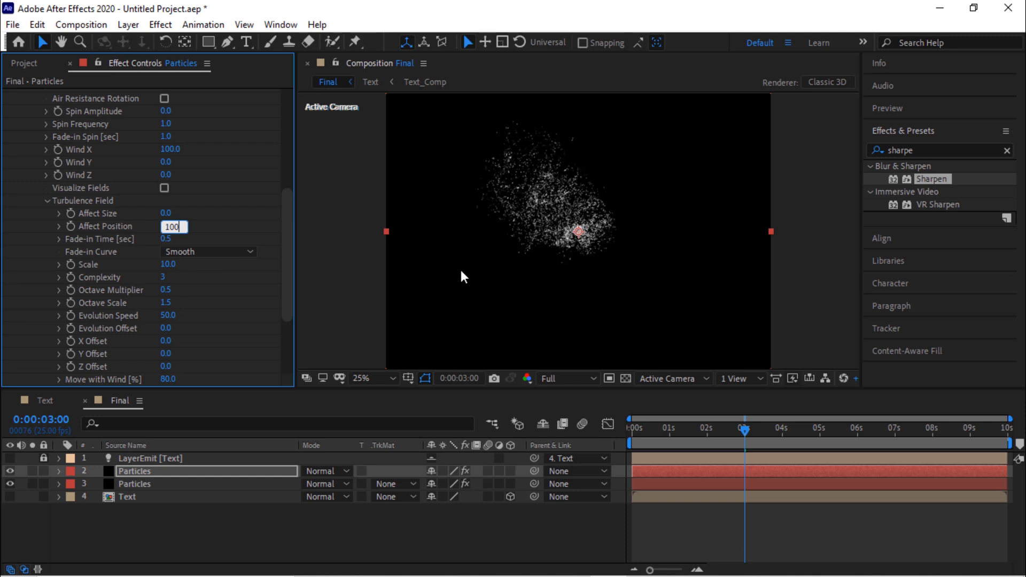
pyautogui.press('Enter')
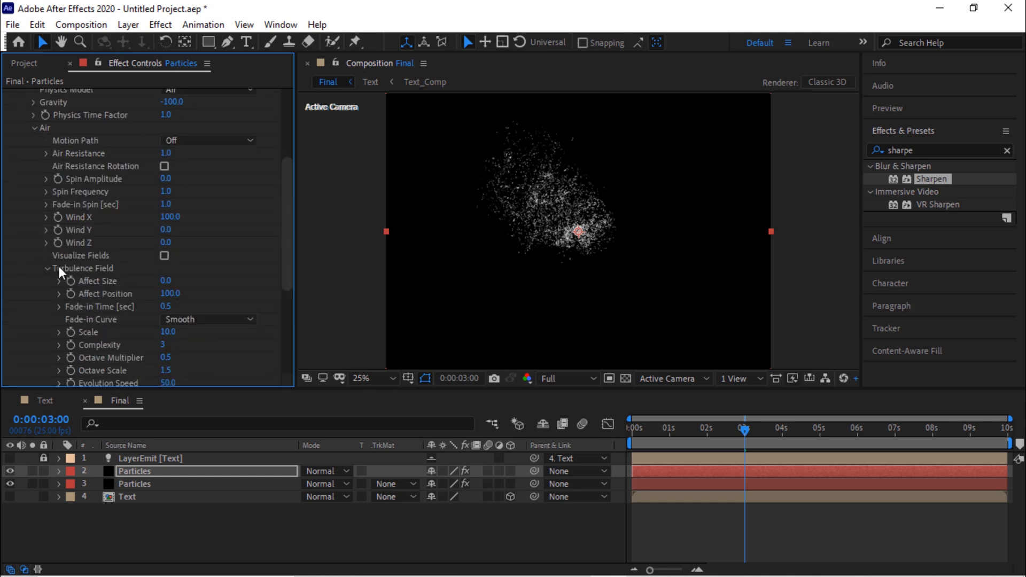
pyautogui.click(47, 268)
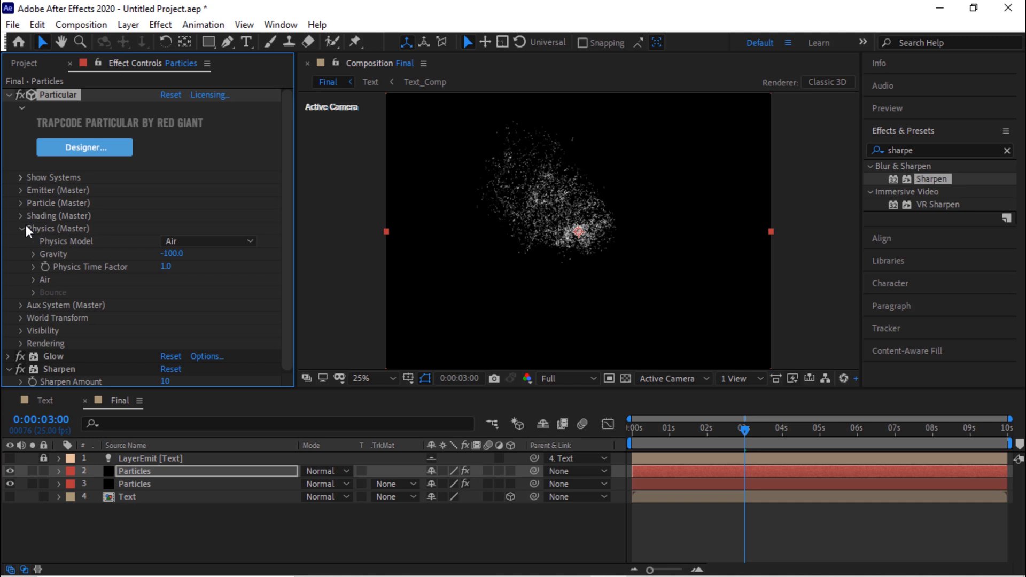
pyautogui.click(19, 229)
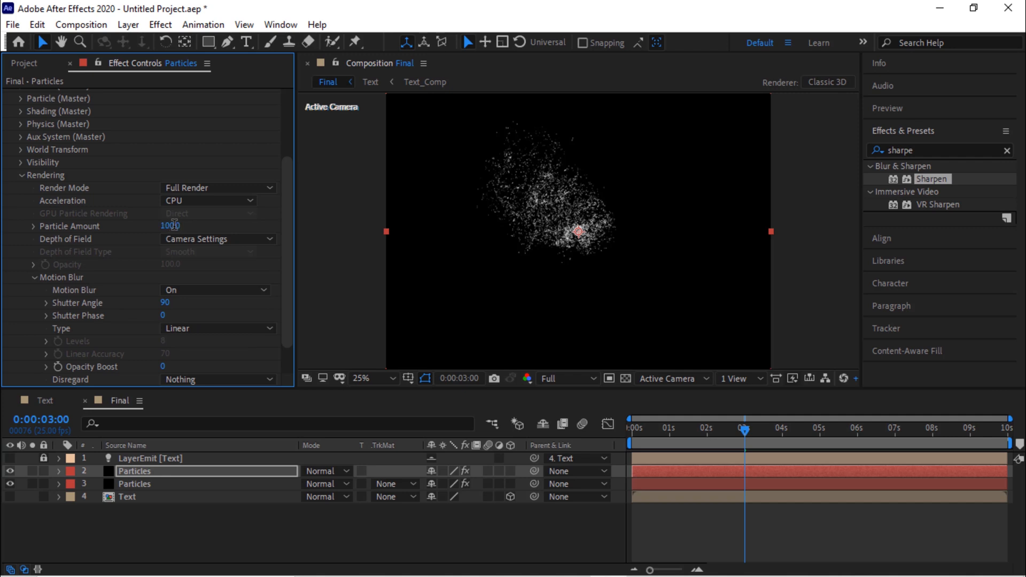
# - Set Particle Amount to 200 and collapse the Particular and Sharpen effects
pyautogui.write('200')
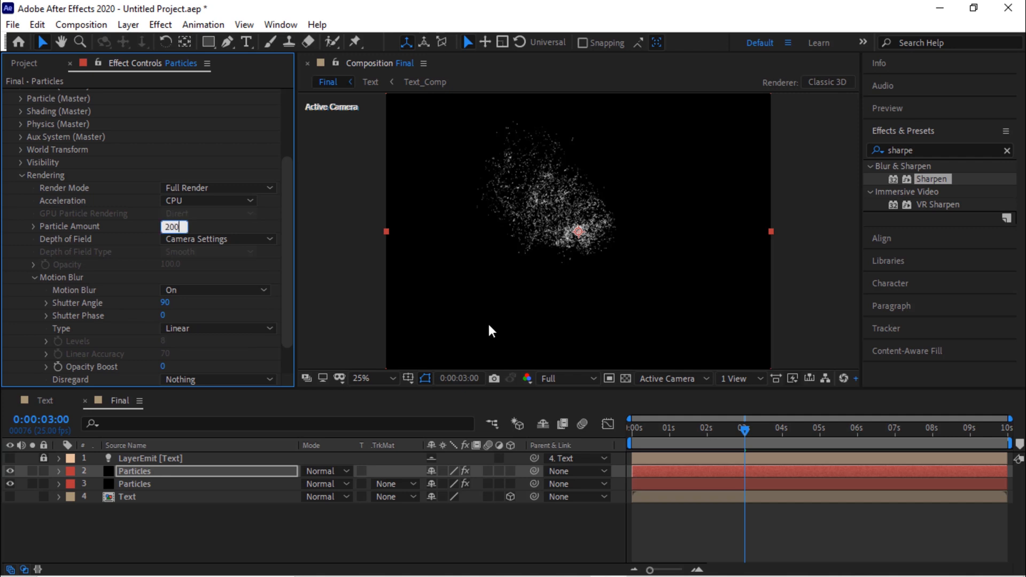
pyautogui.press('Enter')
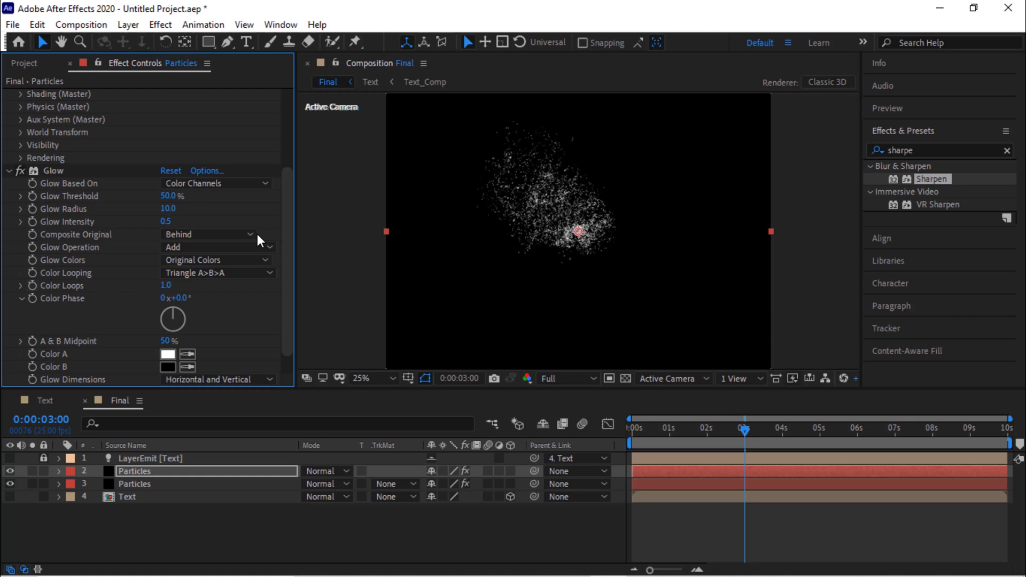
pyautogui.moveTo(267, 235)
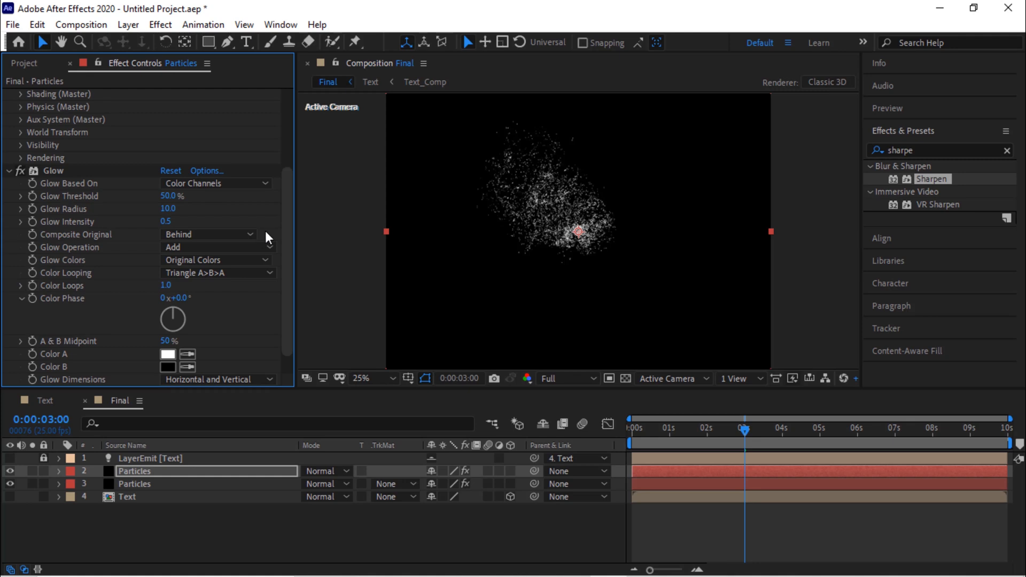
pyautogui.moveTo(184, 196)
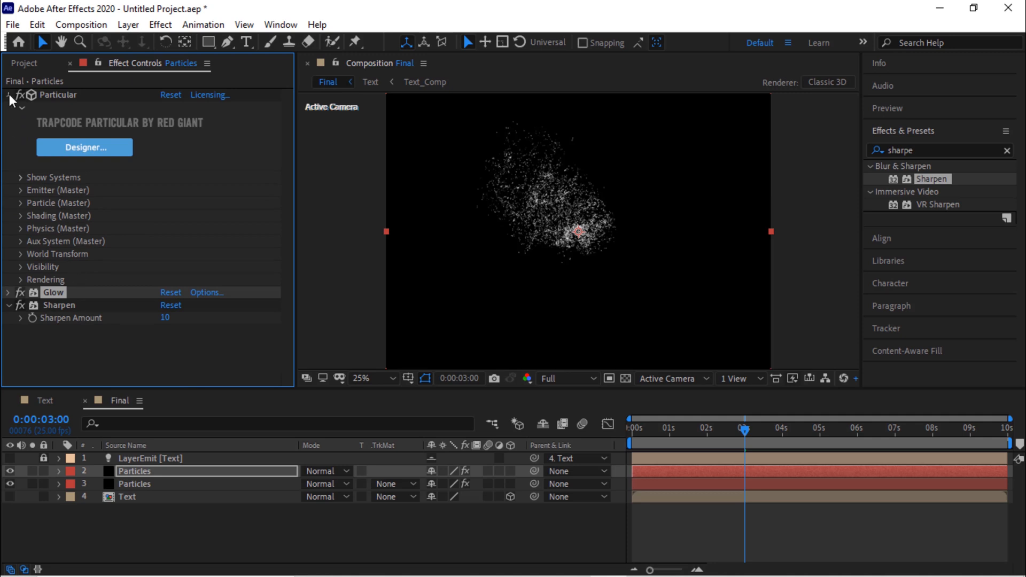
pyautogui.click(7, 95)
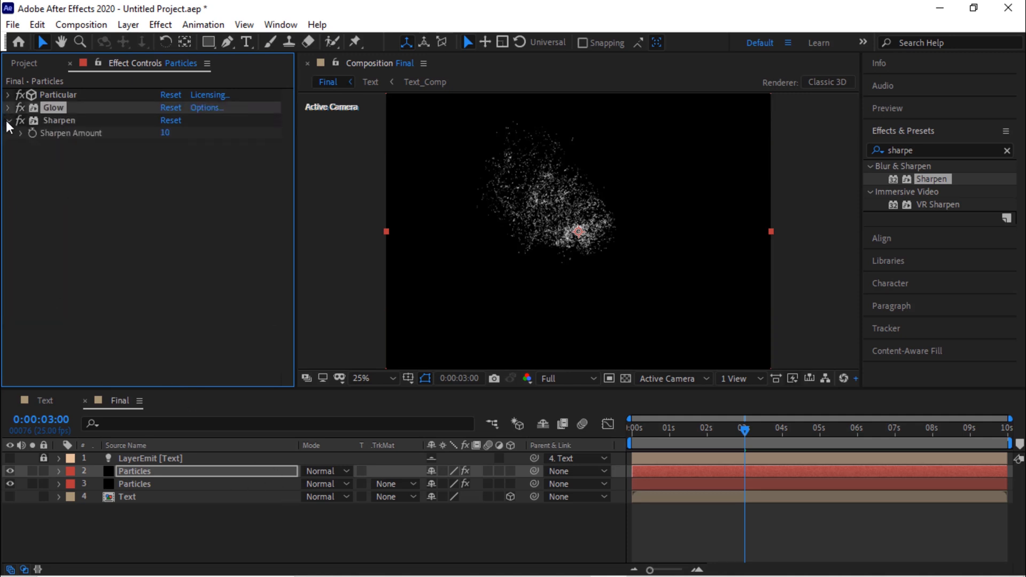
pyautogui.click(7, 119)
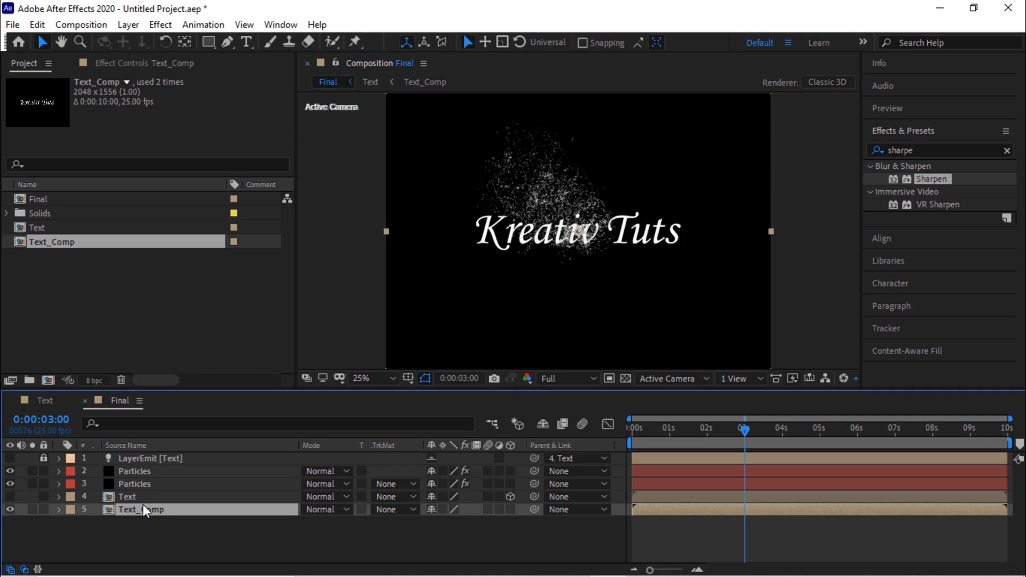
pyautogui.moveTo(706, 438)
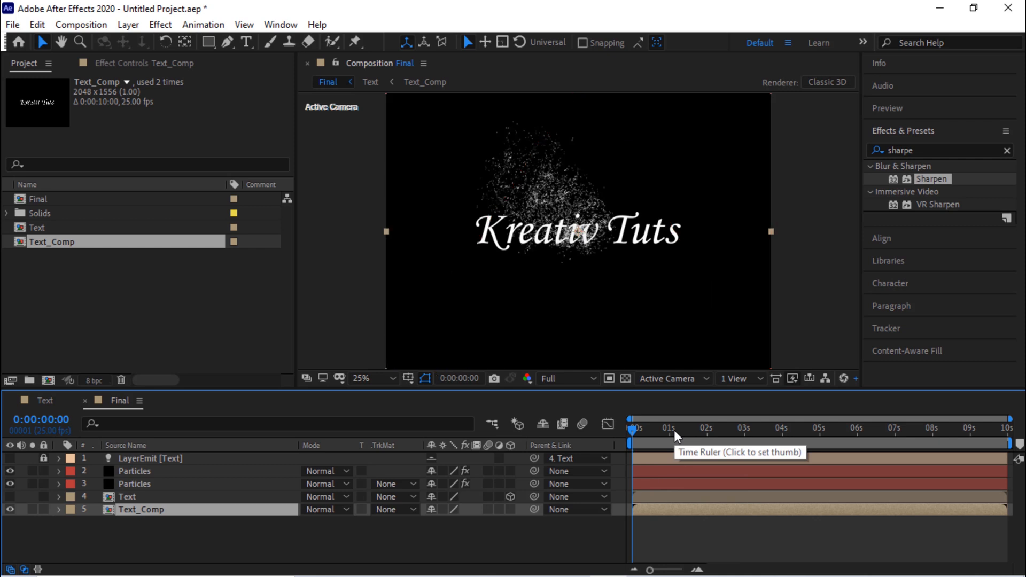
# - Set viewer resolution to Third, move to frame 16 and search effects for linear
pyautogui.click(567, 378)
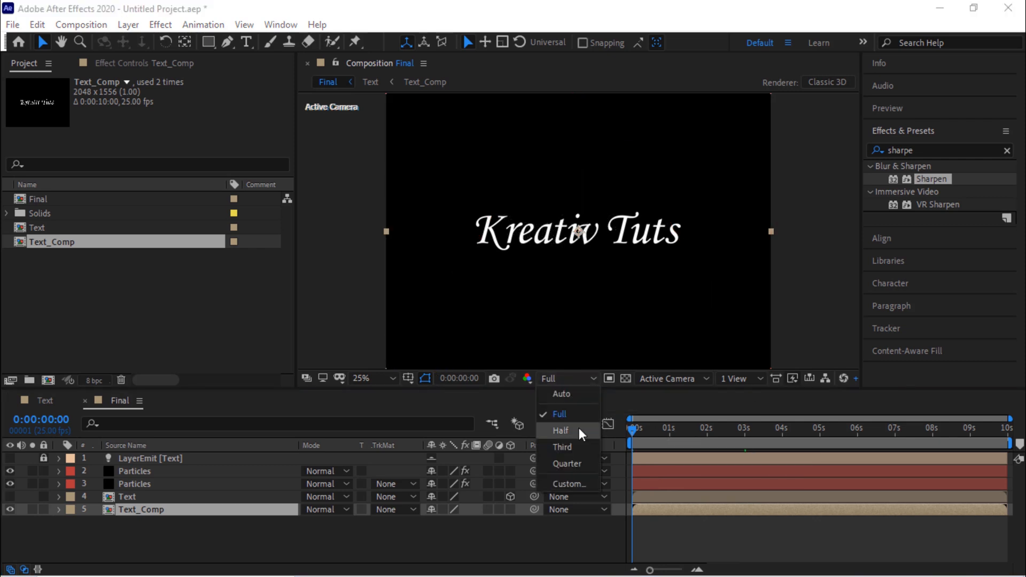
pyautogui.click(563, 446)
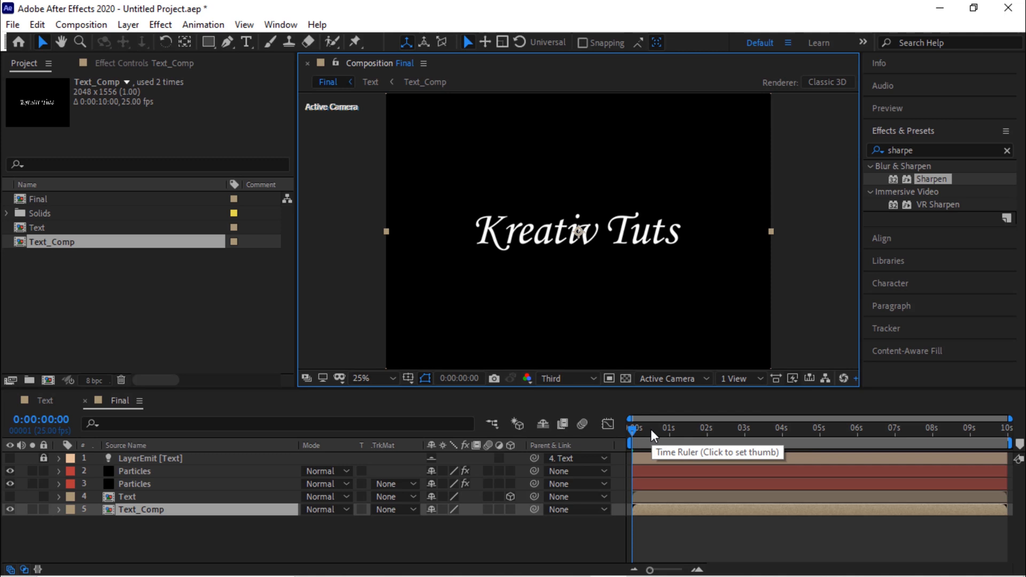
pyautogui.click(654, 442)
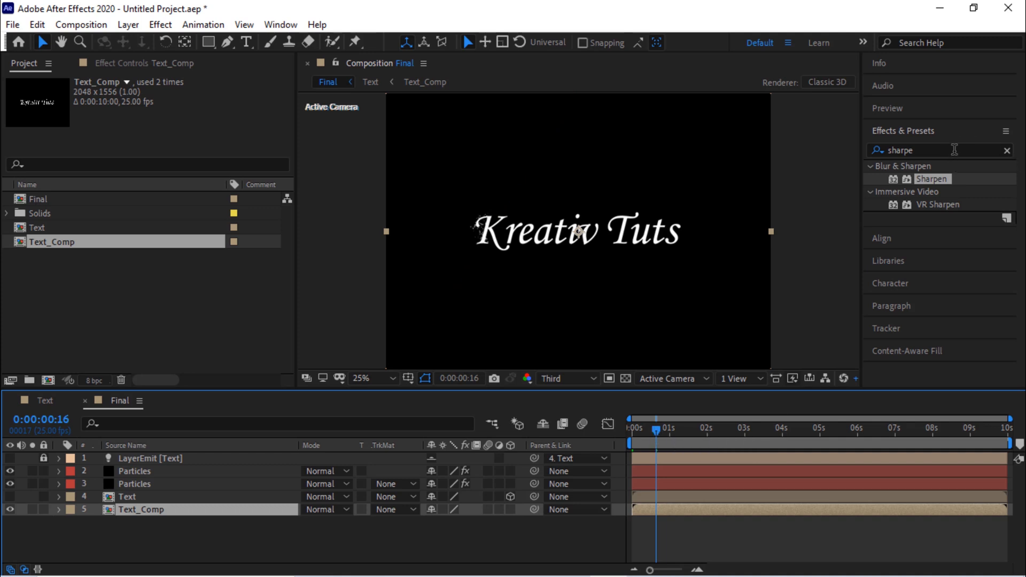
pyautogui.write('linear')
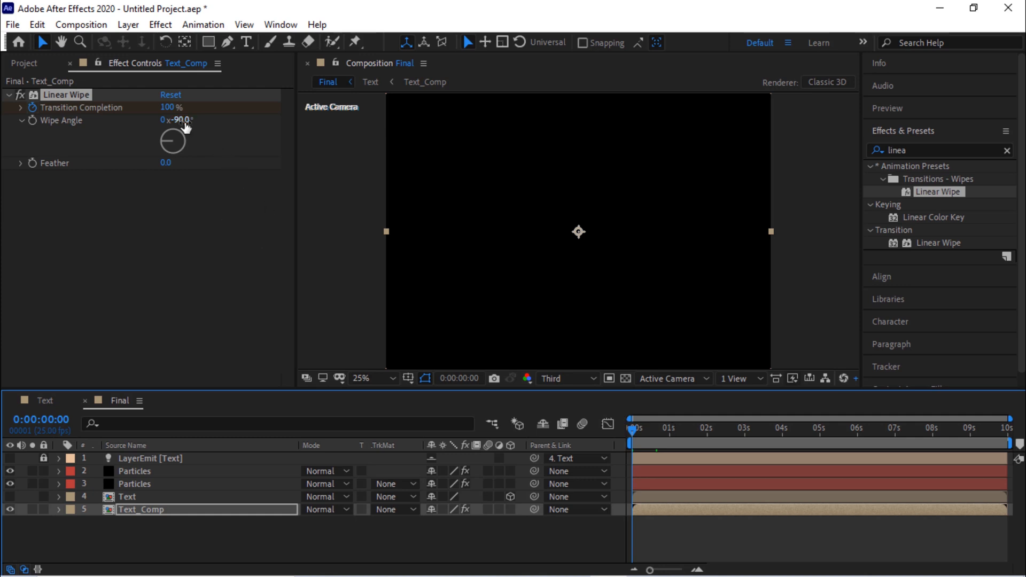
# - Set Linear Wipe angle to -270° and feather to 30, then select the Text_Comp layer
pyautogui.click(178, 119)
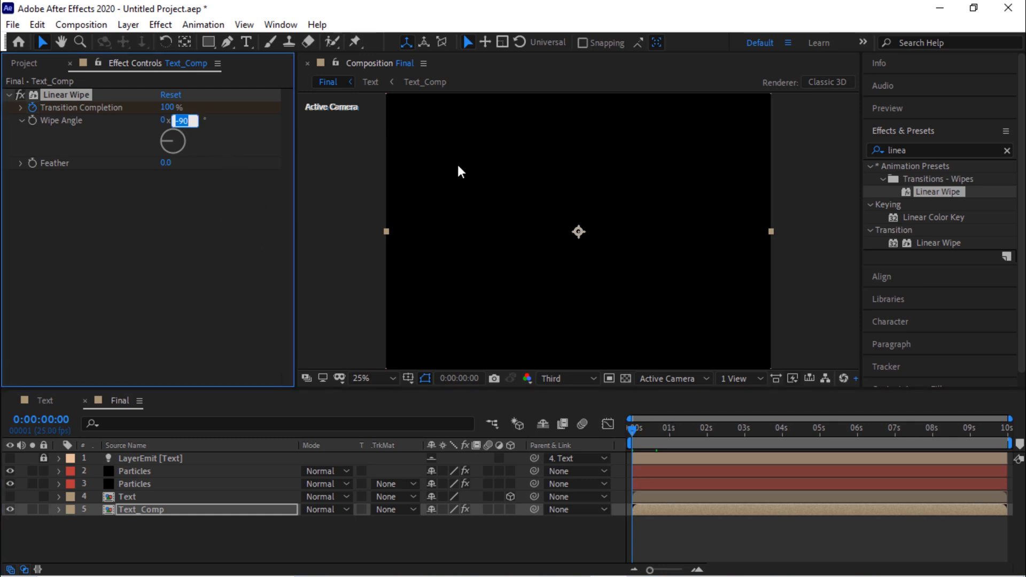
pyautogui.write('-270.0')
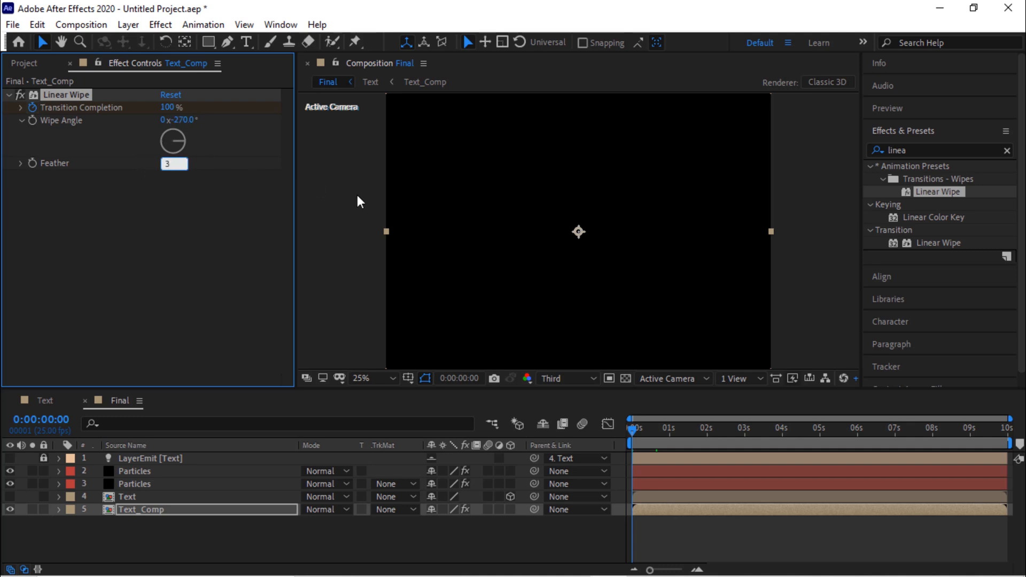
pyautogui.write('30.0')
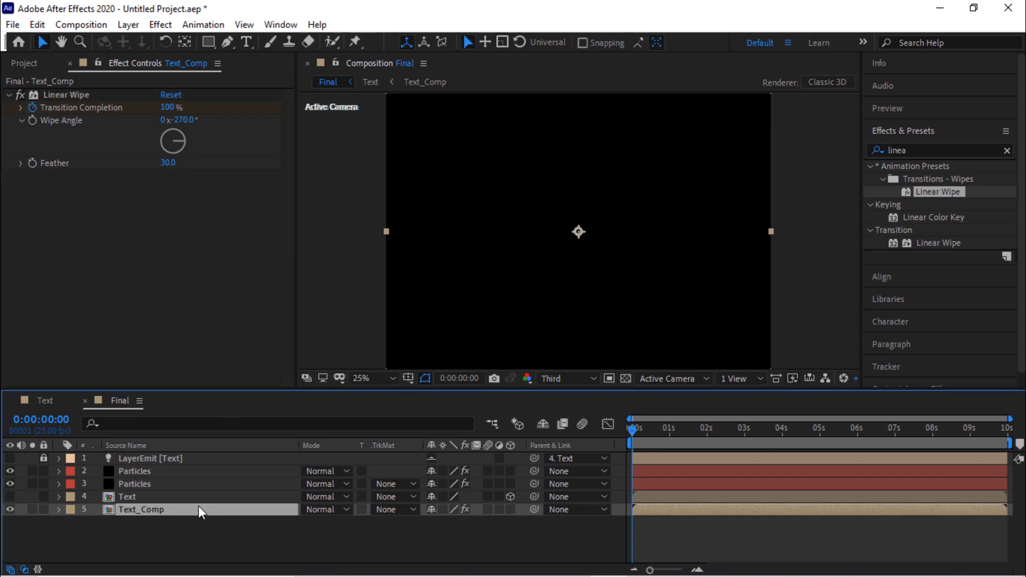
pyautogui.click(58, 510)
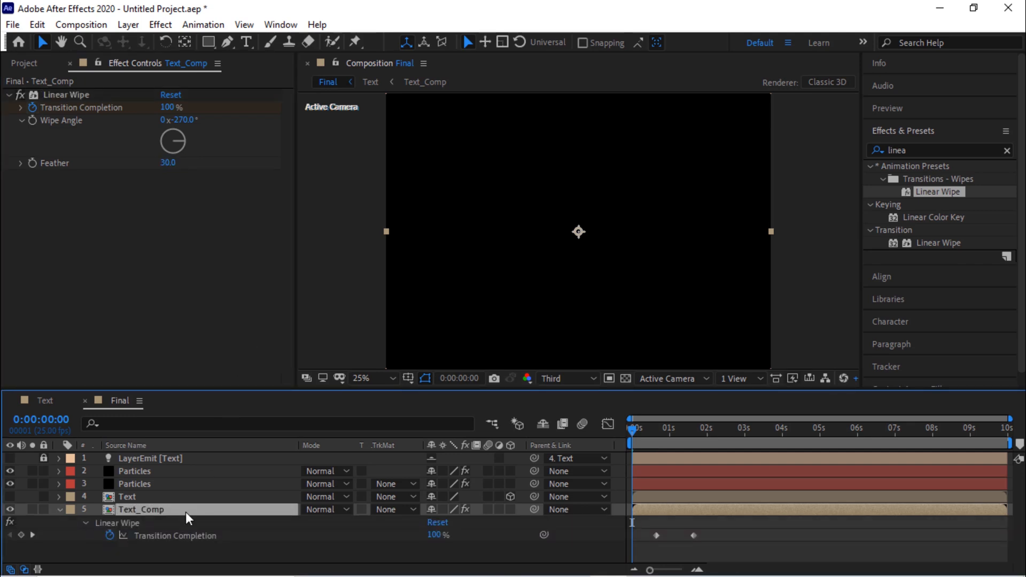
# - Keyframe Transition Completion from 100% at 0s down to 0% near 5 seconds
pyautogui.click(25, 536)
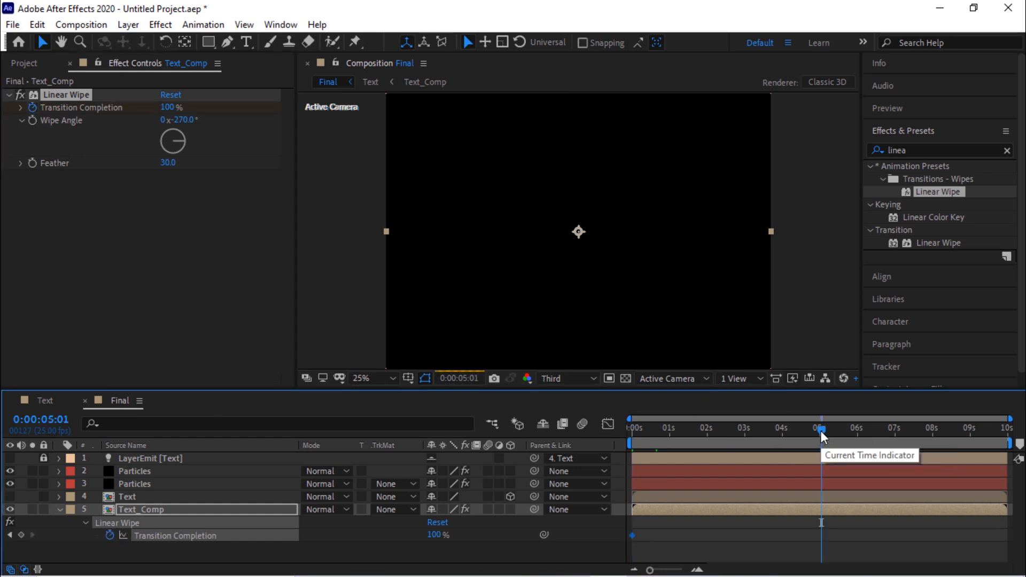
pyautogui.click(172, 107)
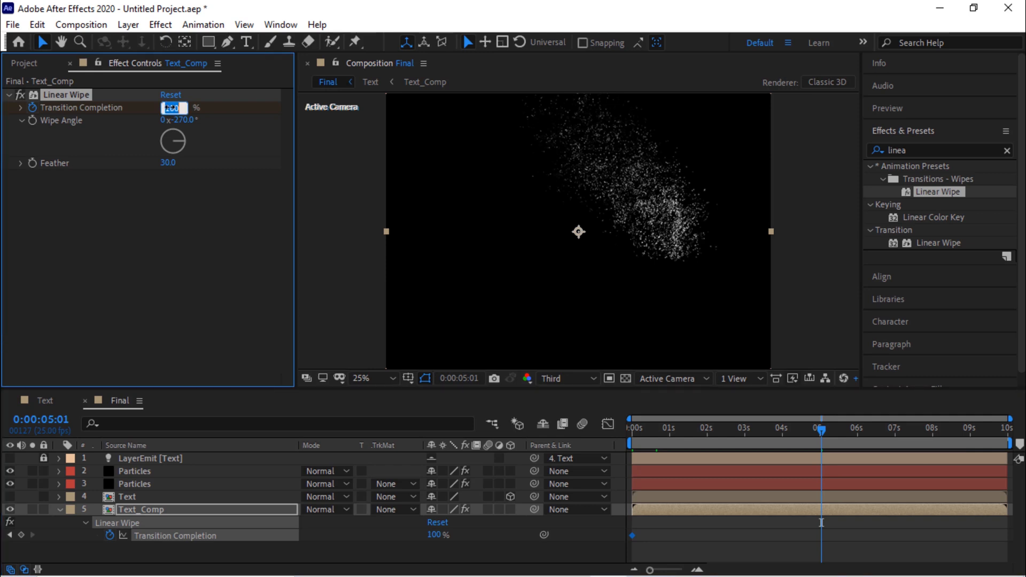
pyautogui.write('0')
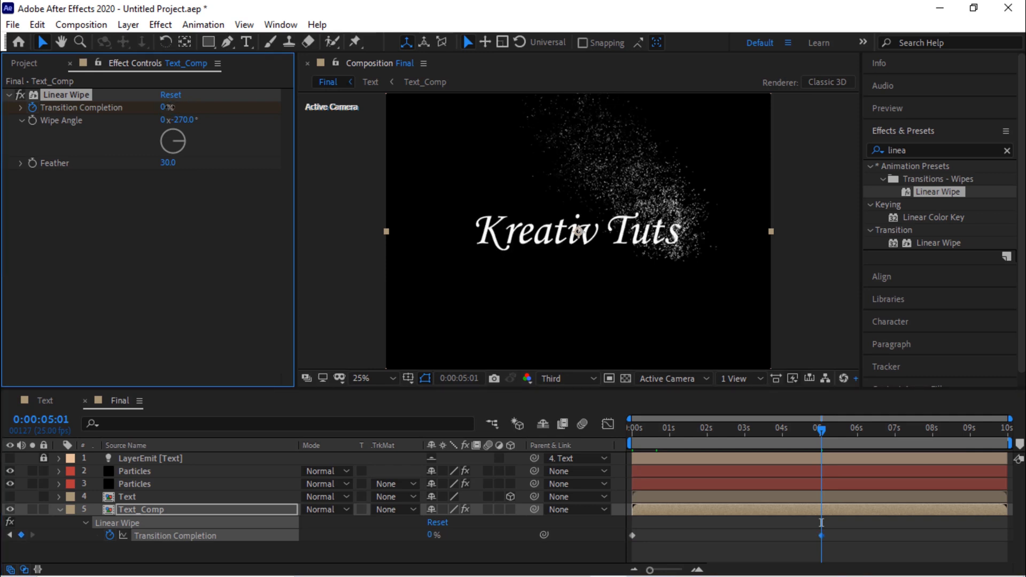
pyautogui.moveTo(823, 439)
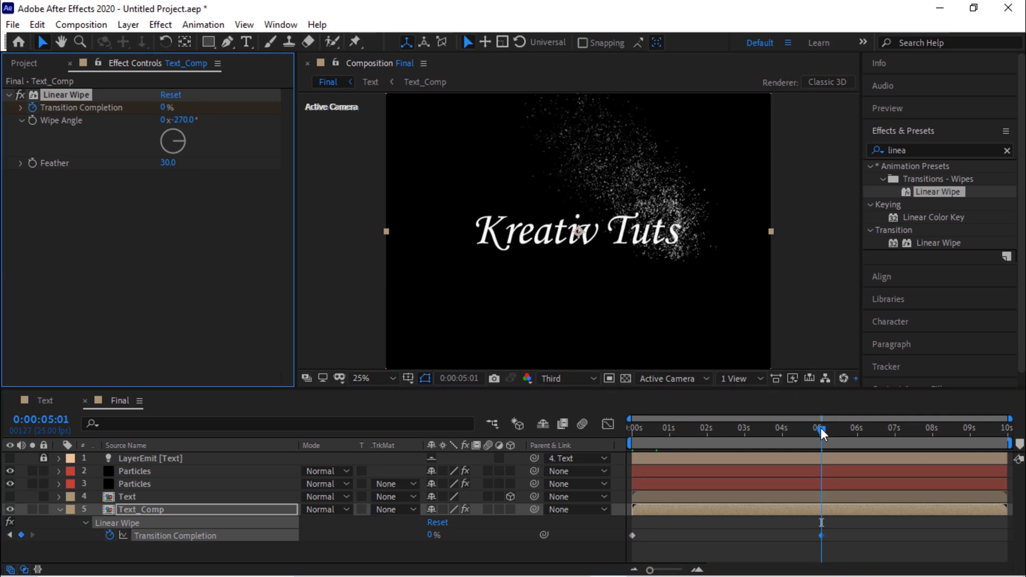
pyautogui.moveTo(822, 435)
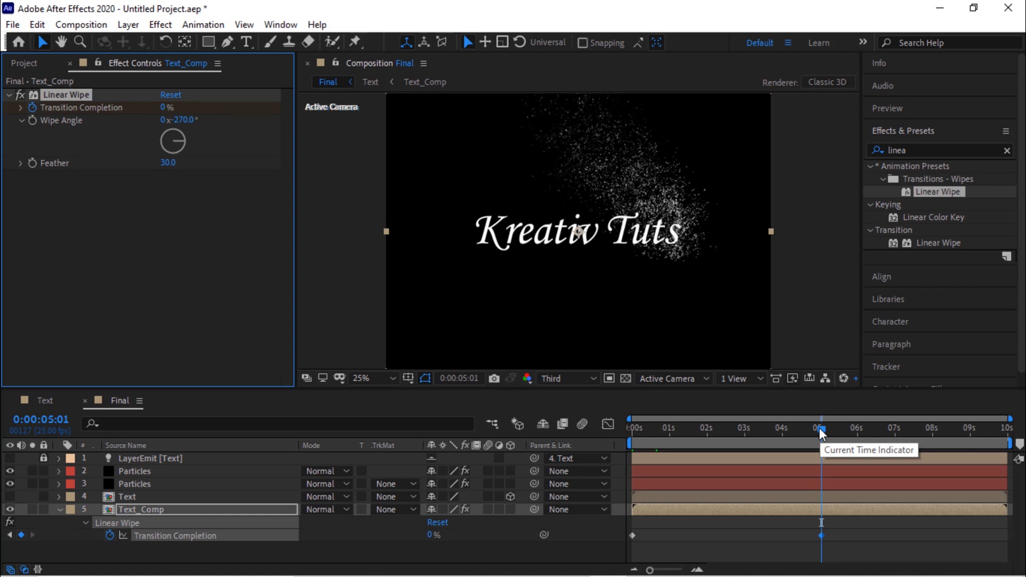
pyautogui.moveTo(705, 430)
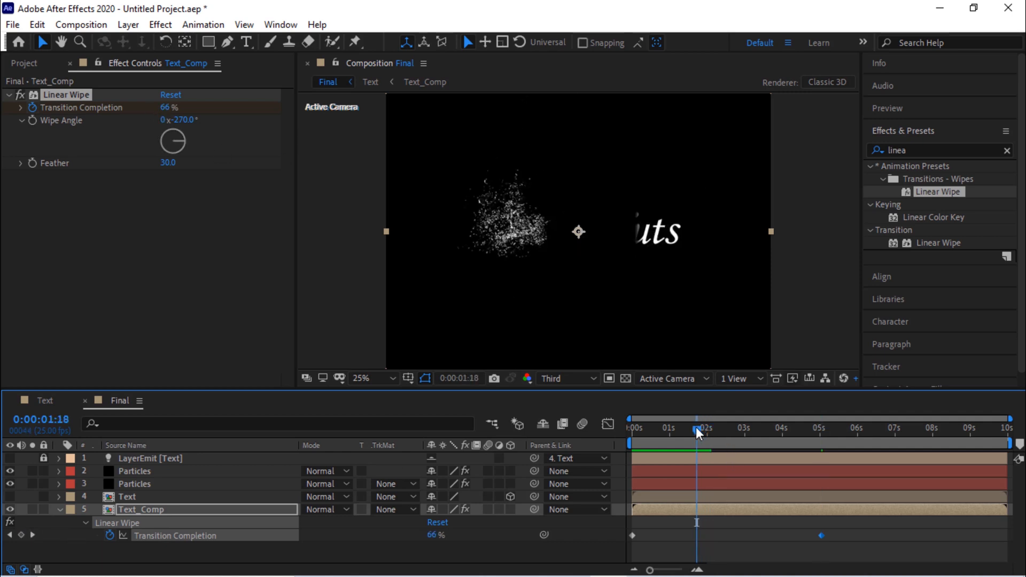
# - Reverse the Wipe Angle to +270° and scrub through the text reveal
pyautogui.click(633, 428)
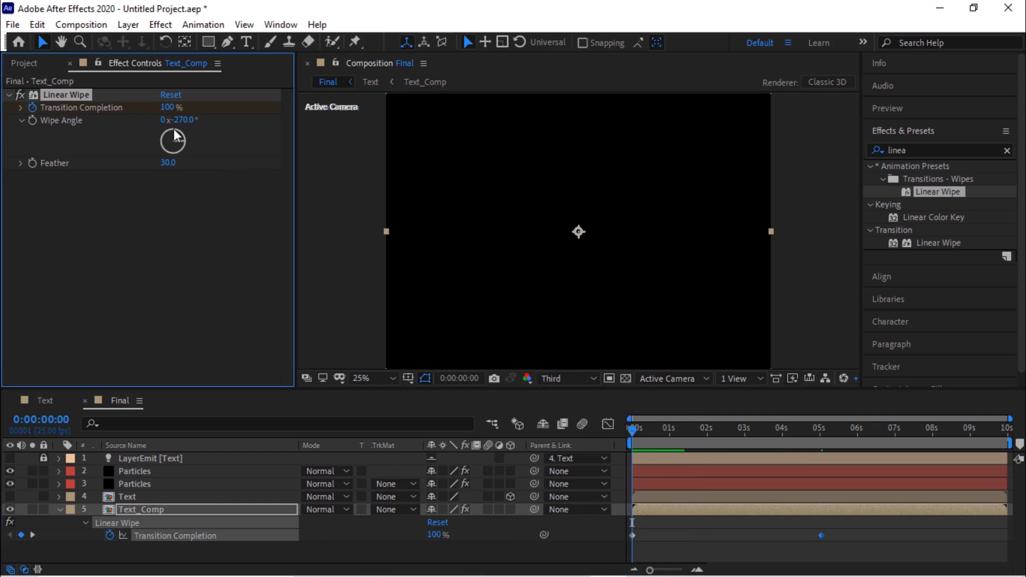
pyautogui.click(181, 120)
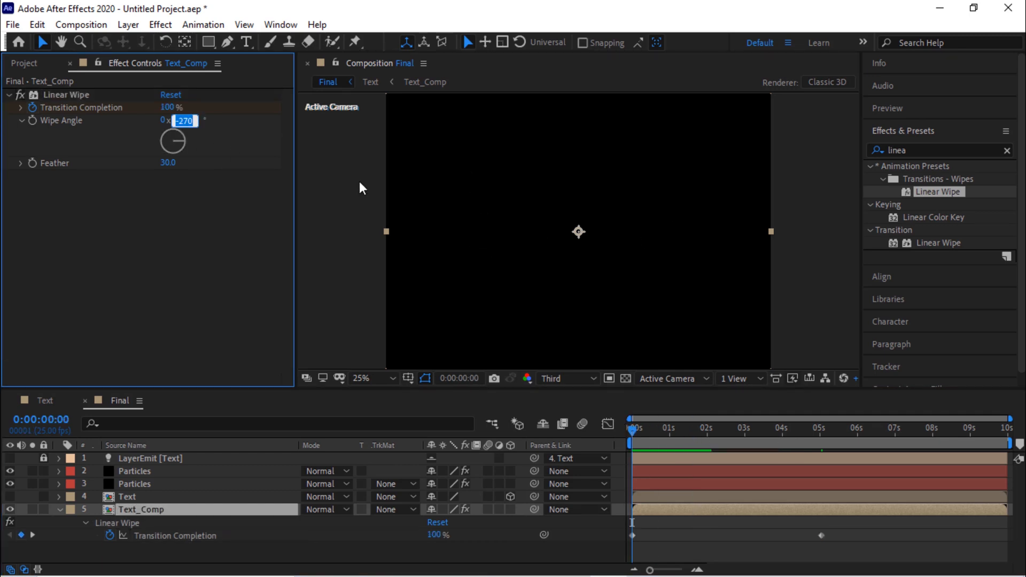
pyautogui.press('Enter')
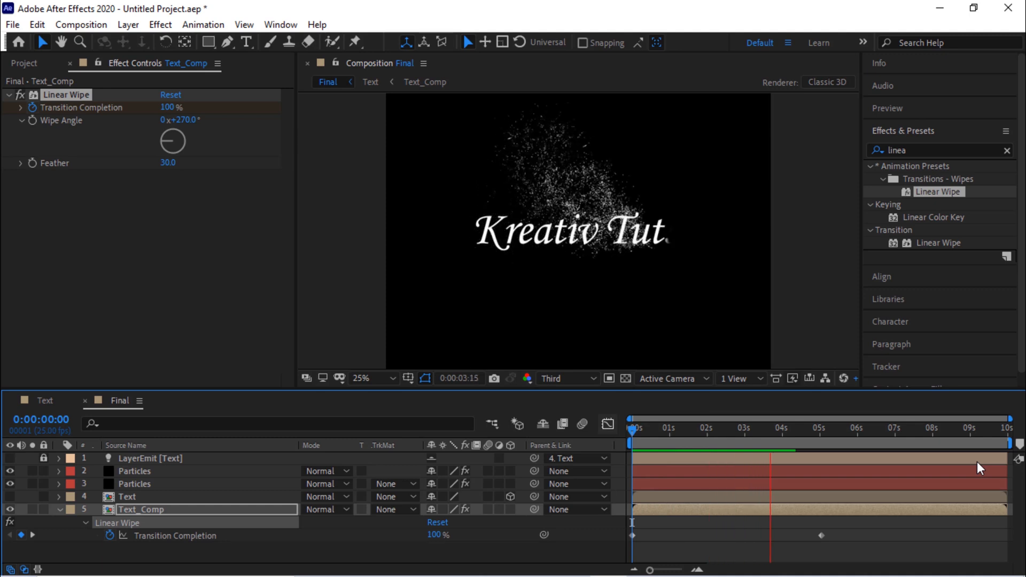
pyautogui.moveTo(631, 429); pyautogui.dragTo(777, 428)
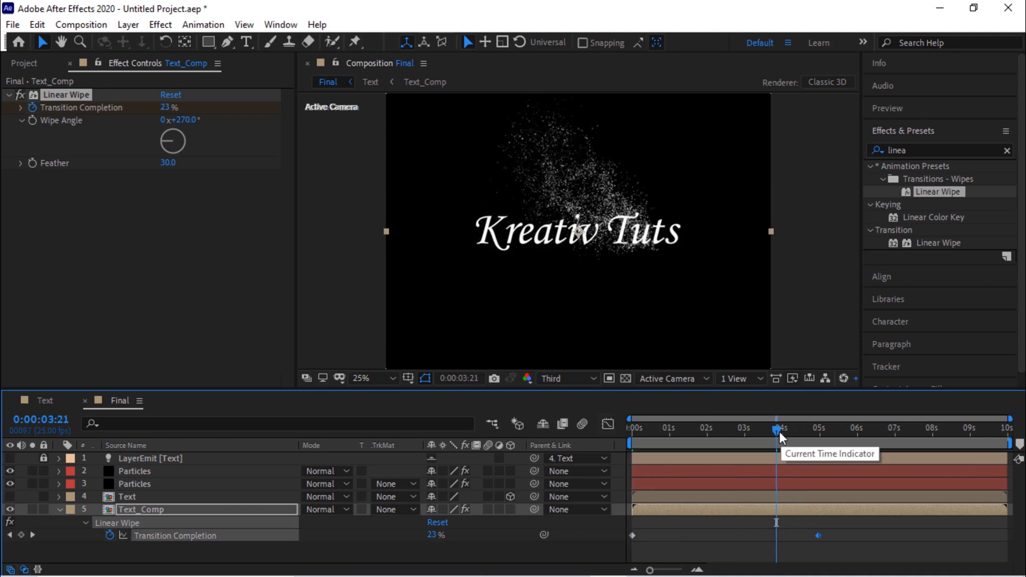
pyautogui.moveTo(458, 359)
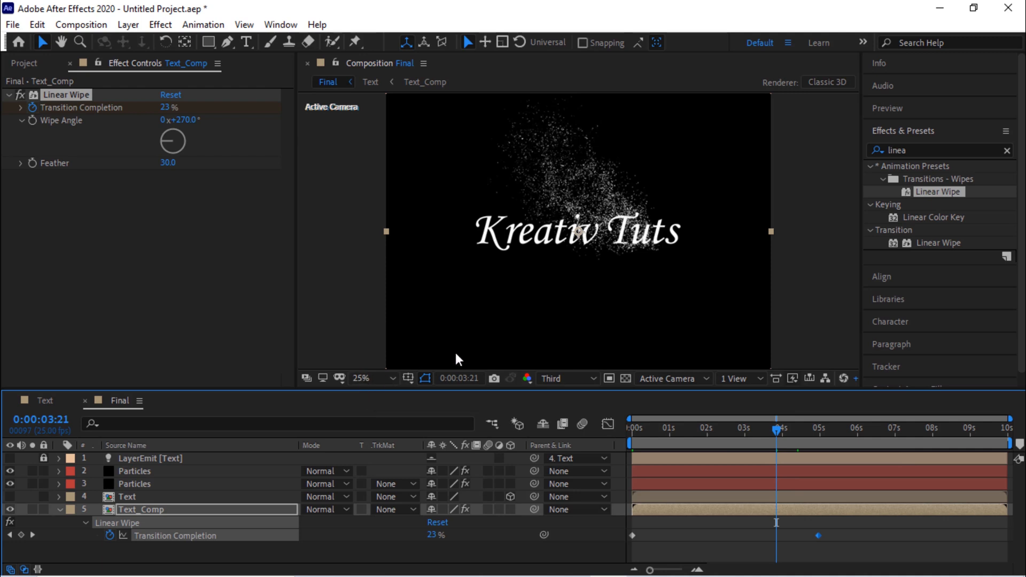
pyautogui.moveTo(464, 355)
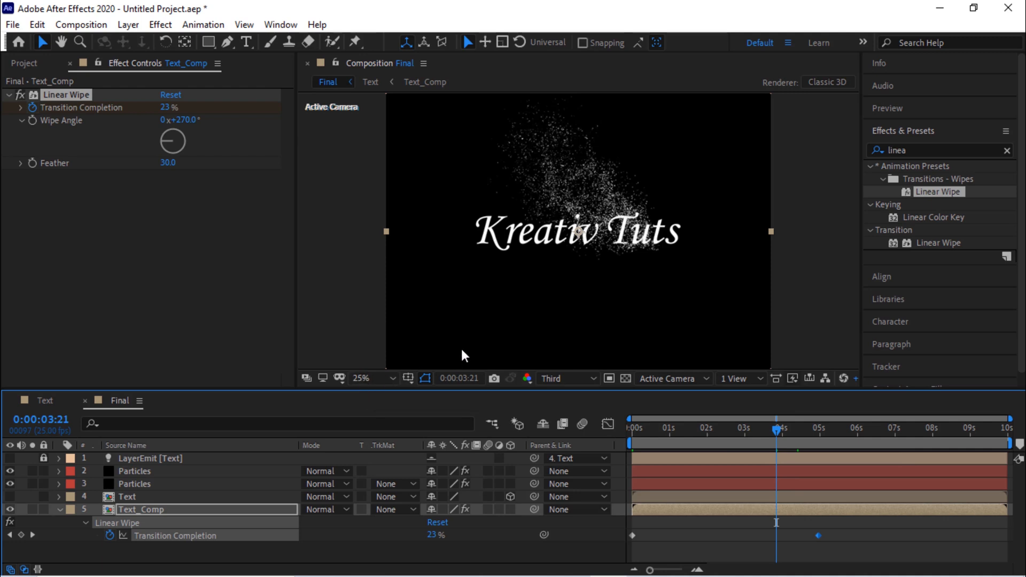
# - Switch the timecode to frames and move the final wipe keyframe to frame 150
pyautogui.click(632, 428)
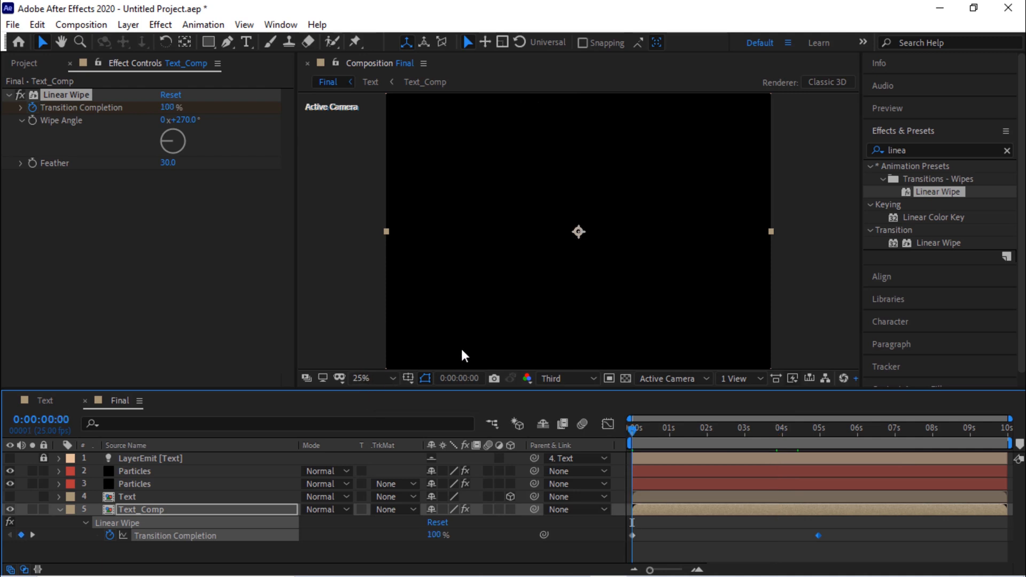
pyautogui.click(37, 549)
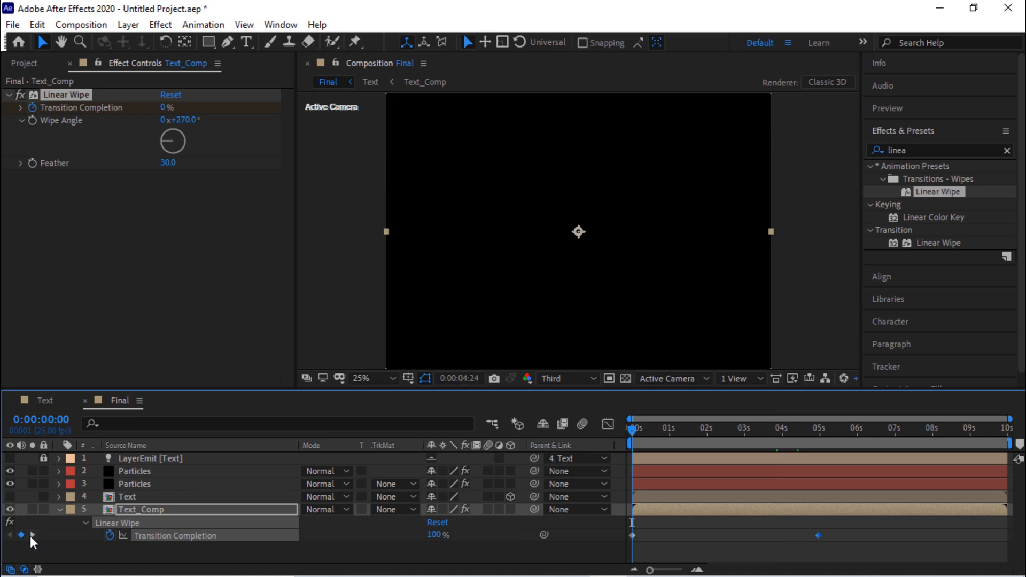
pyautogui.click(817, 430)
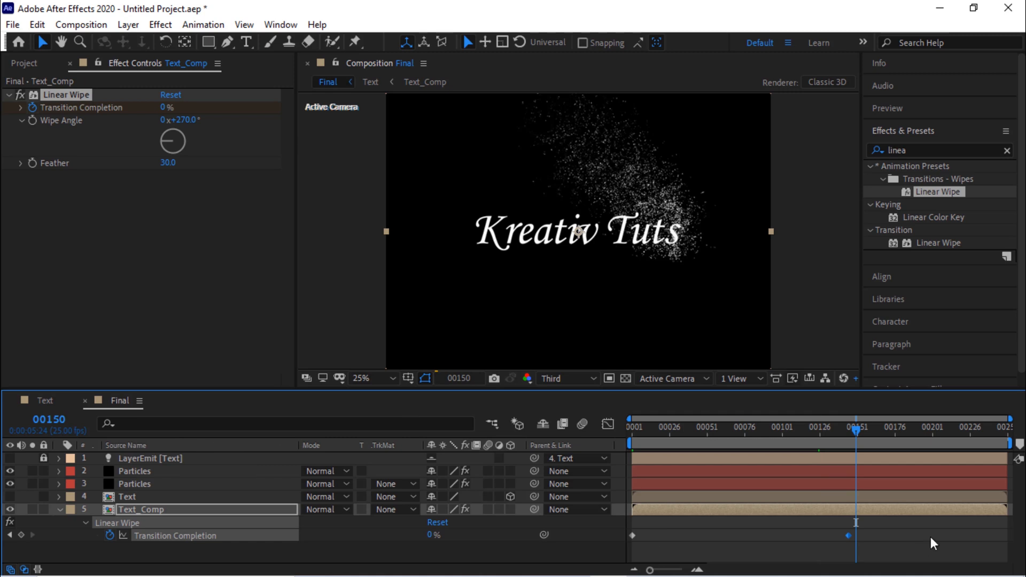
pyautogui.moveTo(855, 535); pyautogui.dragTo(855, 541)
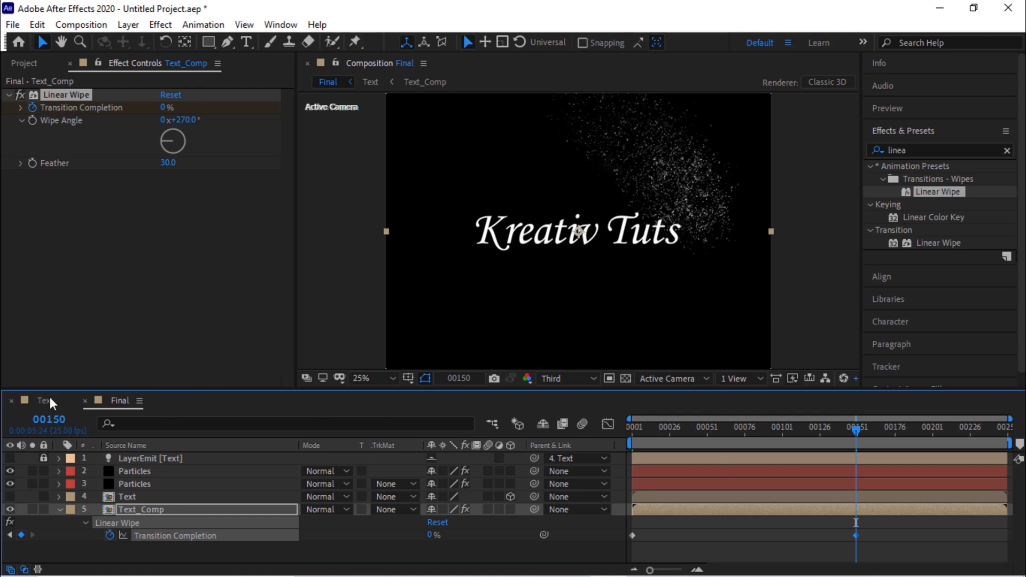
# - Align the Text comp's Mask Path end keyframe at frame 122 and return to Final
pyautogui.click(44, 401)
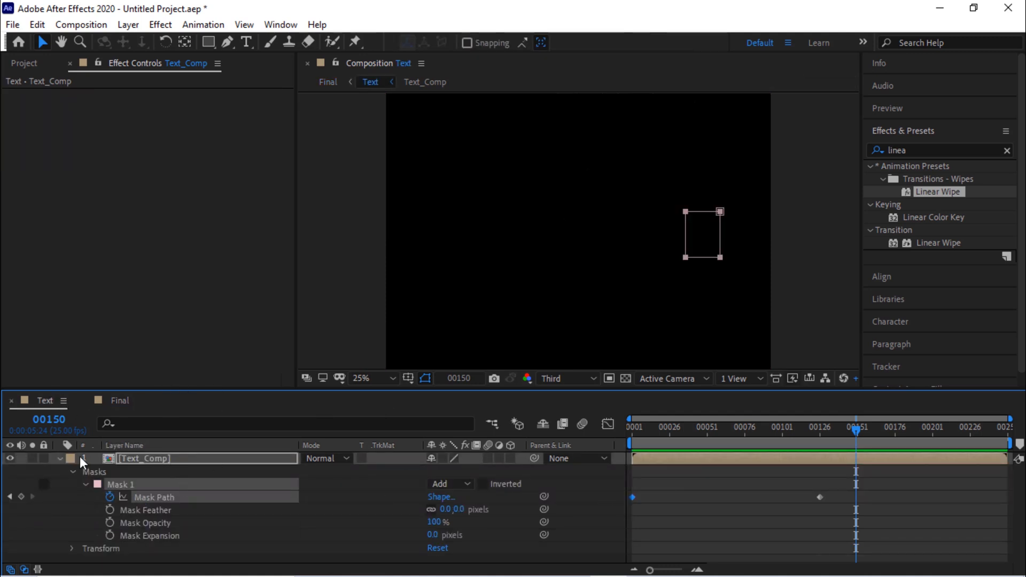
pyautogui.click(43, 419)
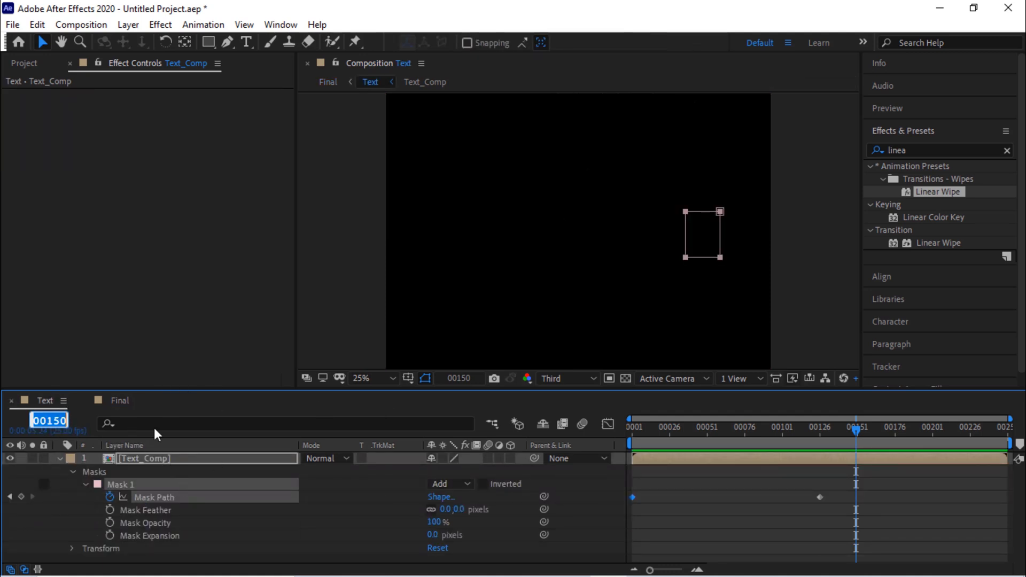
pyautogui.moveTo(855, 429); pyautogui.dragTo(813, 430)
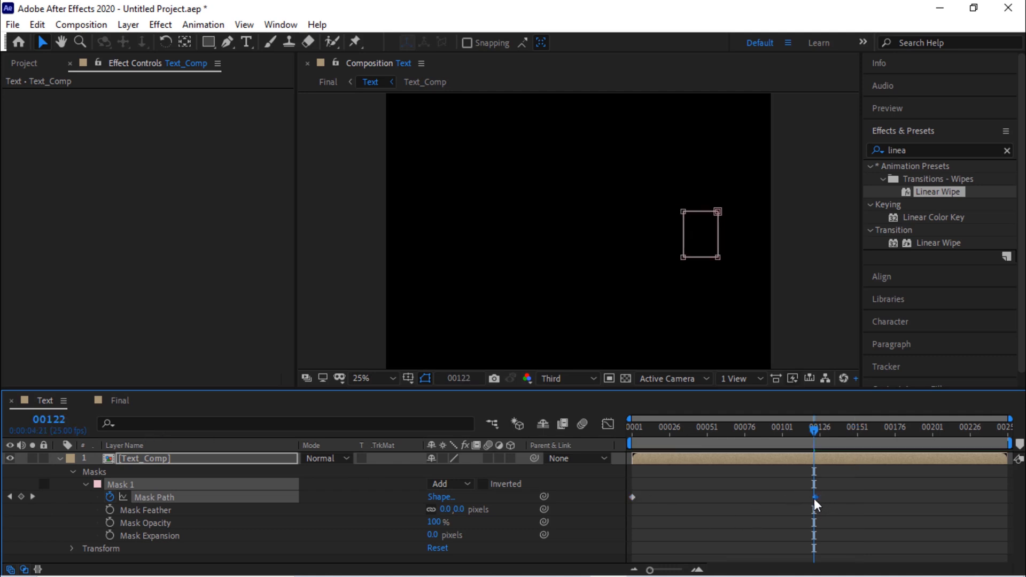
pyautogui.click(115, 401)
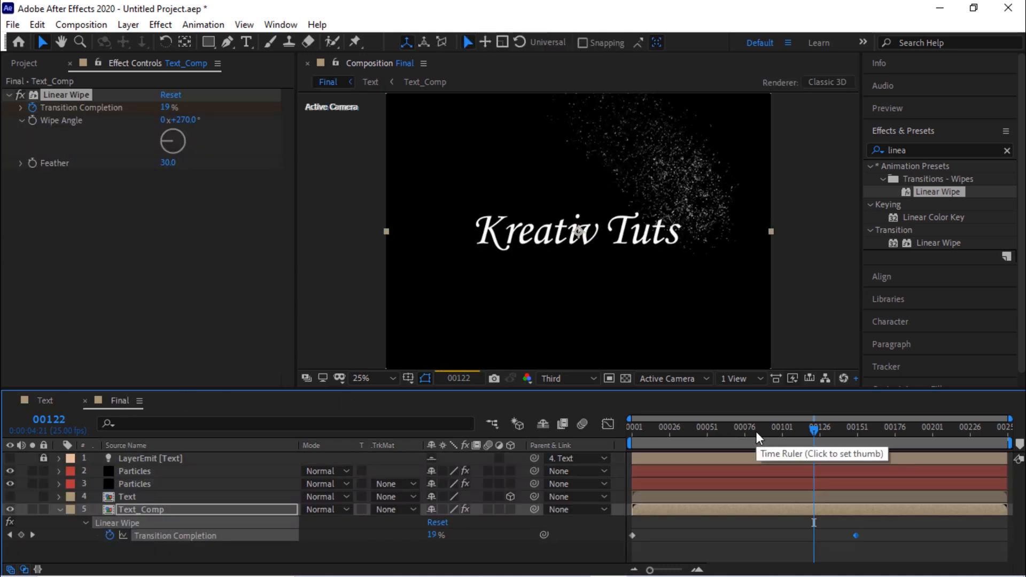
pyautogui.click(631, 427)
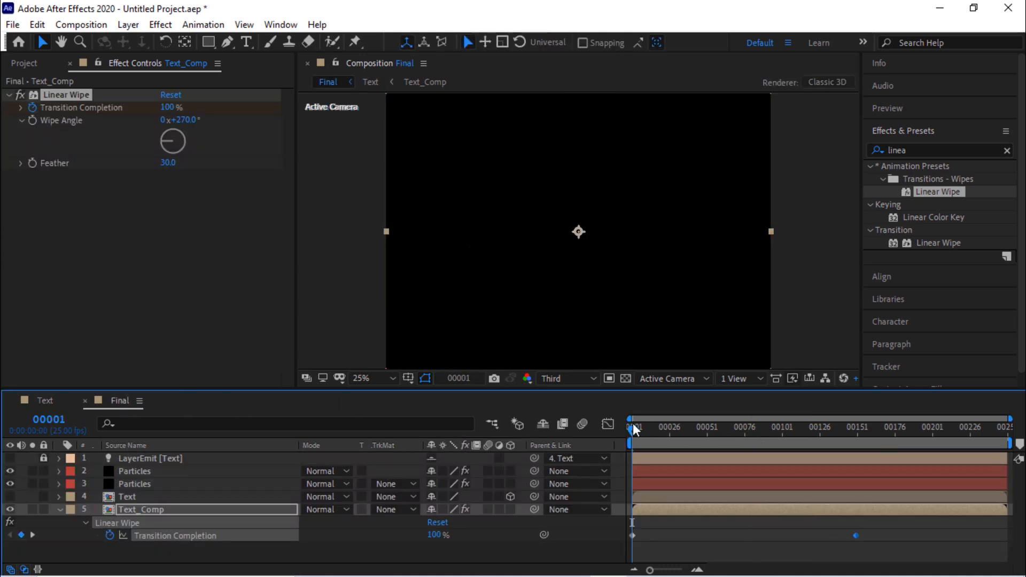
pyautogui.moveTo(637, 430)
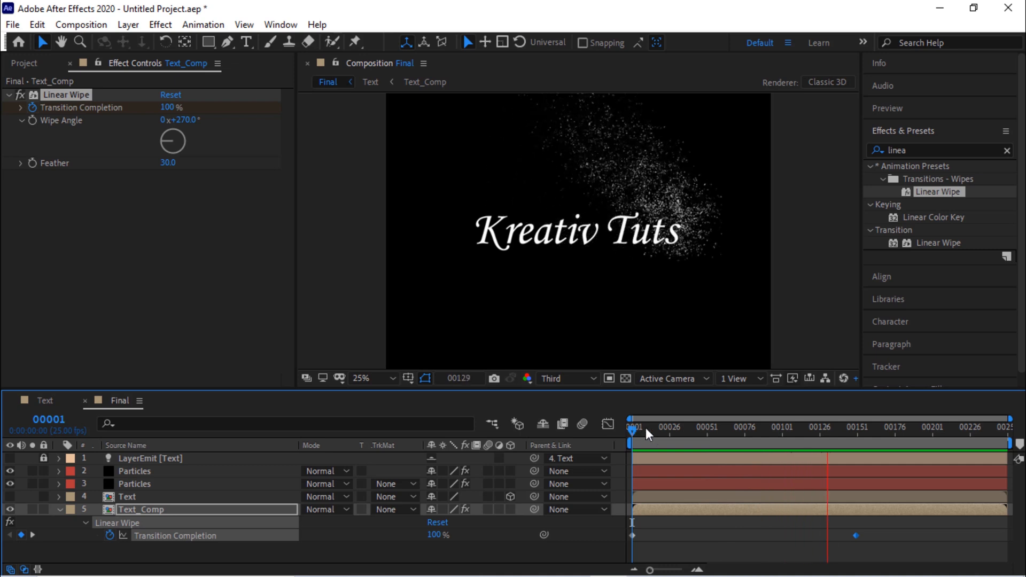
pyautogui.click(648, 436)
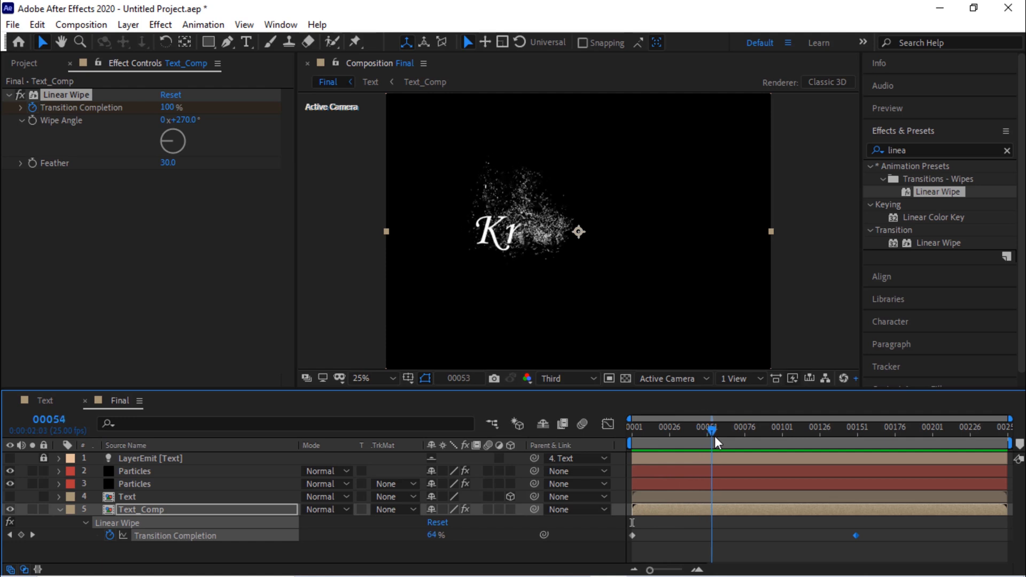
pyautogui.moveTo(712, 432); pyautogui.dragTo(811, 432)
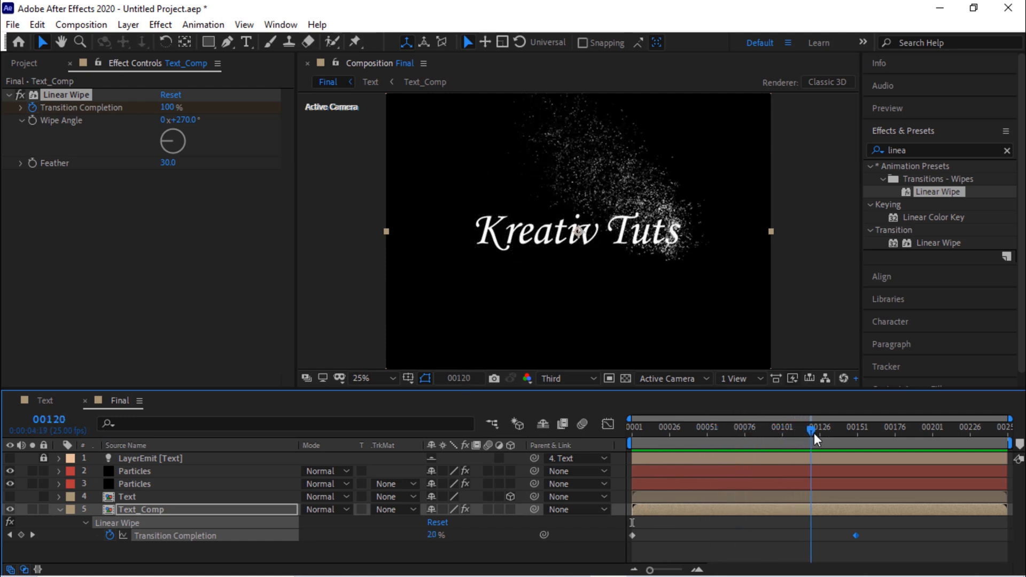
pyautogui.moveTo(811, 430); pyautogui.dragTo(823, 430)
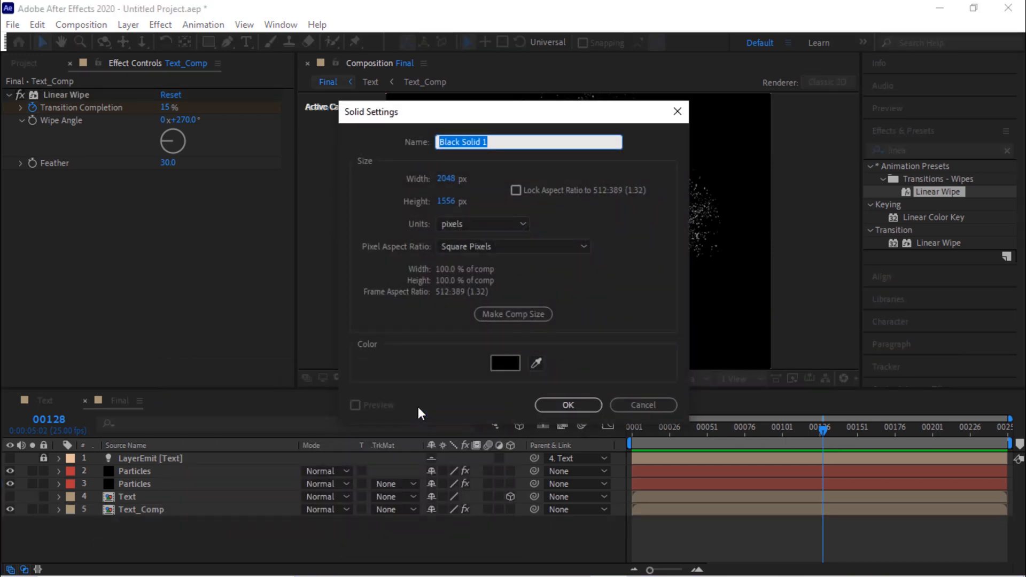
# - Create a black BG solid at the bottom of Final and apply Stardust to it
pyautogui.click(568, 405)
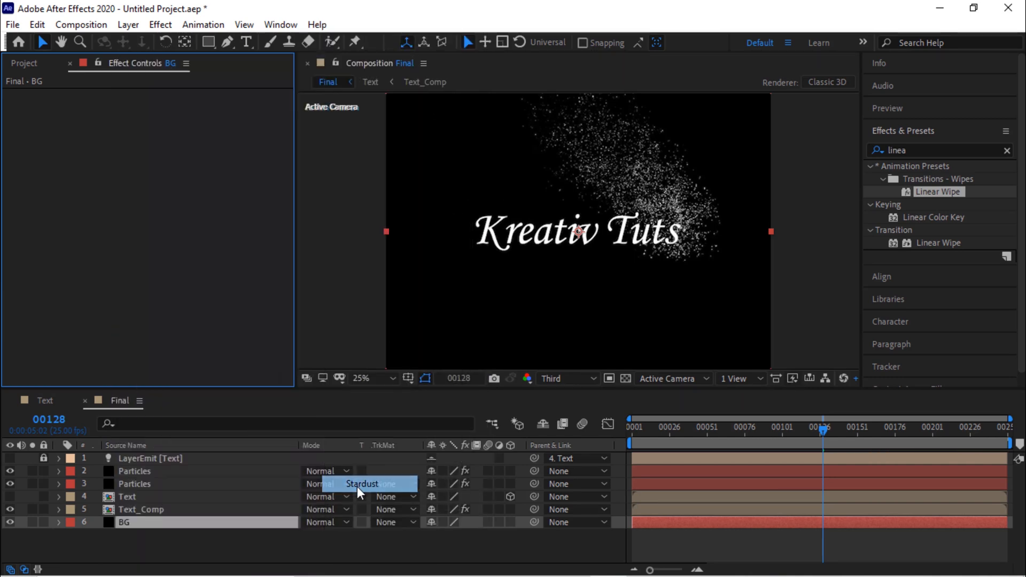
pyautogui.click(361, 485)
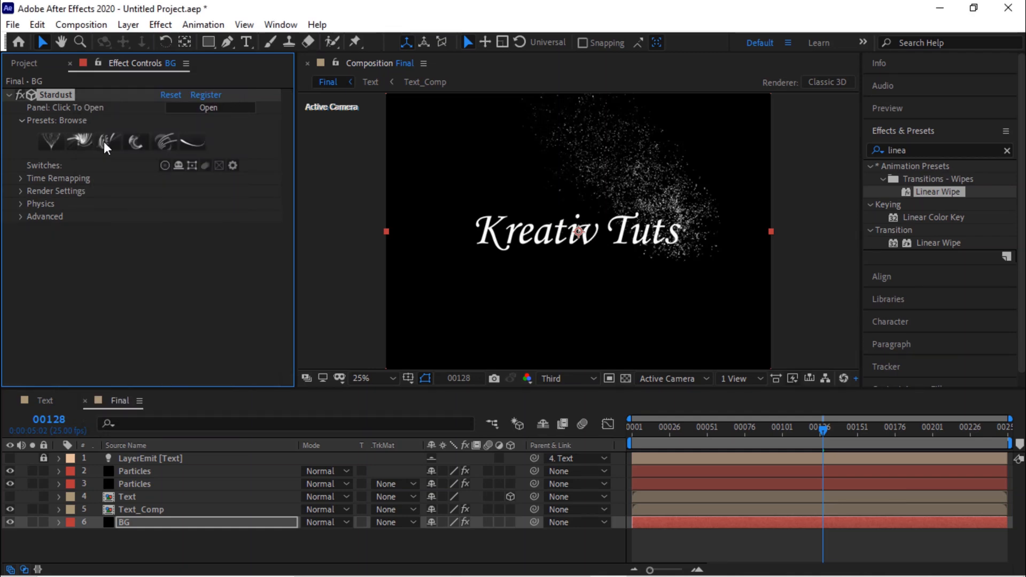
pyautogui.click(207, 107)
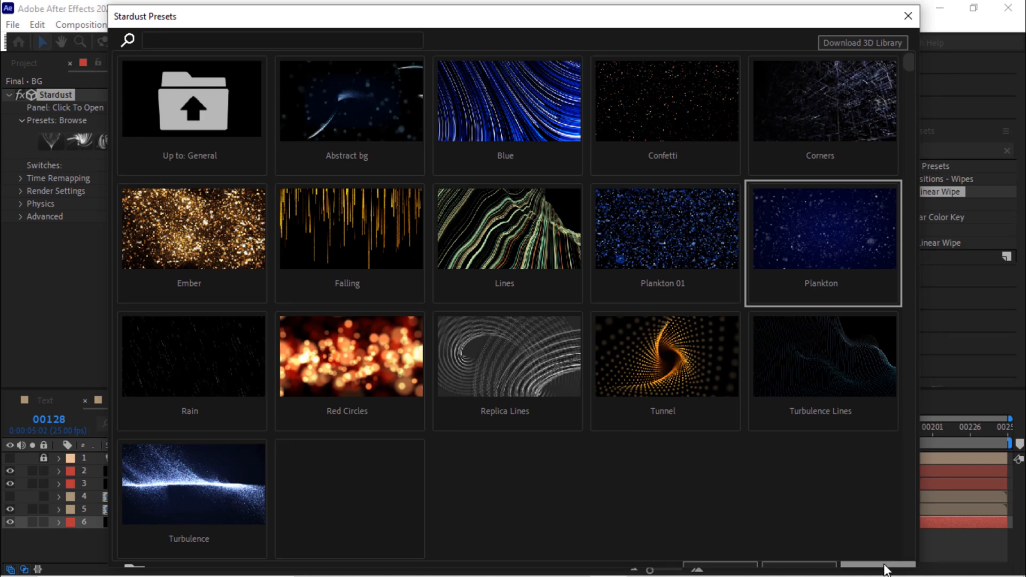
# - Apply the Stardust Plankton preset to BG and scrub the opening frames to preview particles
pyautogui.click(905, 15)
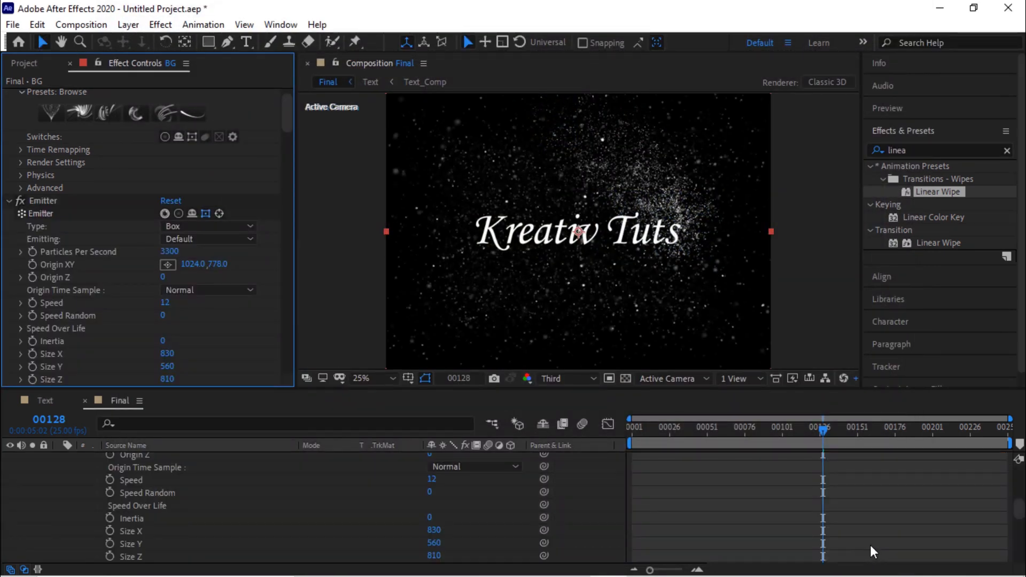
pyautogui.click(705, 428)
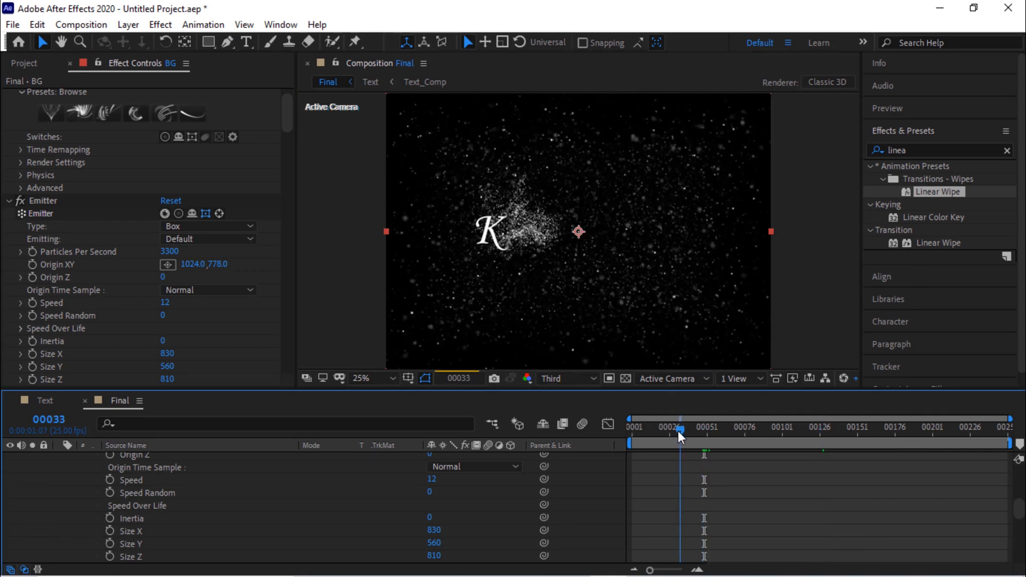
pyautogui.moveTo(680, 435); pyautogui.dragTo(652, 435)
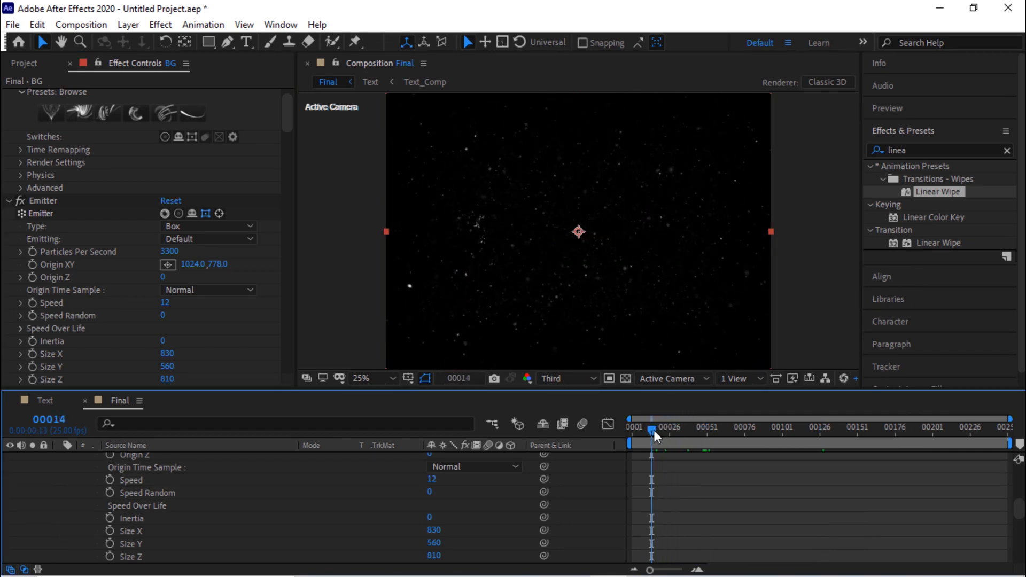
pyautogui.moveTo(657, 435); pyautogui.dragTo(633, 435)
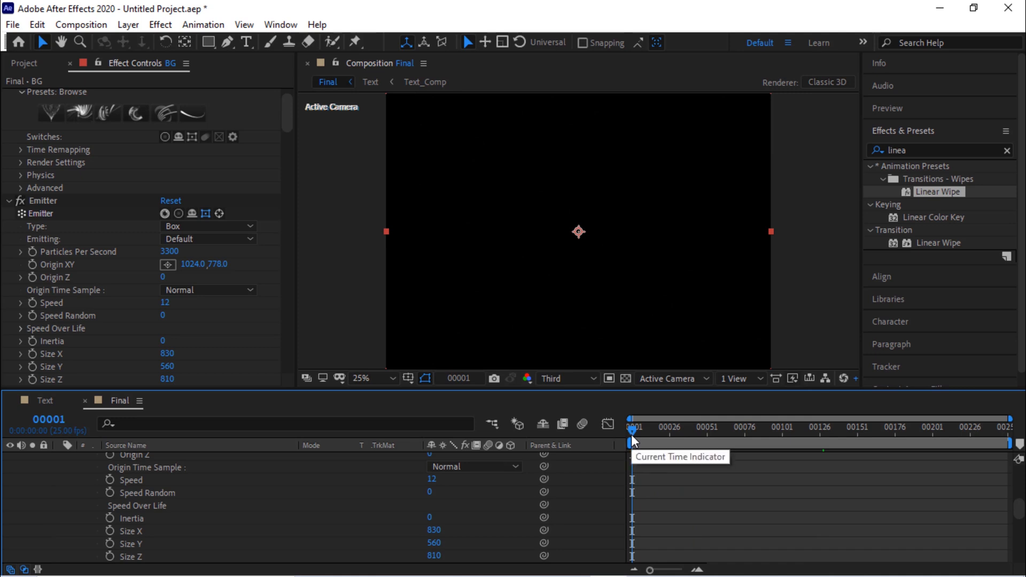